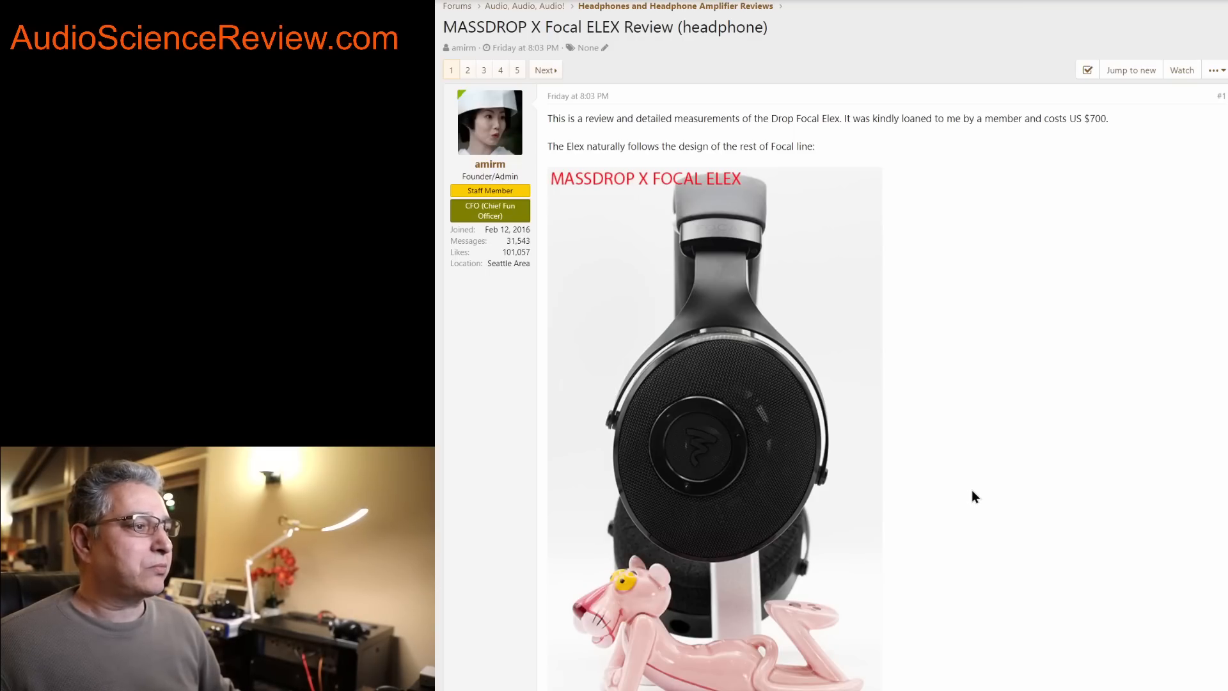
mouse_move(742, 208)
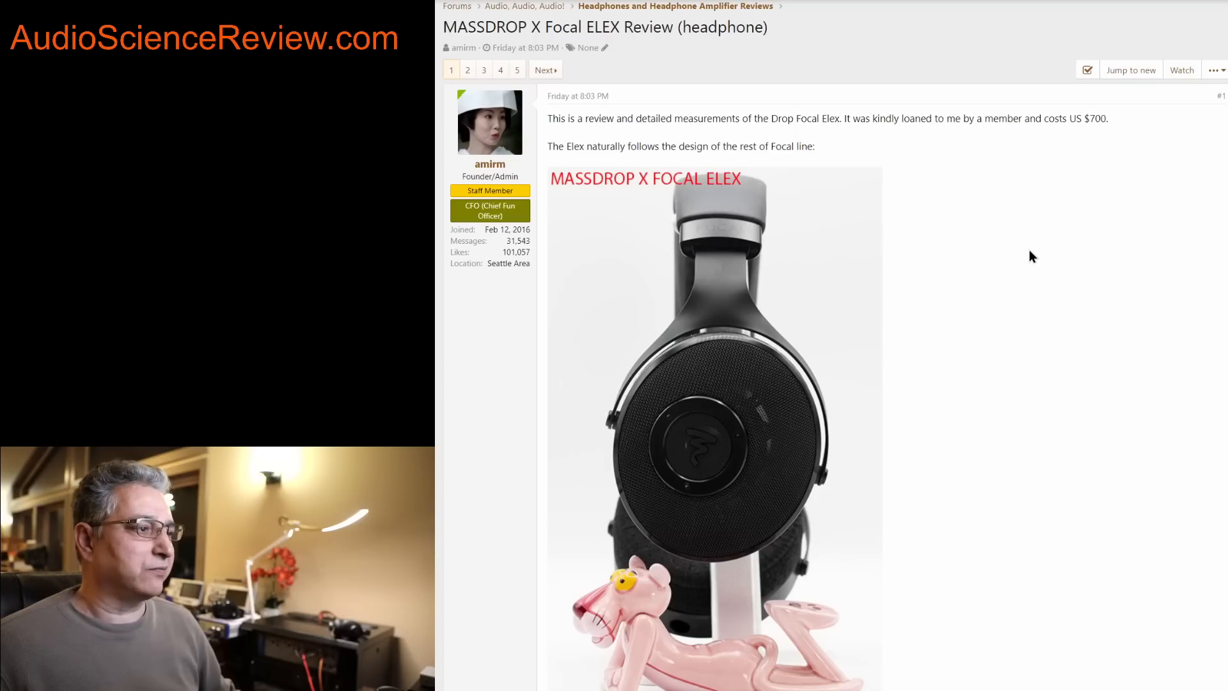
mouse_move(1029, 299)
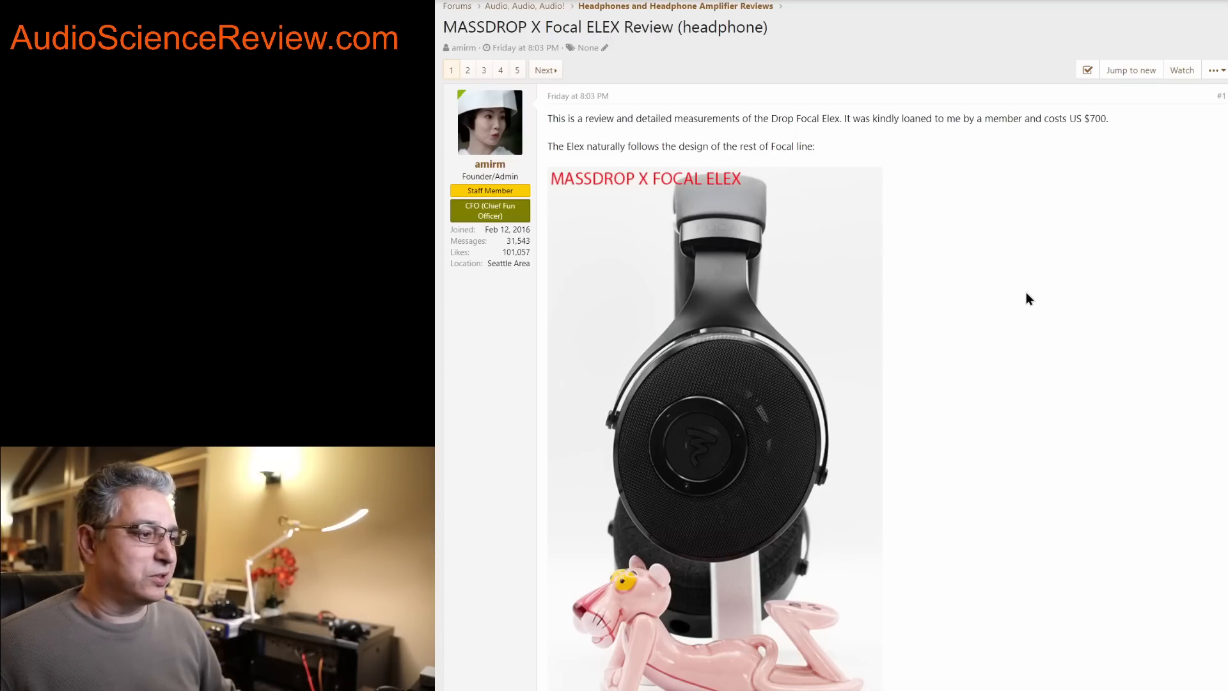
mouse_move(1000, 350)
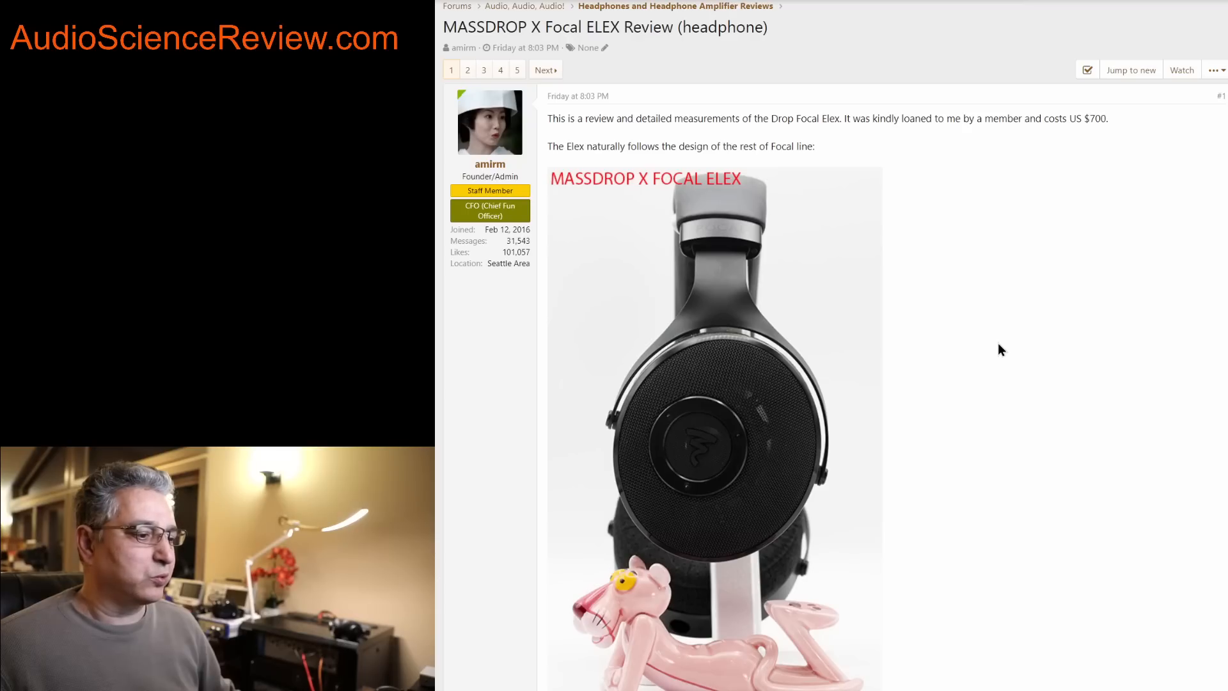
mouse_move(1091, 148)
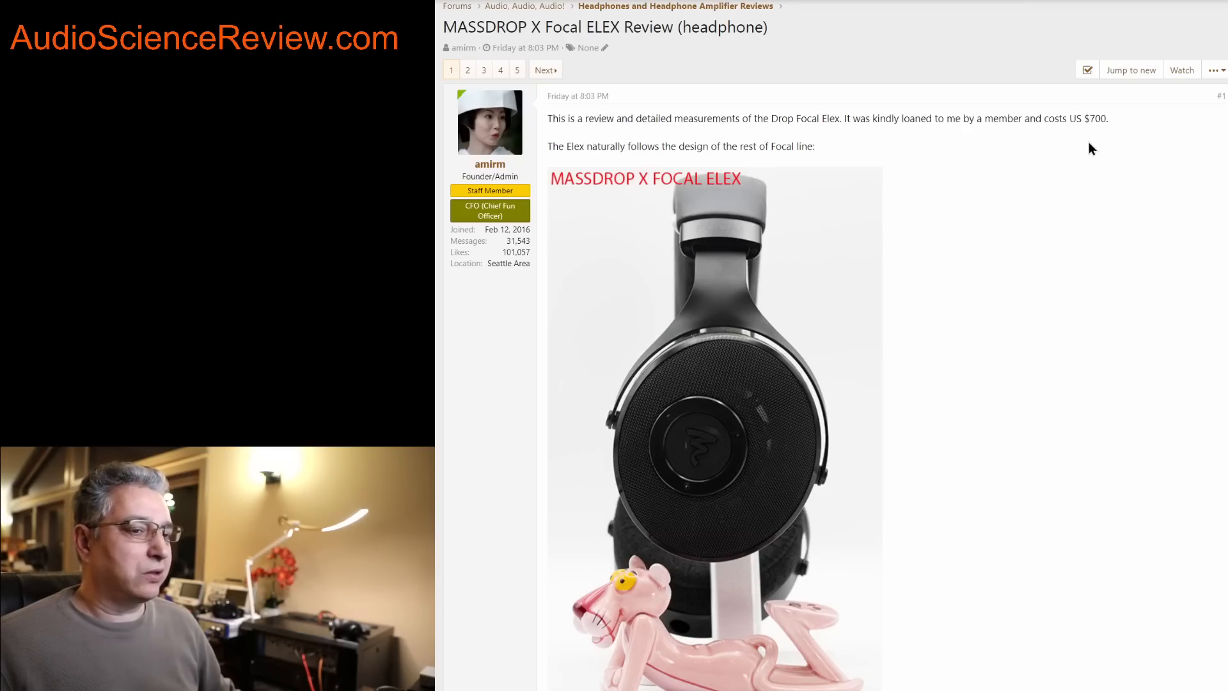
mouse_move(734, 96)
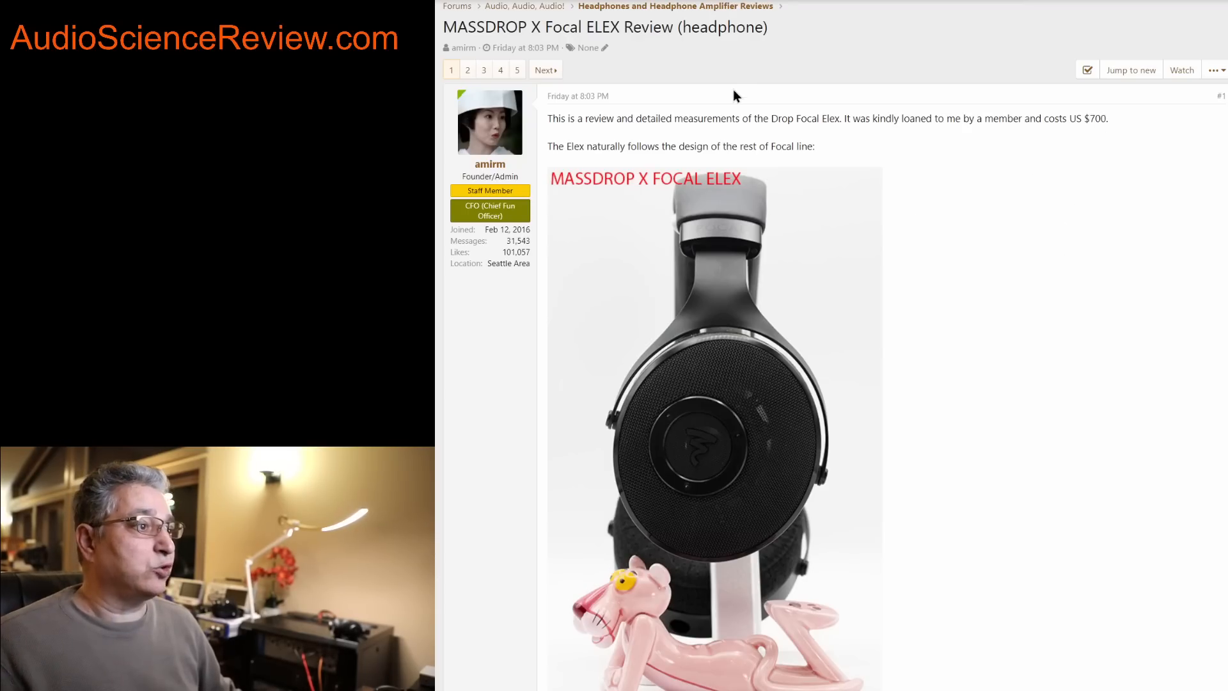
mouse_move(975, 317)
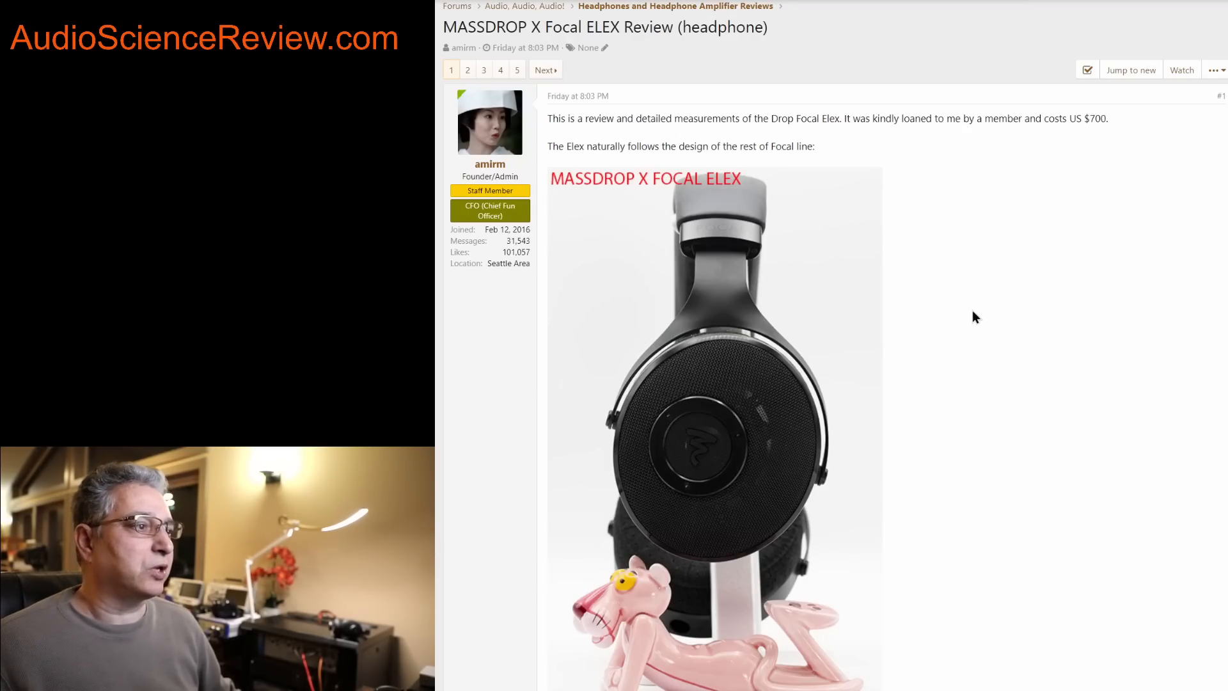
scroll("down", 3)
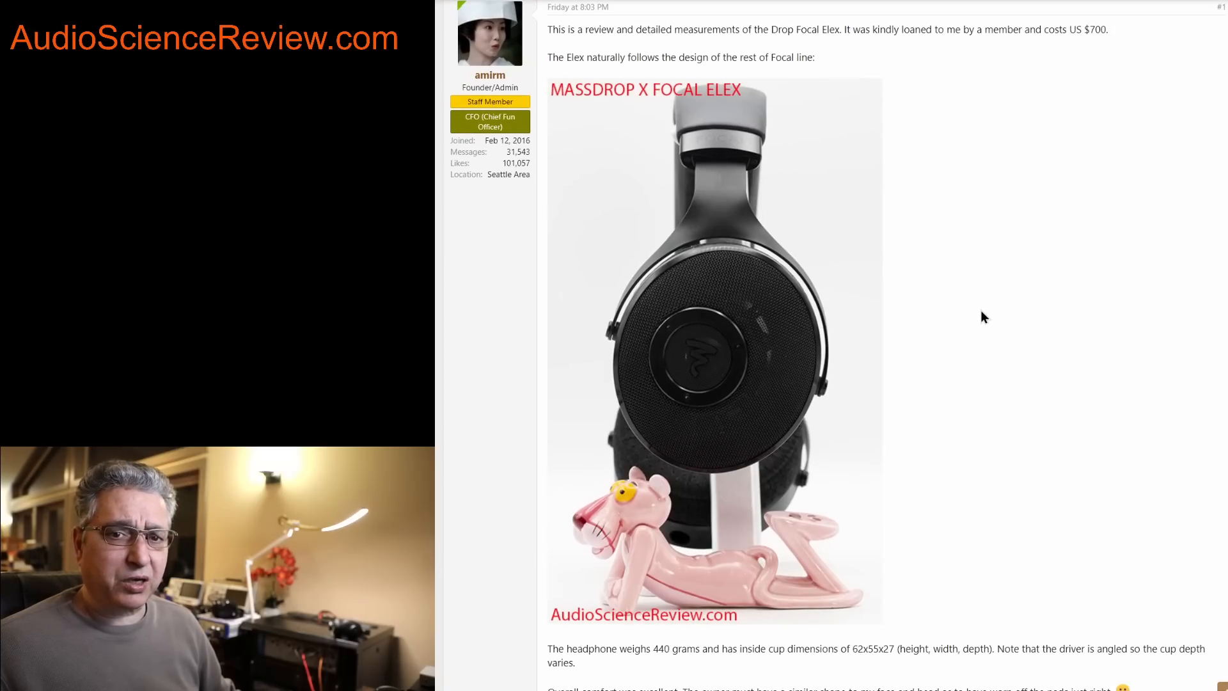
mouse_move(989, 364)
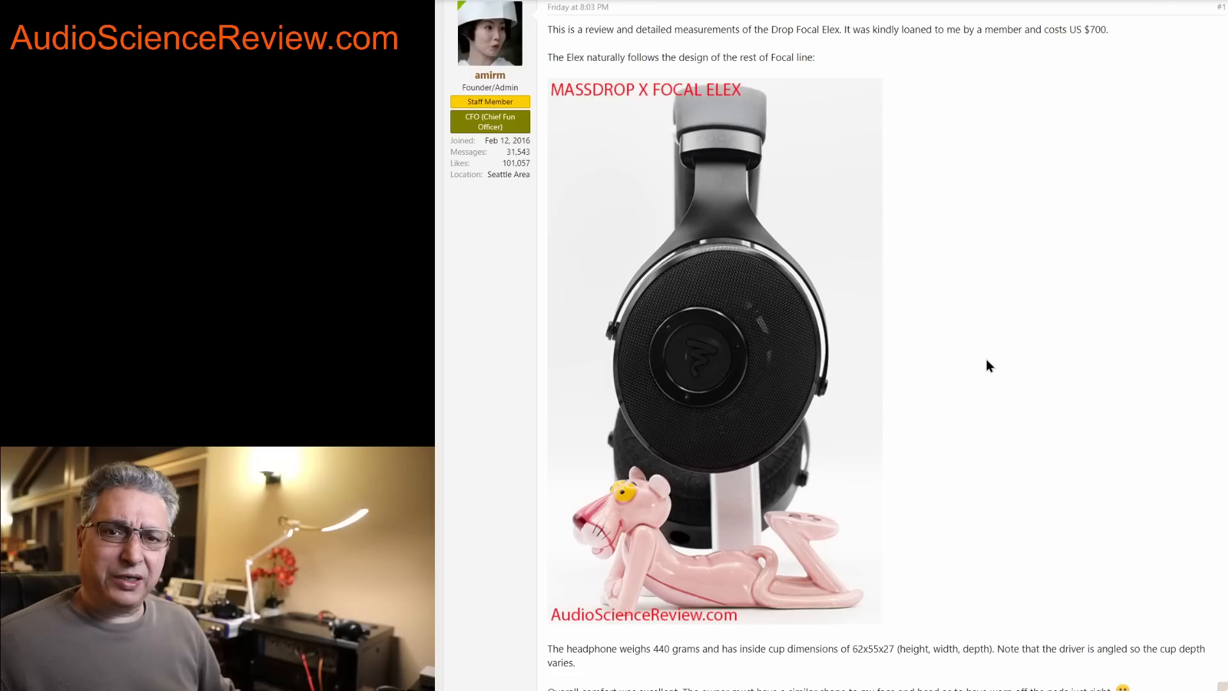
mouse_move(988, 362)
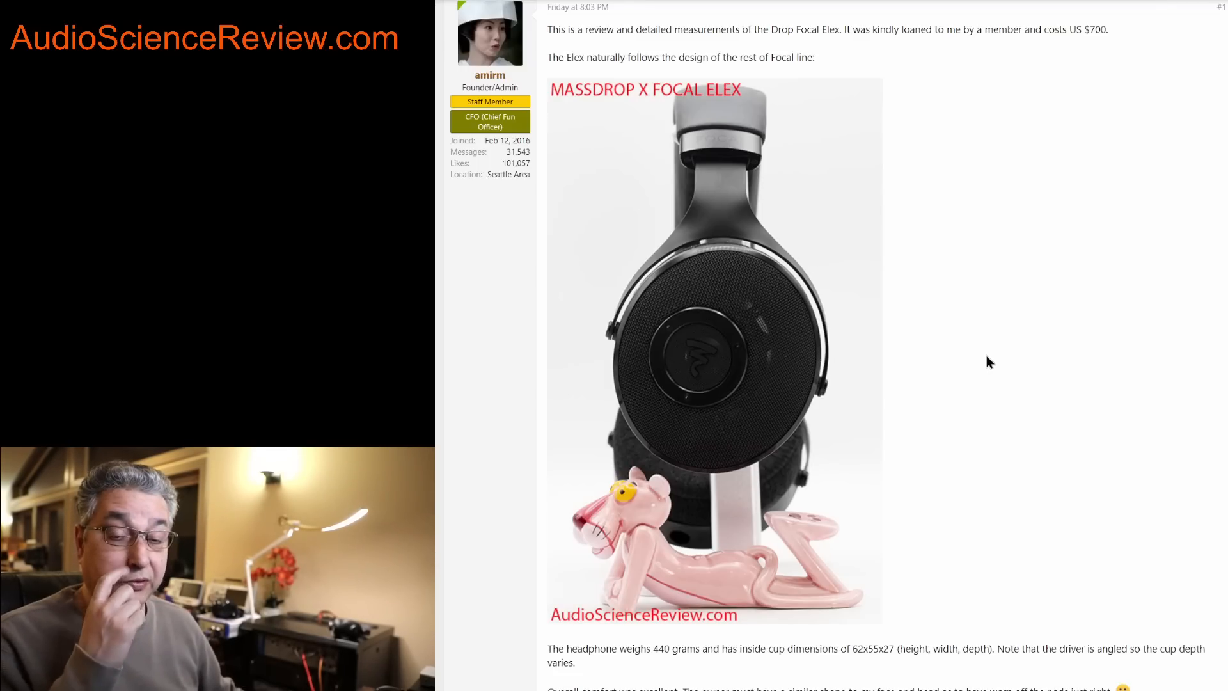
scroll("down", 3)
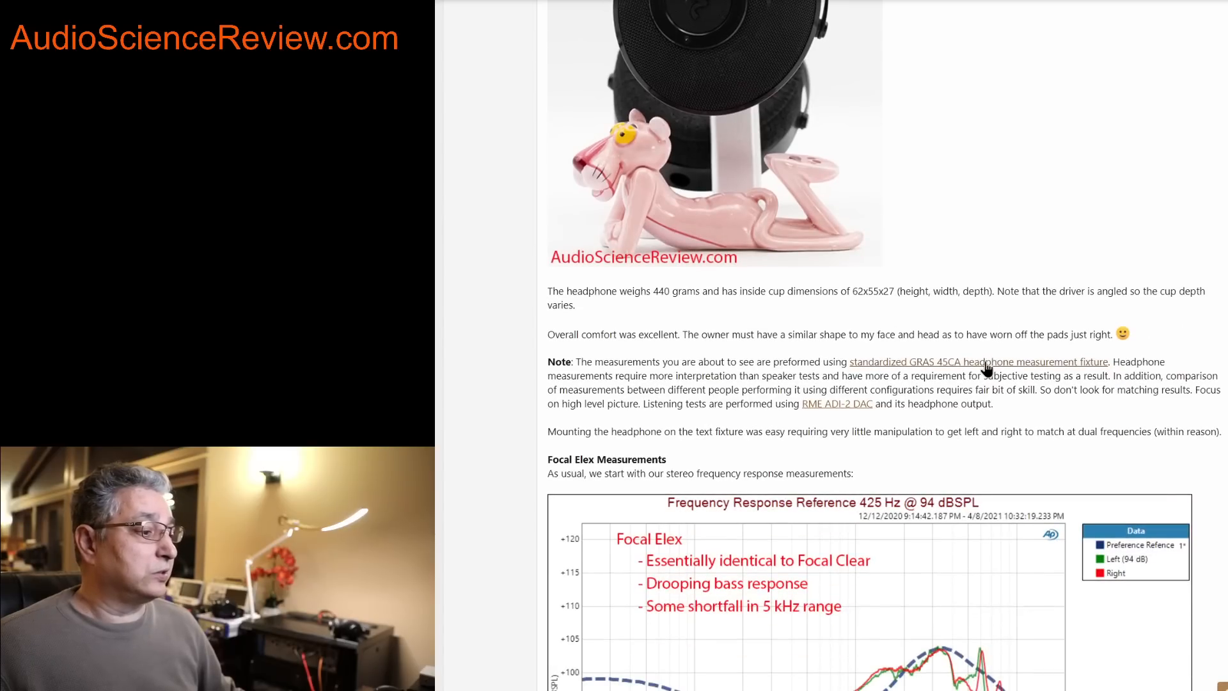
scroll("down", 3)
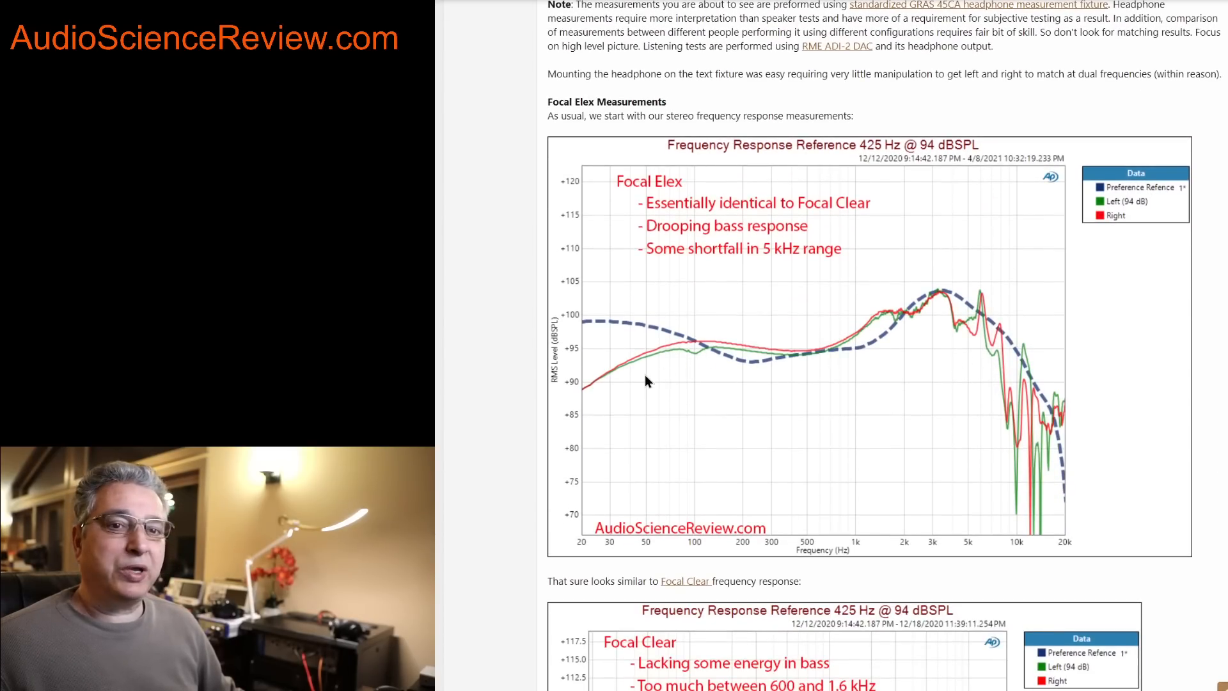
mouse_move(692, 282)
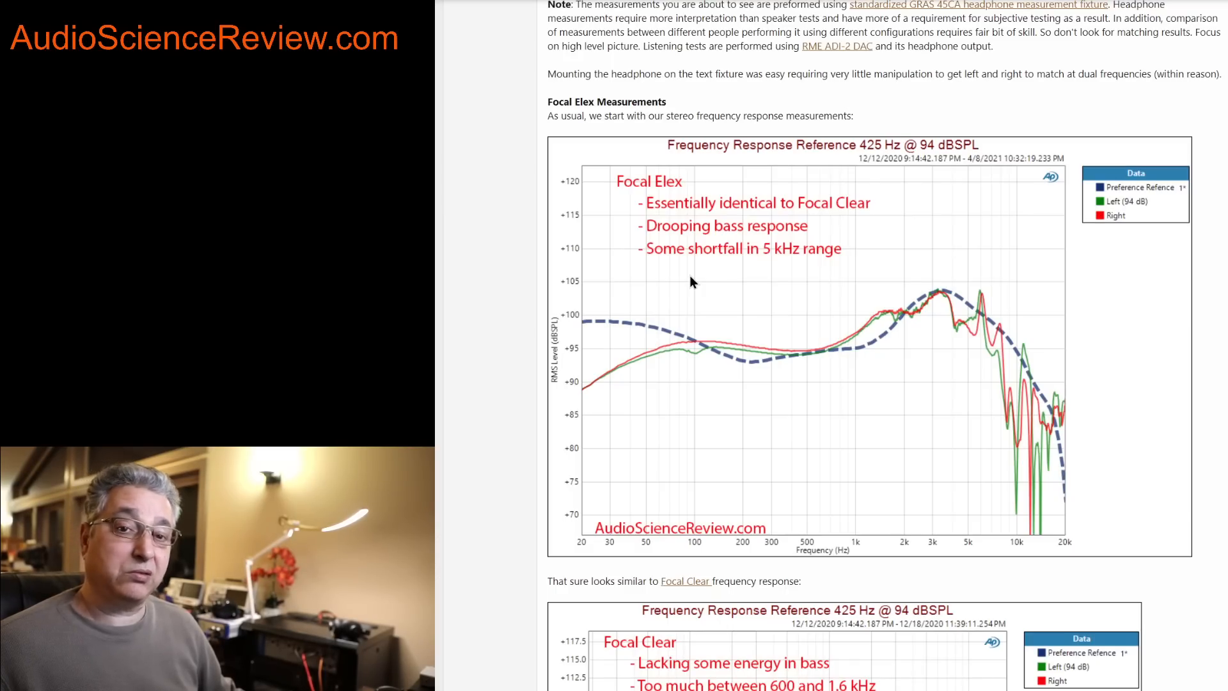
mouse_move(818, 353)
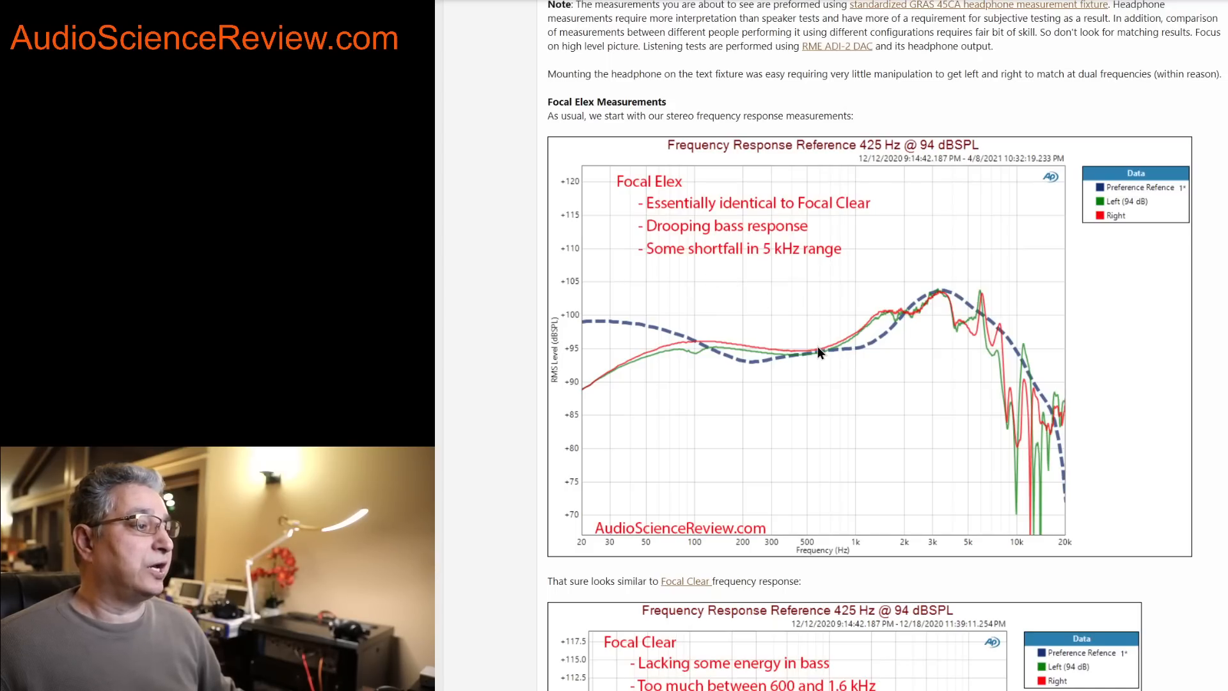
mouse_move(756, 351)
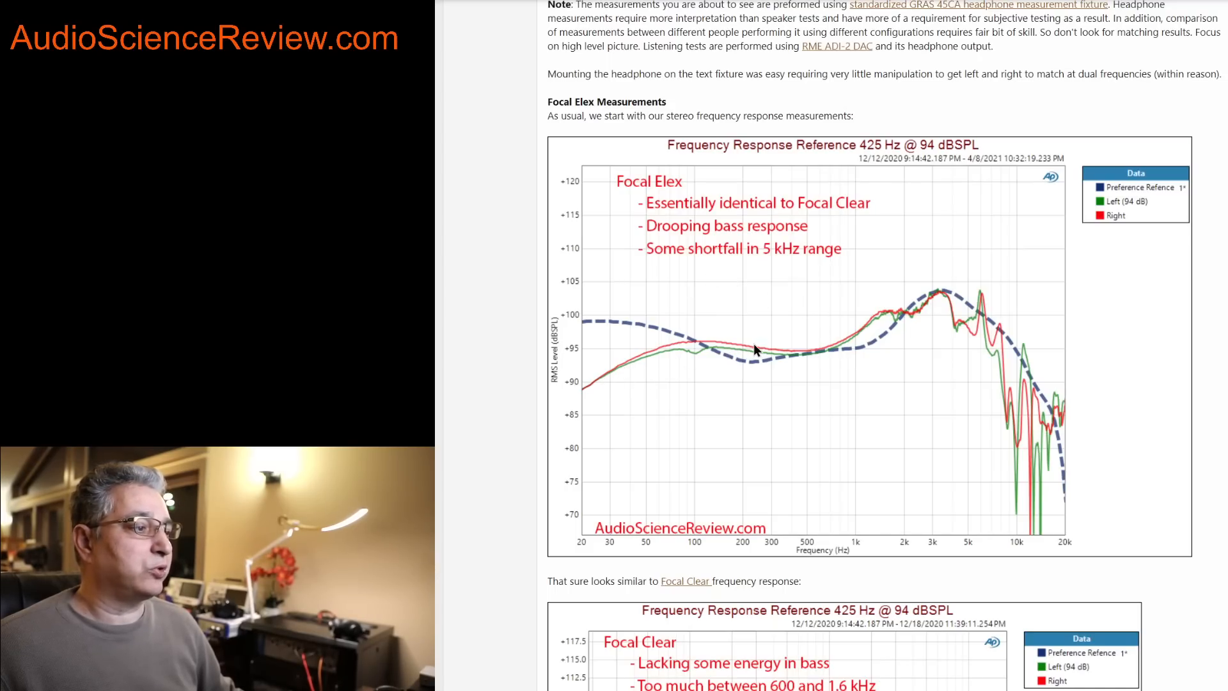
mouse_move(704, 357)
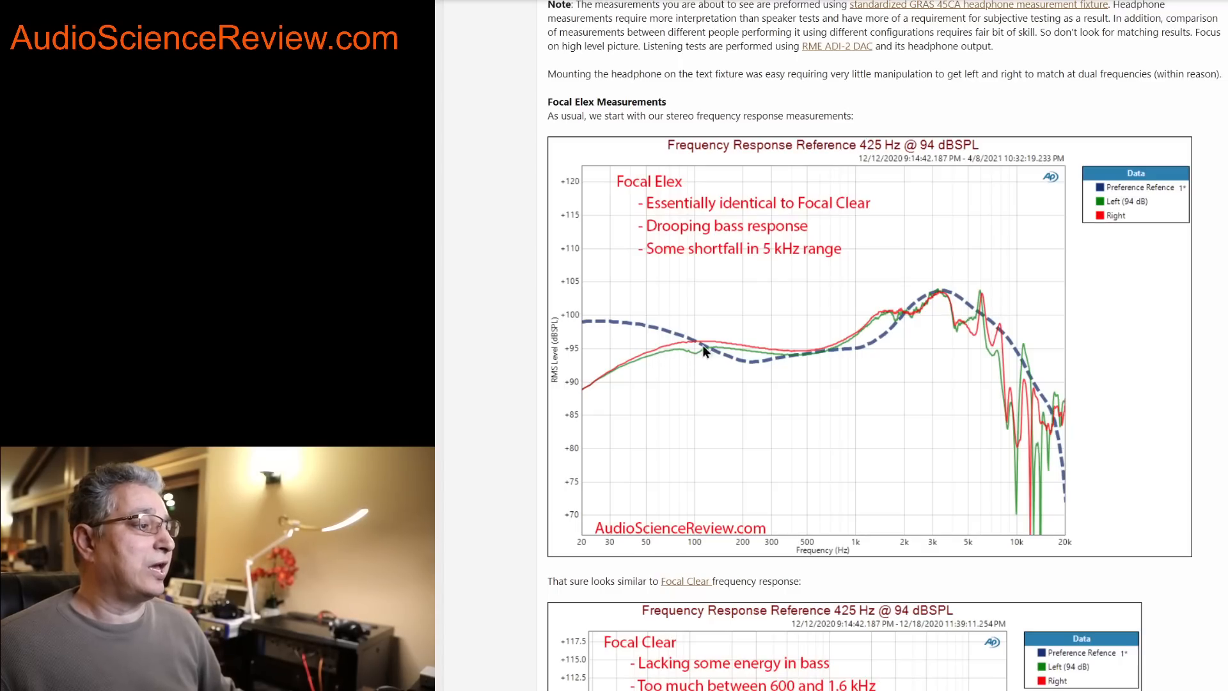
mouse_move(797, 366)
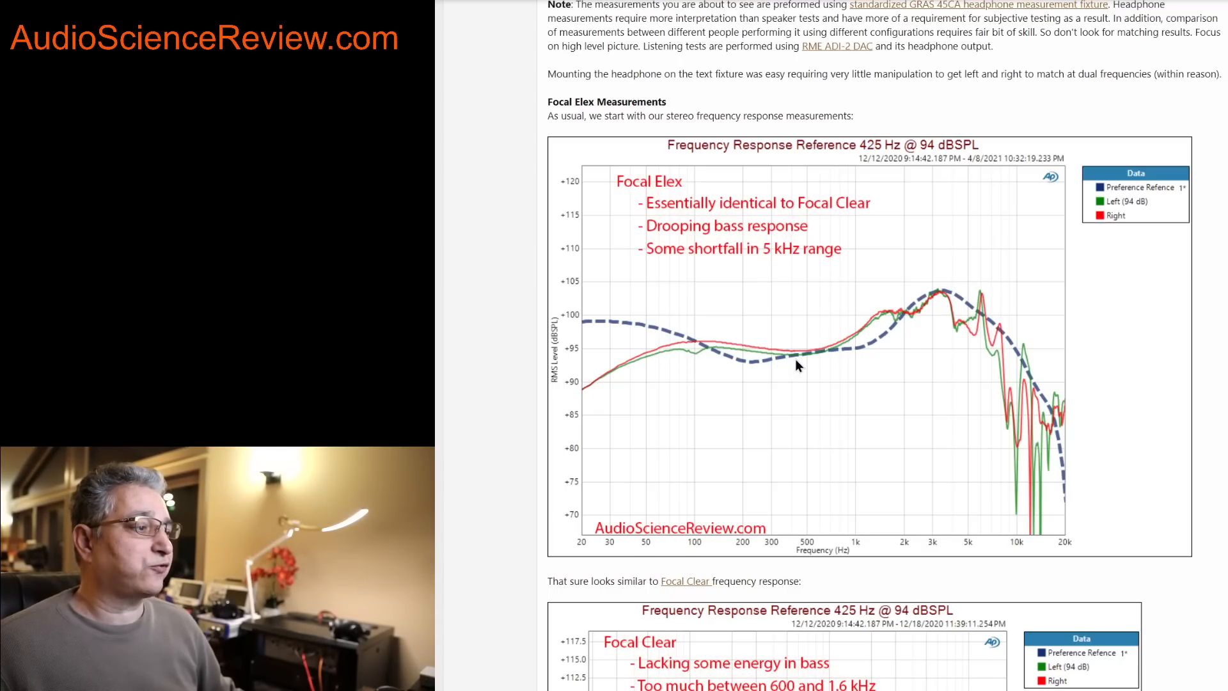
mouse_move(697, 350)
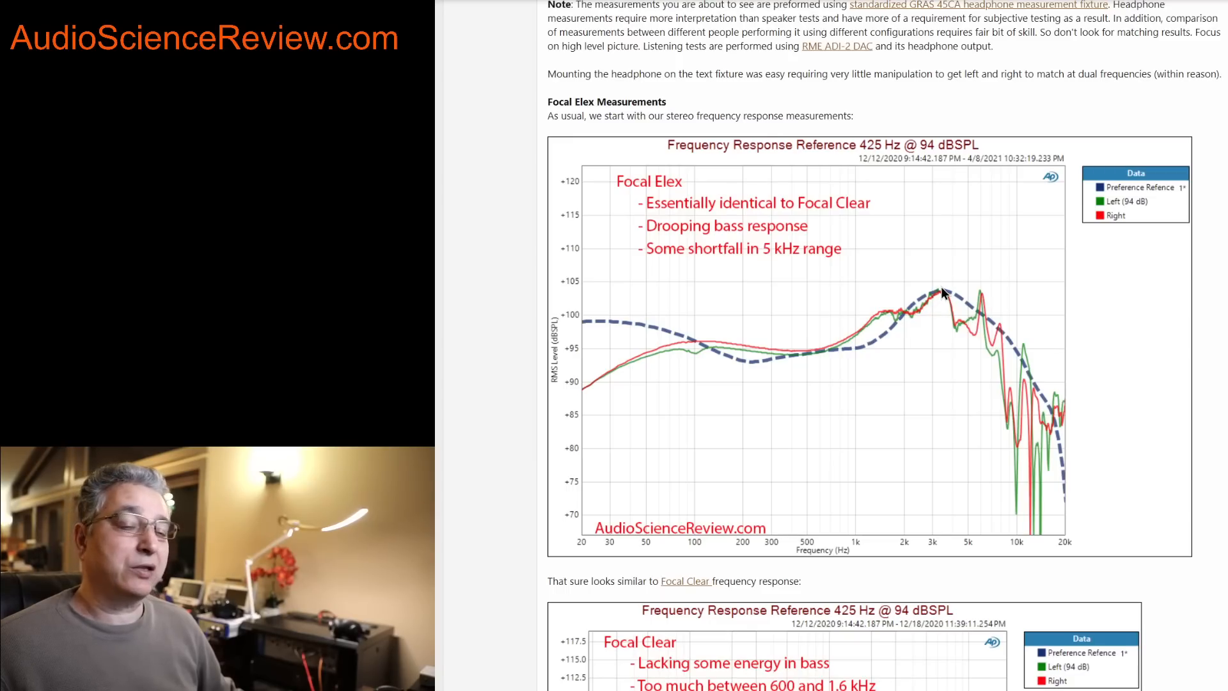
mouse_move(625, 375)
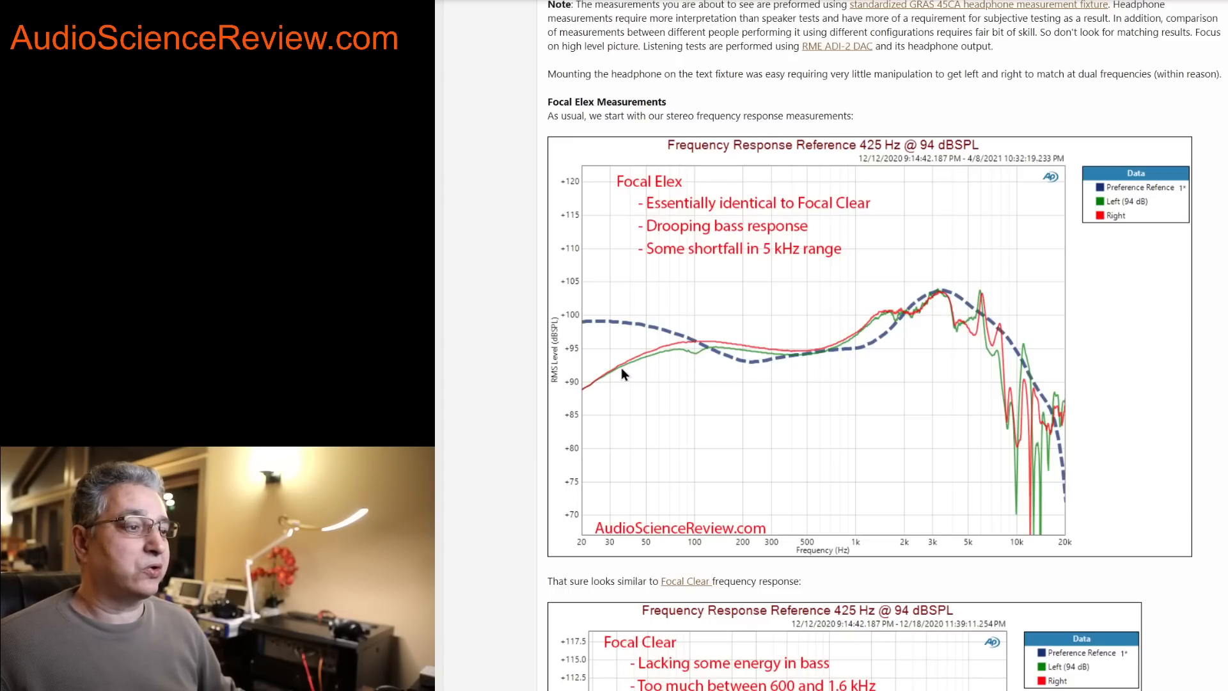
mouse_move(570, 405)
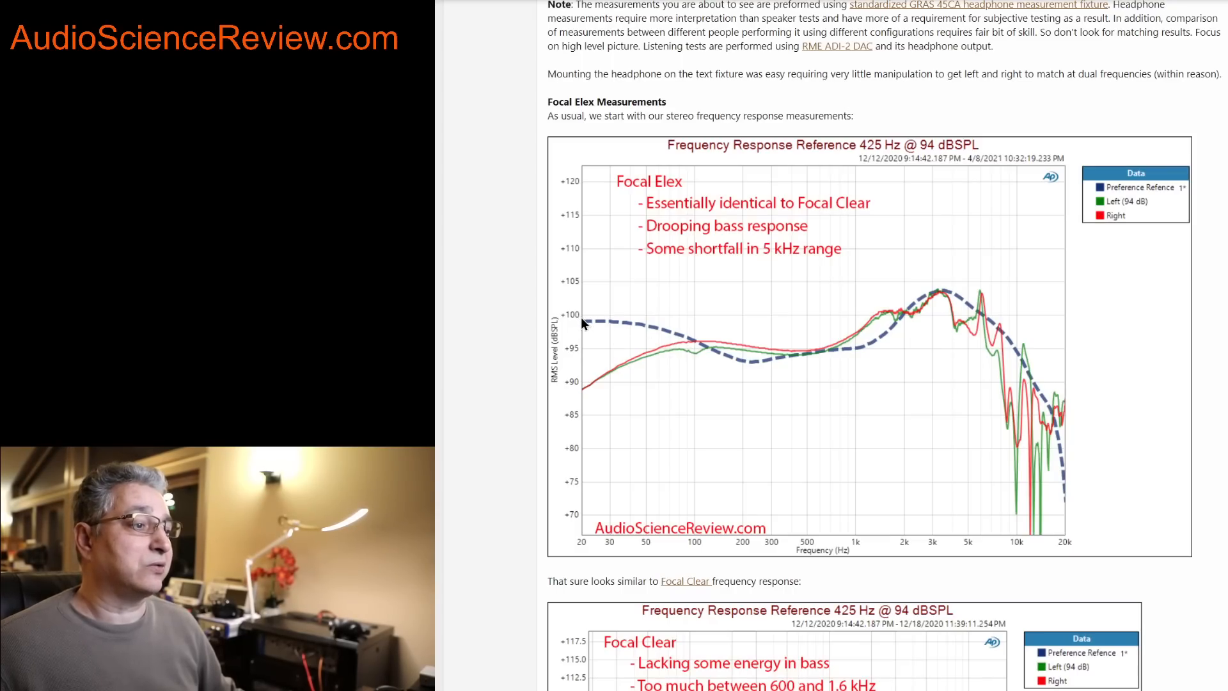
mouse_move(616, 325)
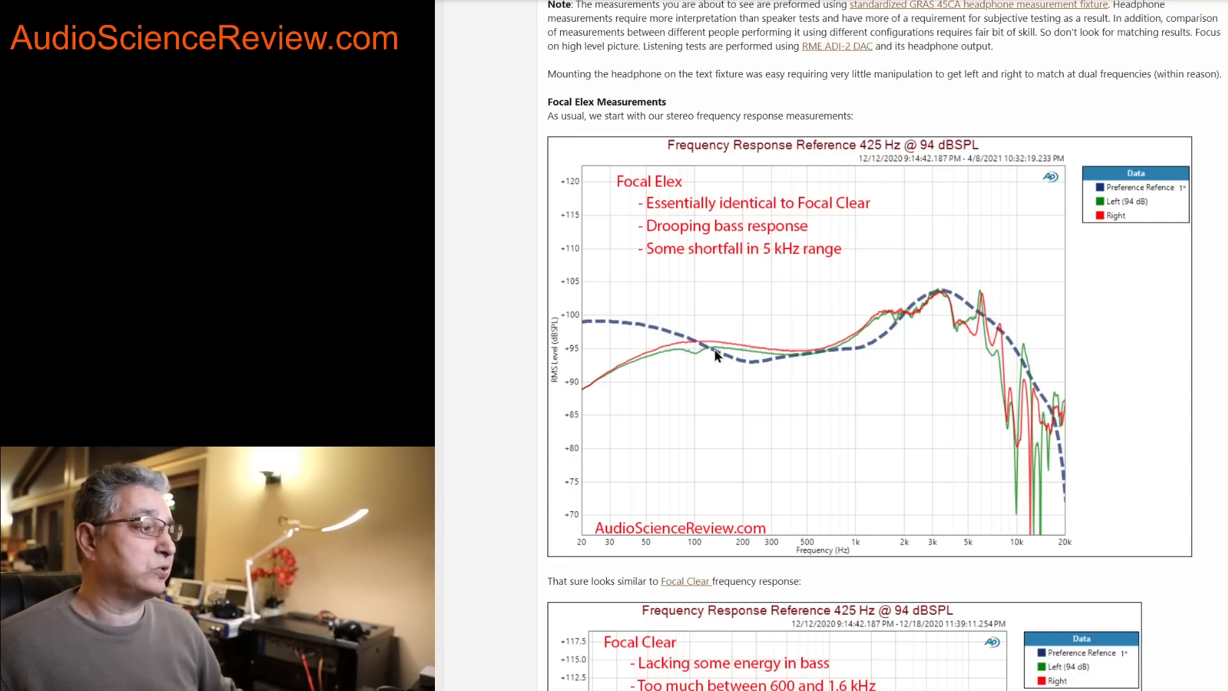
mouse_move(867, 347)
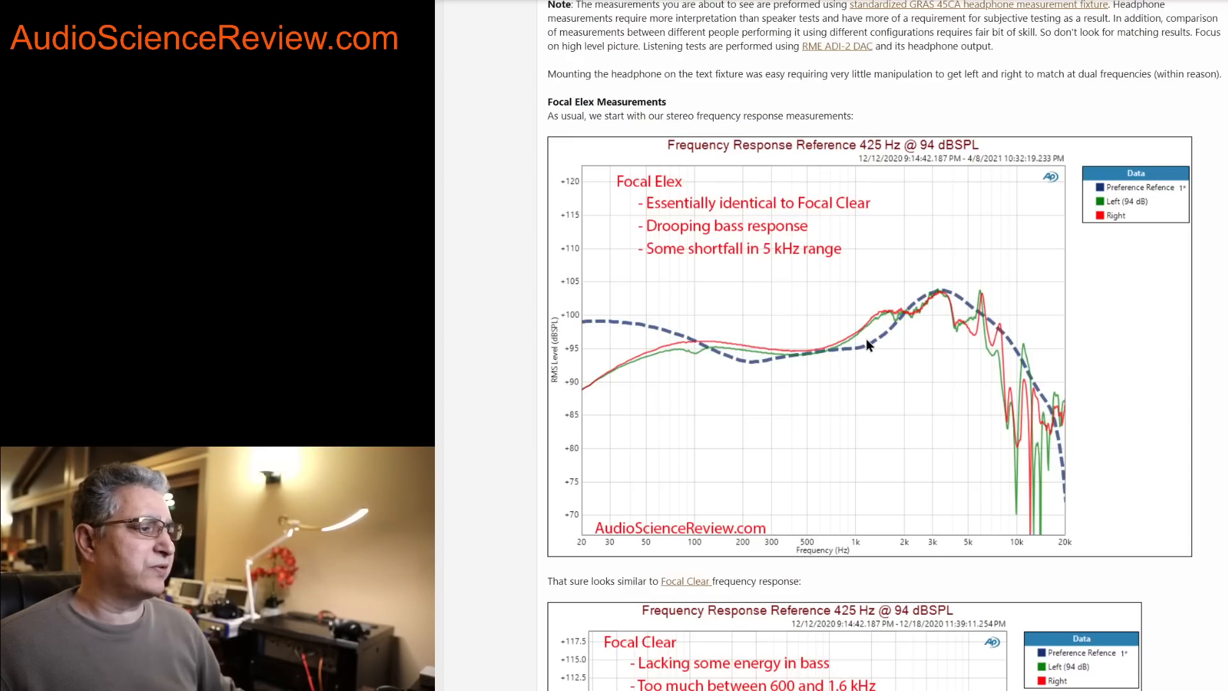
mouse_move(749, 368)
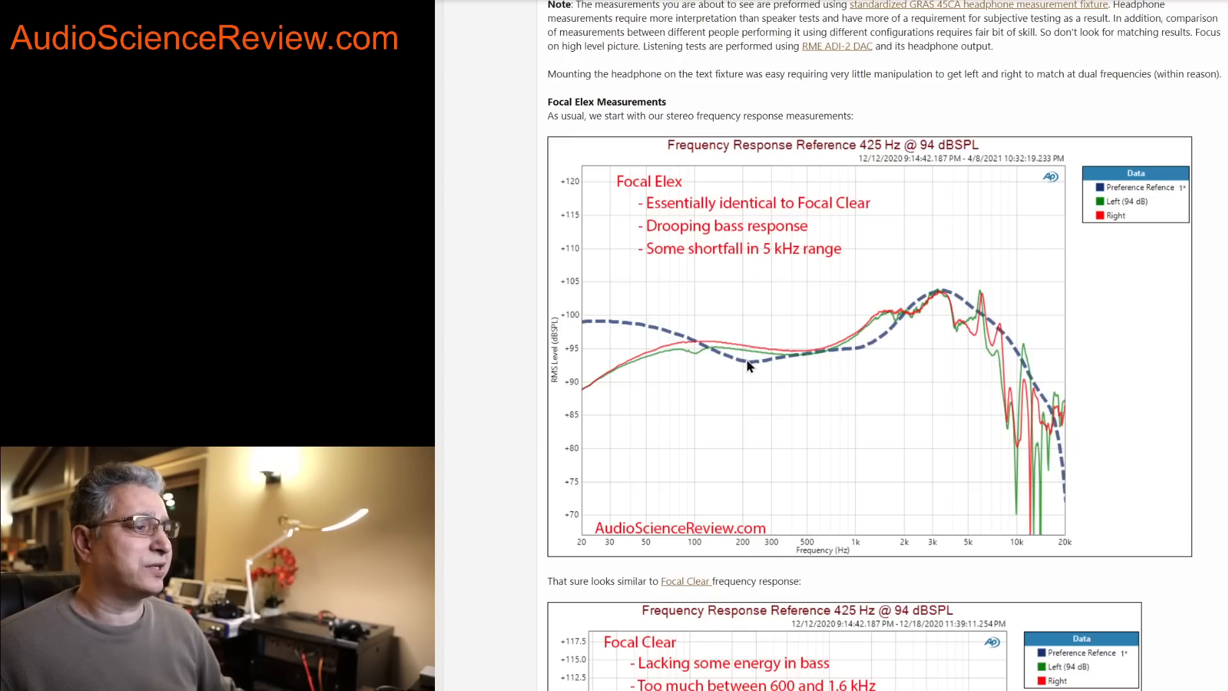
mouse_move(899, 327)
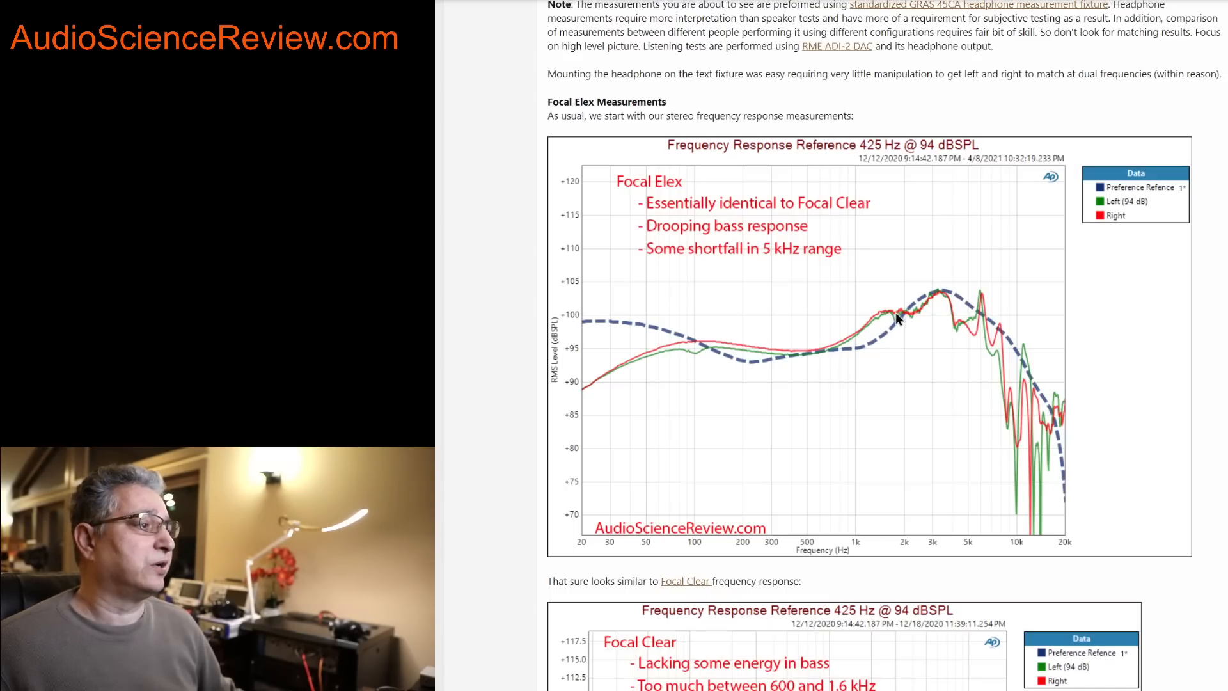
mouse_move(933, 306)
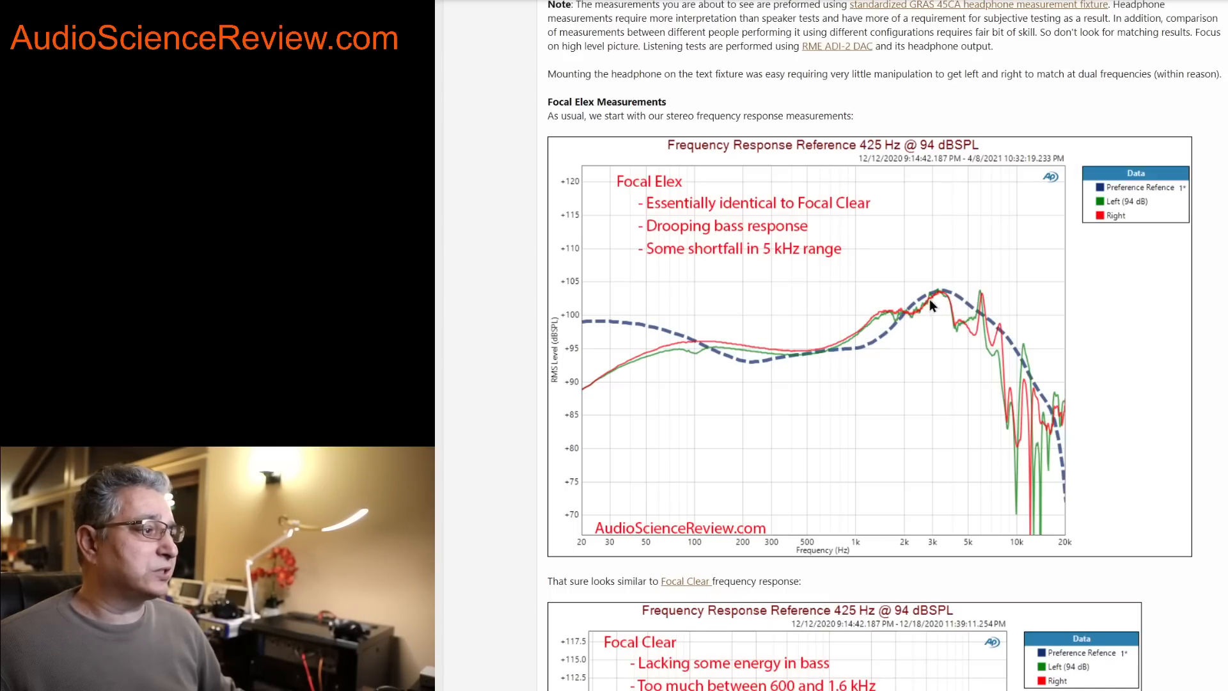
mouse_move(955, 317)
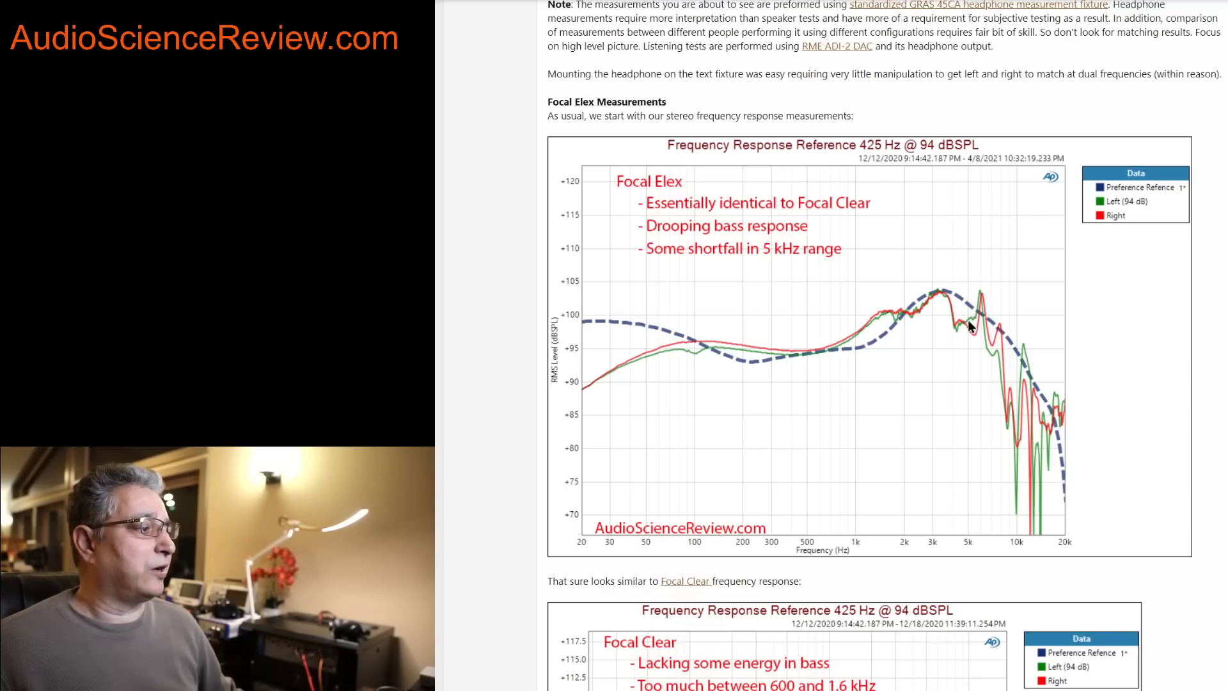
mouse_move(977, 295)
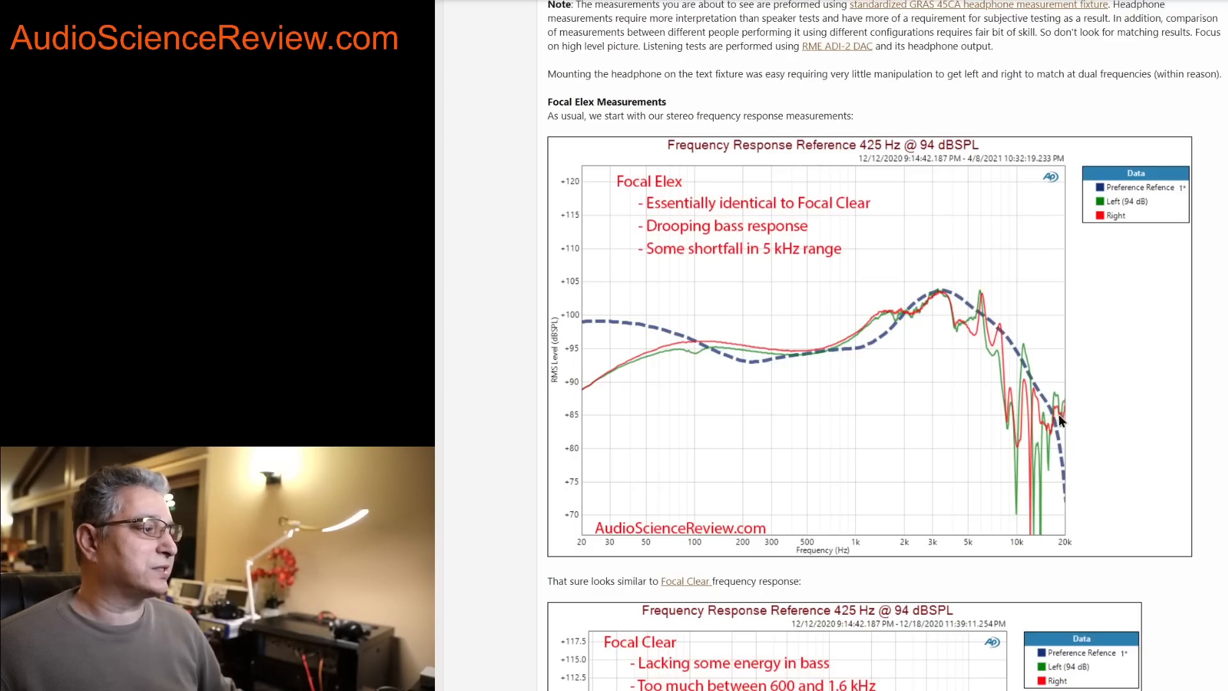
mouse_move(1029, 389)
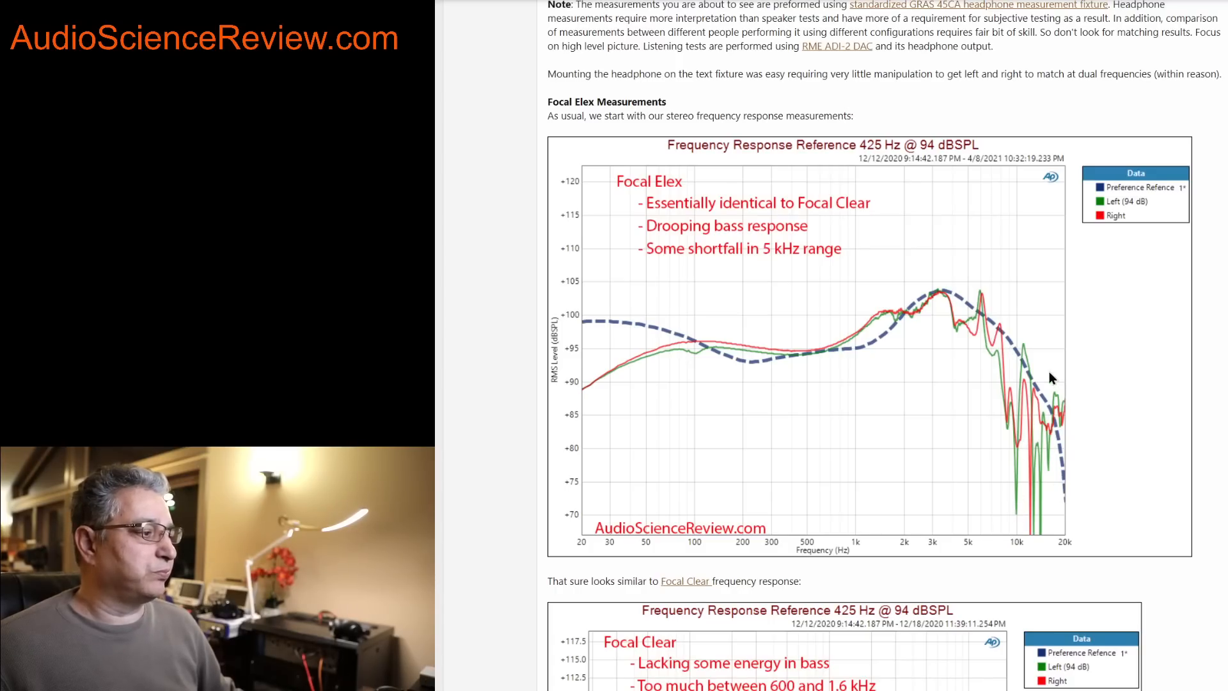
mouse_move(999, 344)
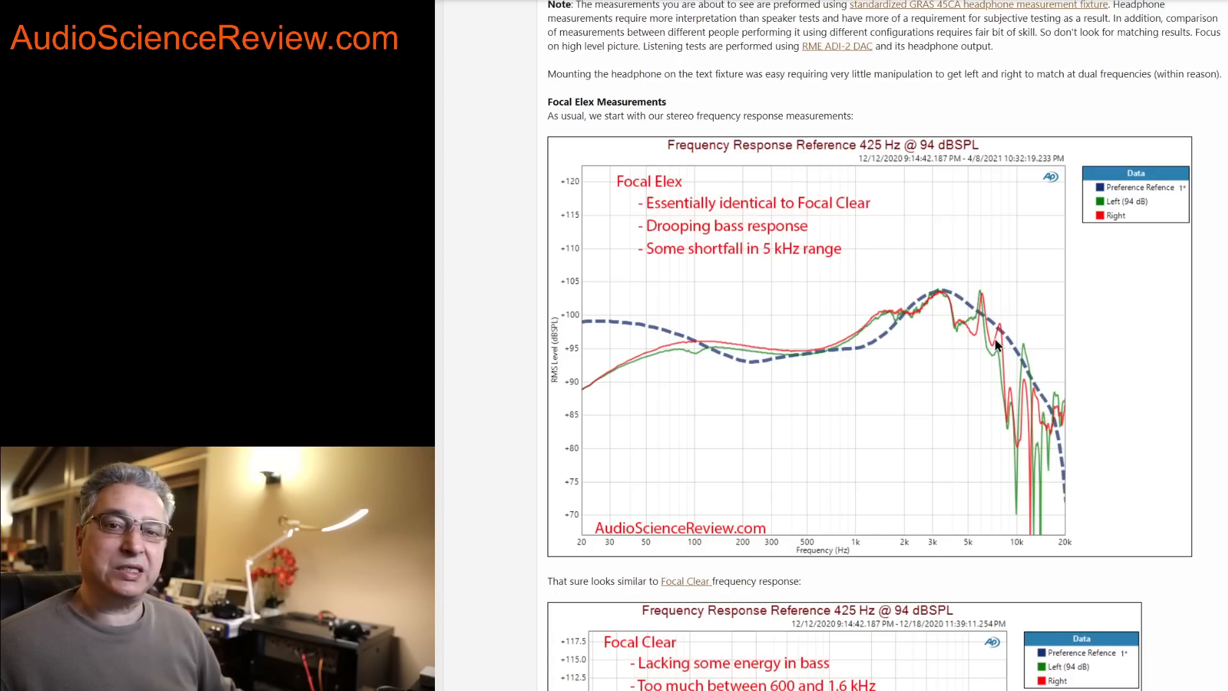
mouse_move(1081, 436)
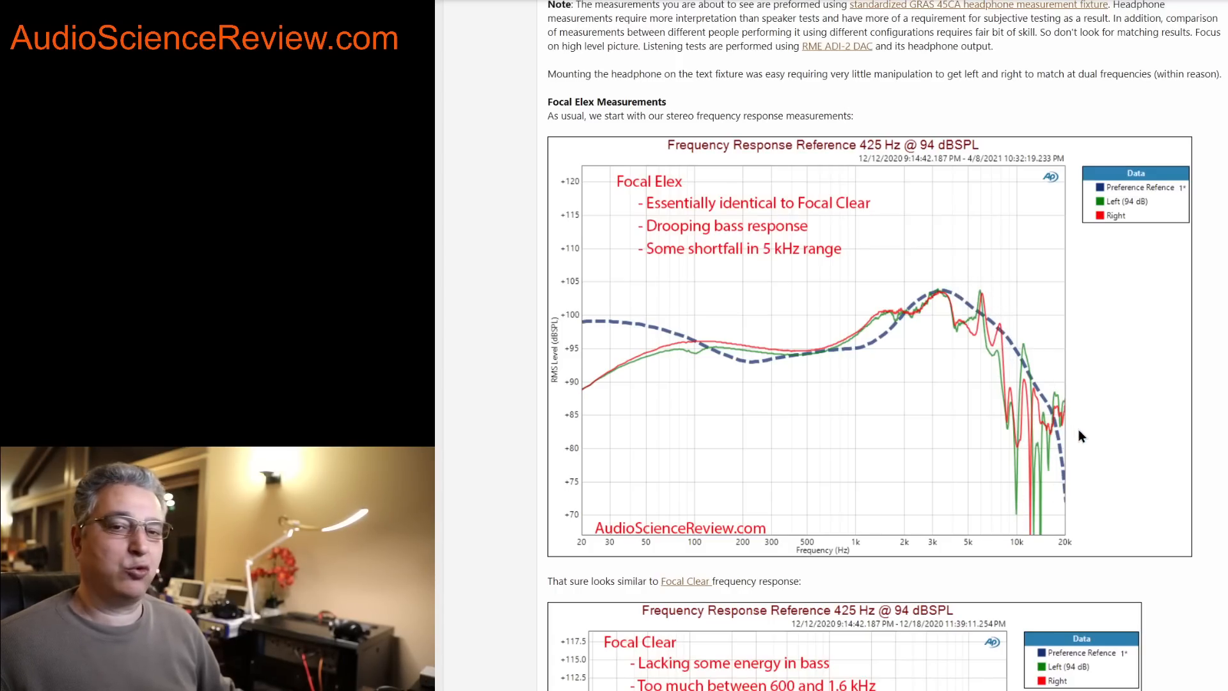
mouse_move(1028, 435)
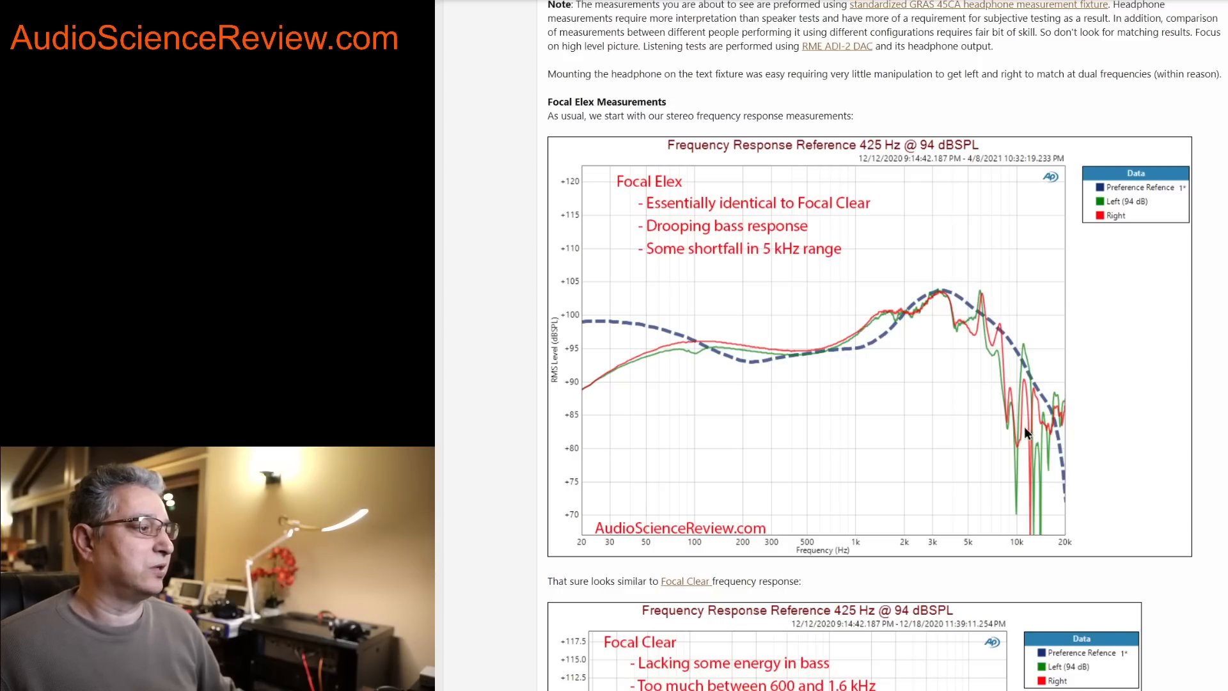
mouse_move(1042, 427)
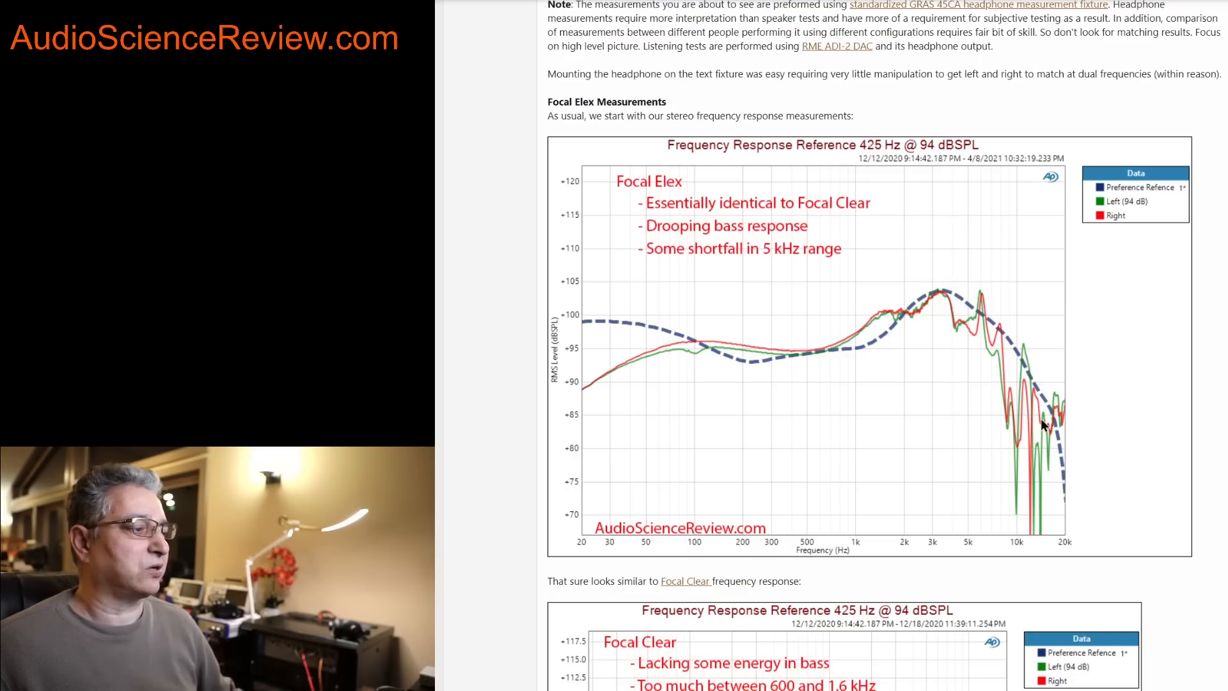
mouse_move(853, 375)
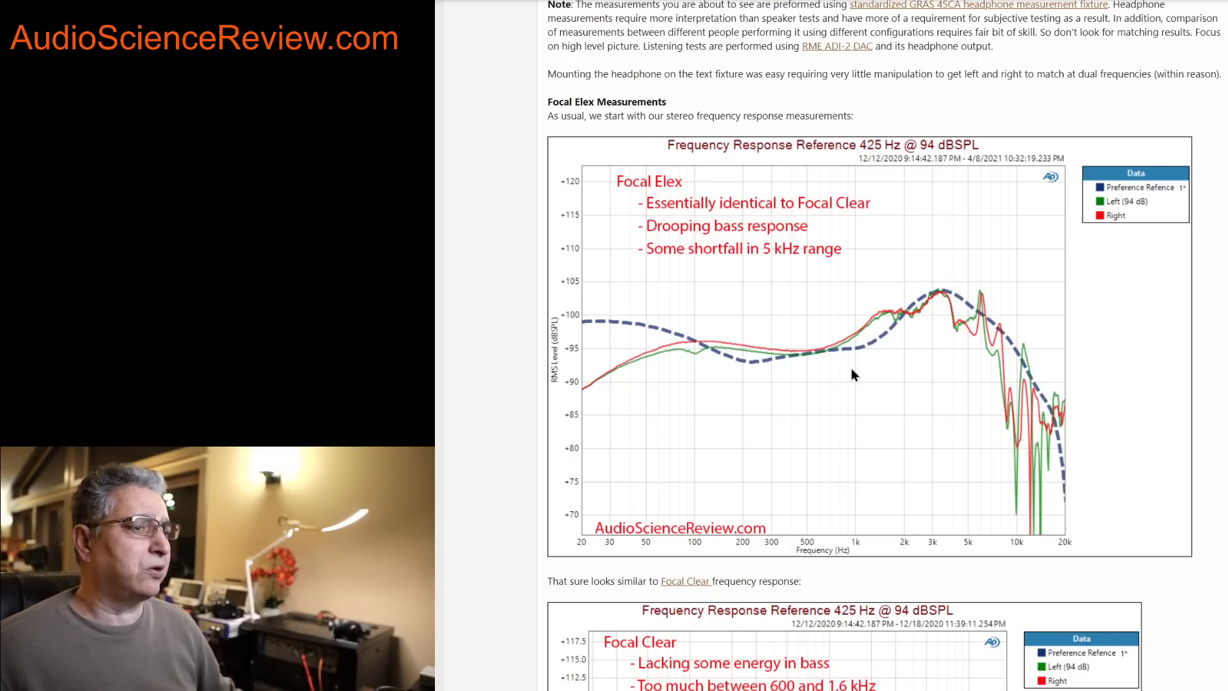
scroll("down", 3)
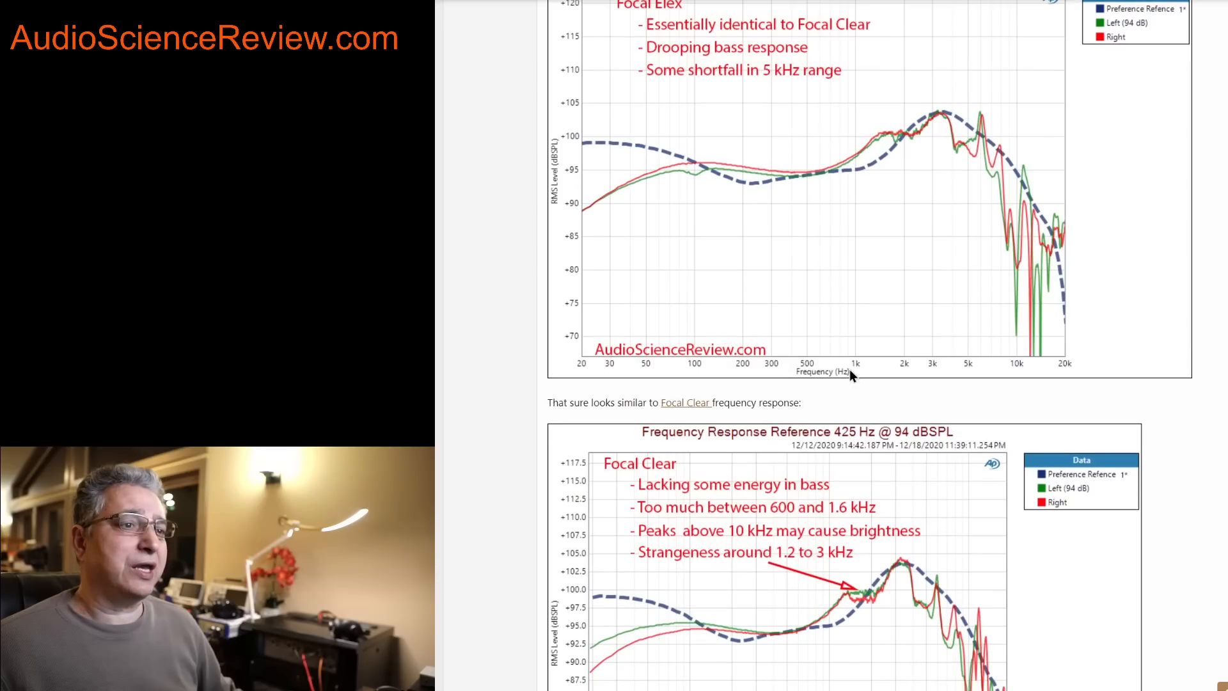
mouse_move(649, 660)
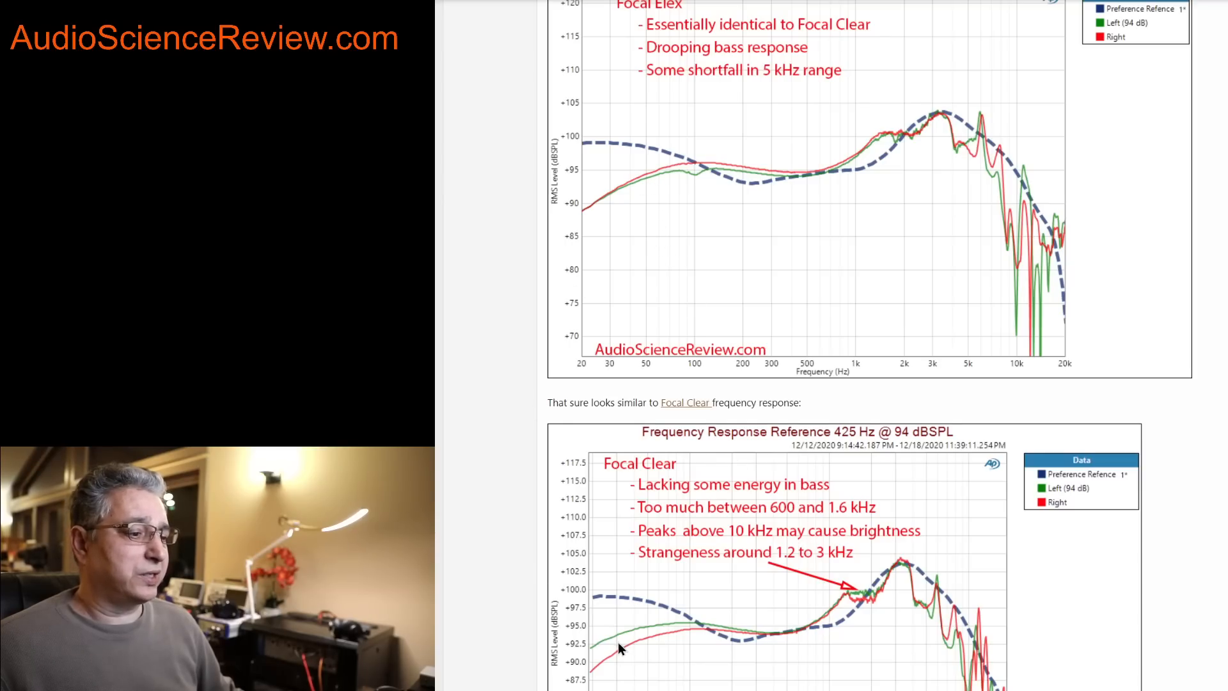
mouse_move(613, 648)
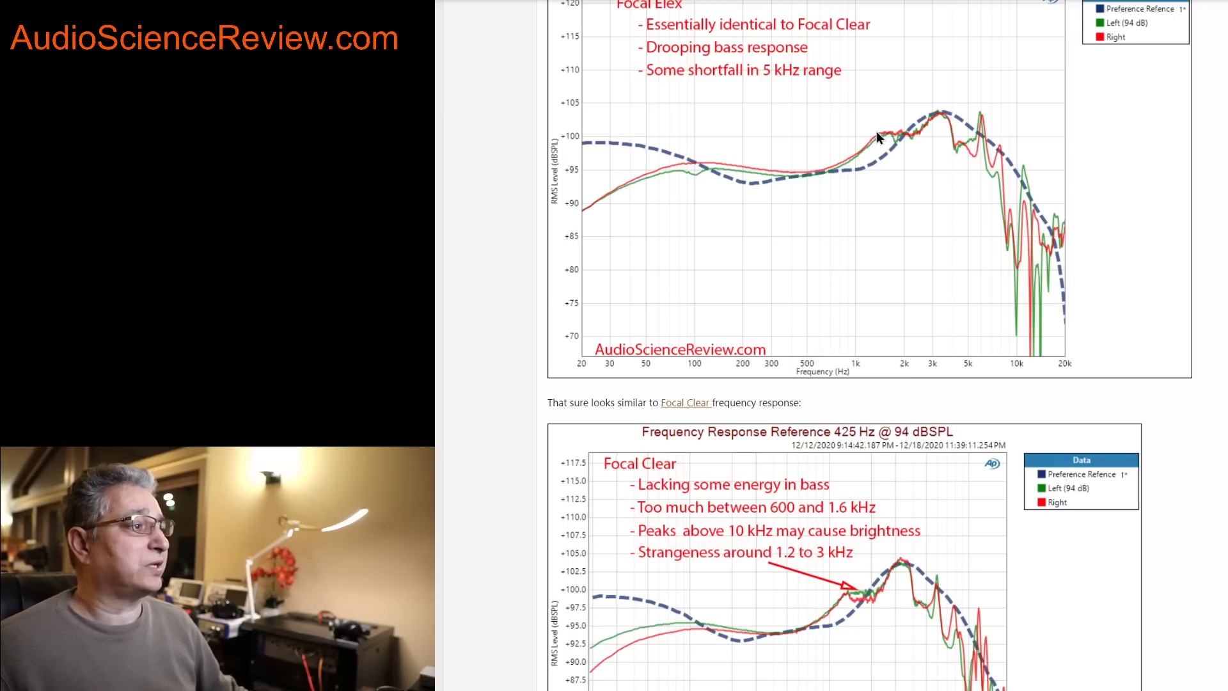
mouse_move(877, 599)
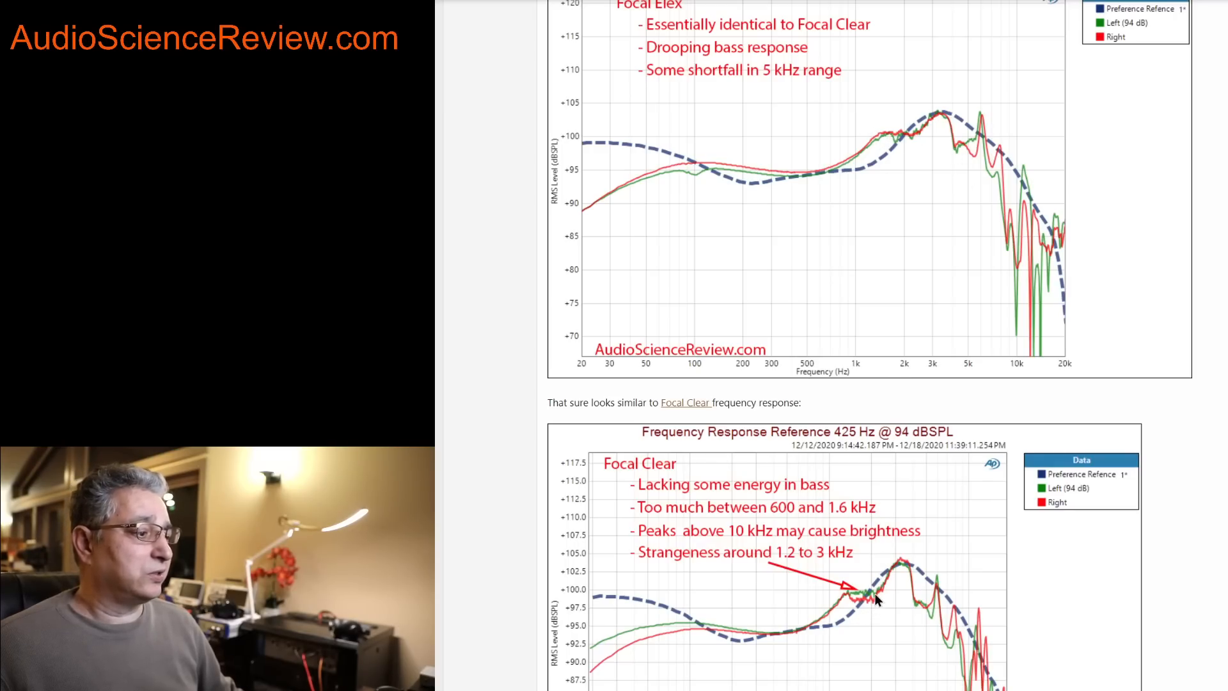
mouse_move(904, 573)
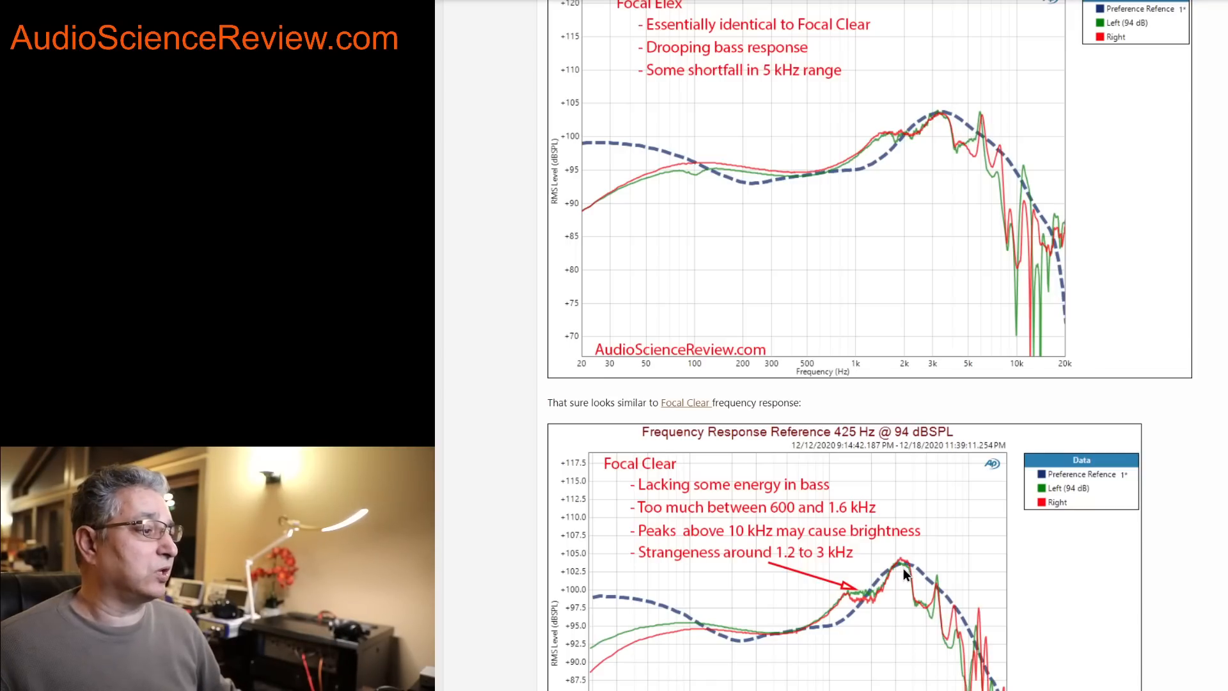
mouse_move(954, 467)
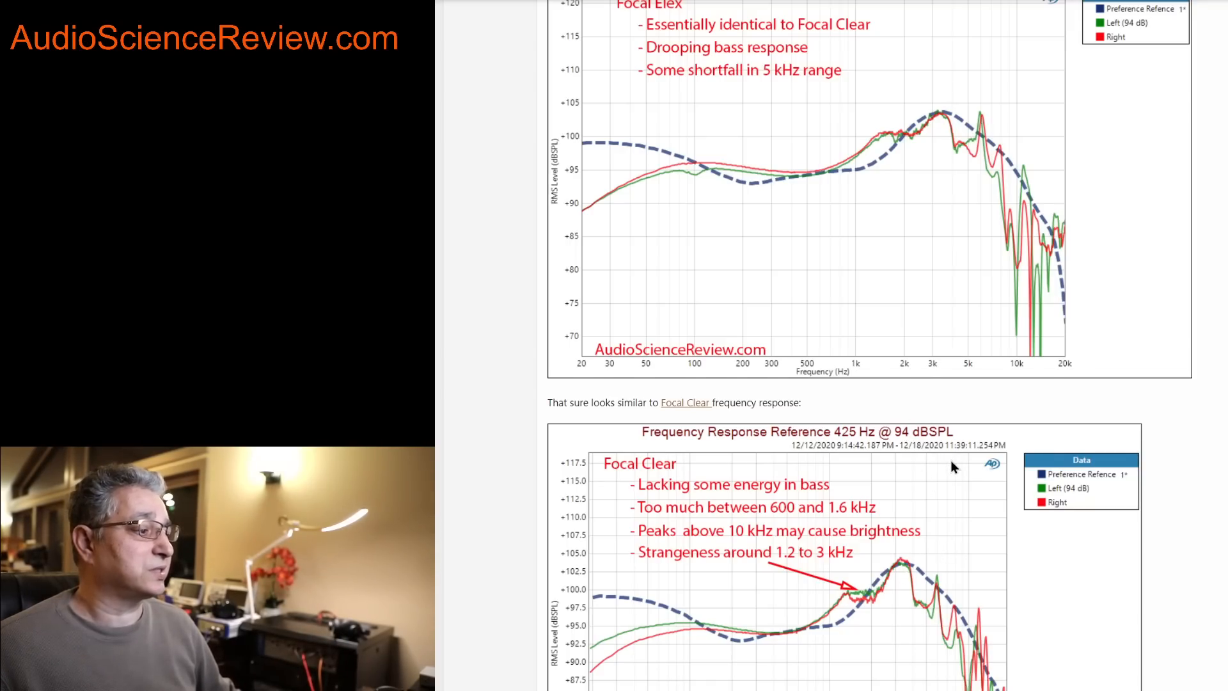
scroll("down", 3)
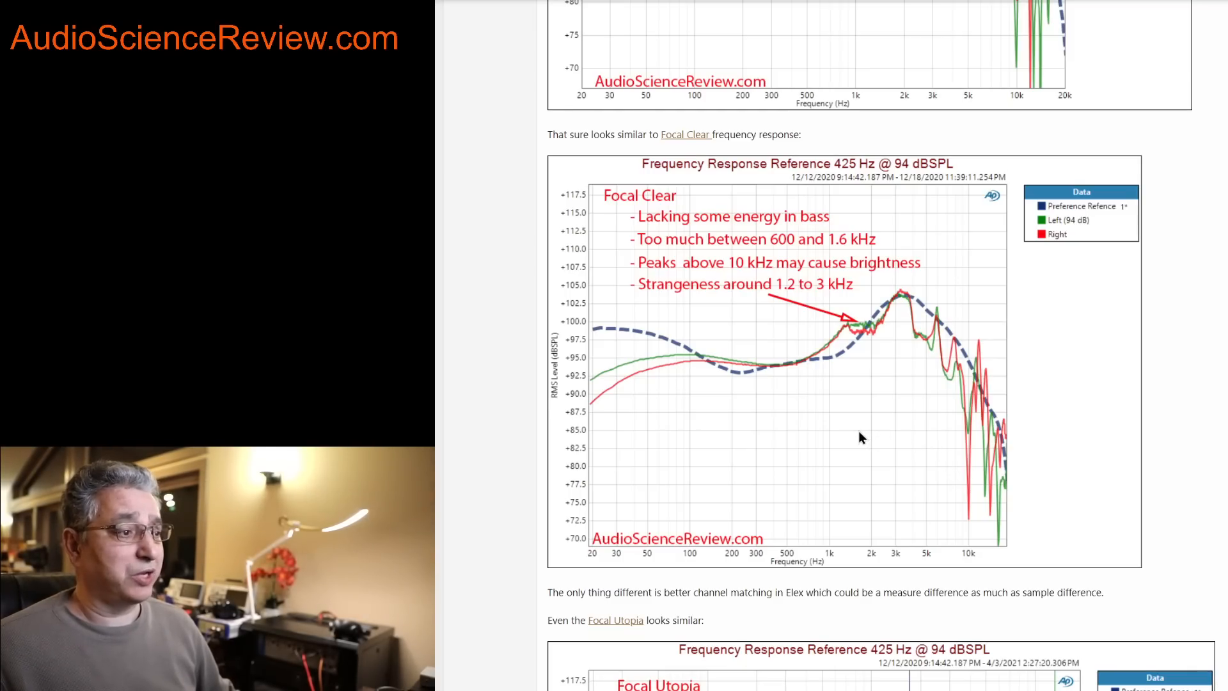
scroll("down", 3)
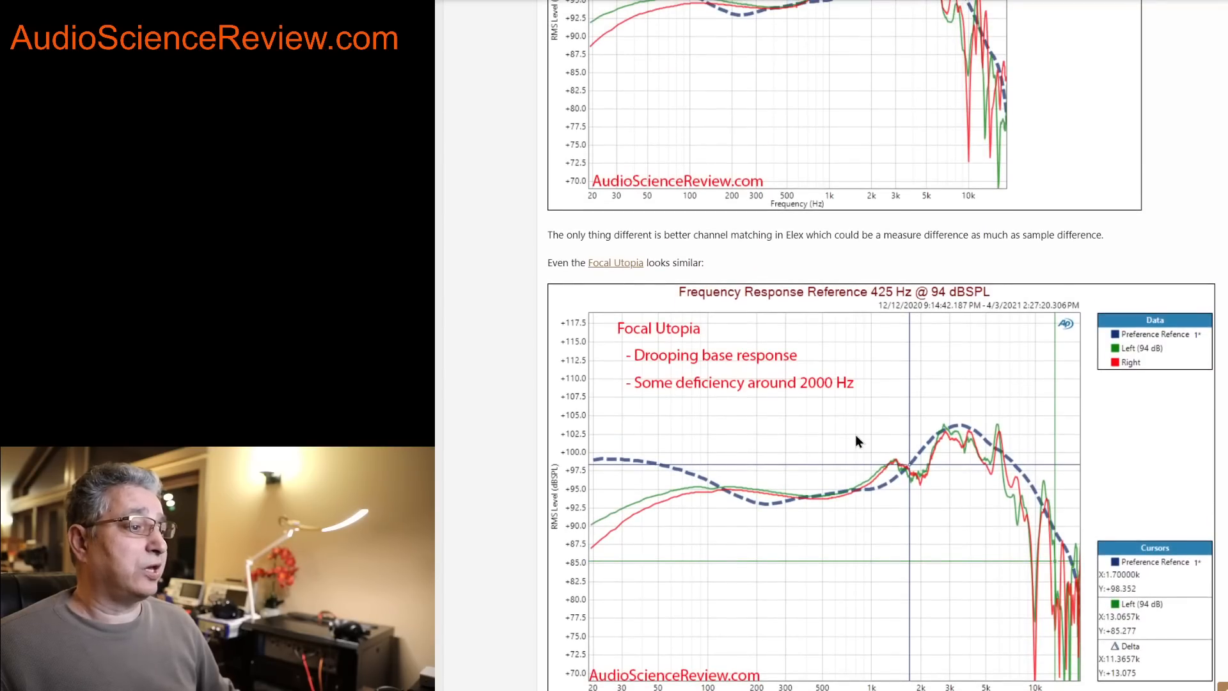
mouse_move(779, 519)
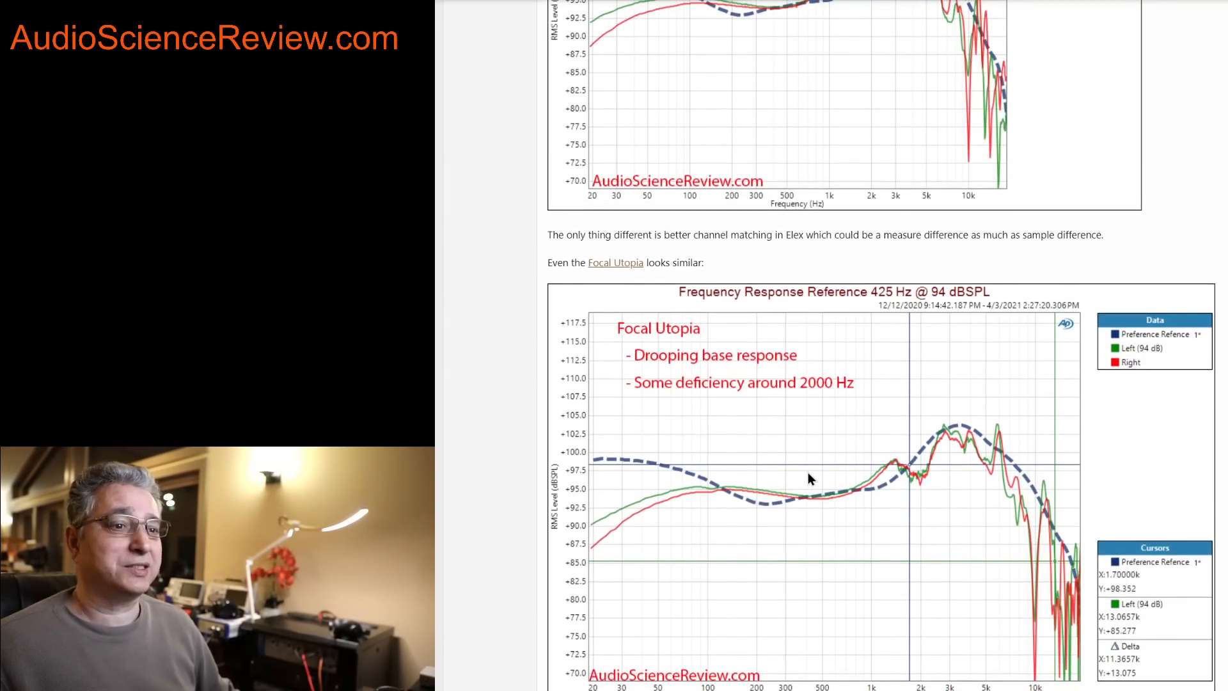
scroll("down", 3)
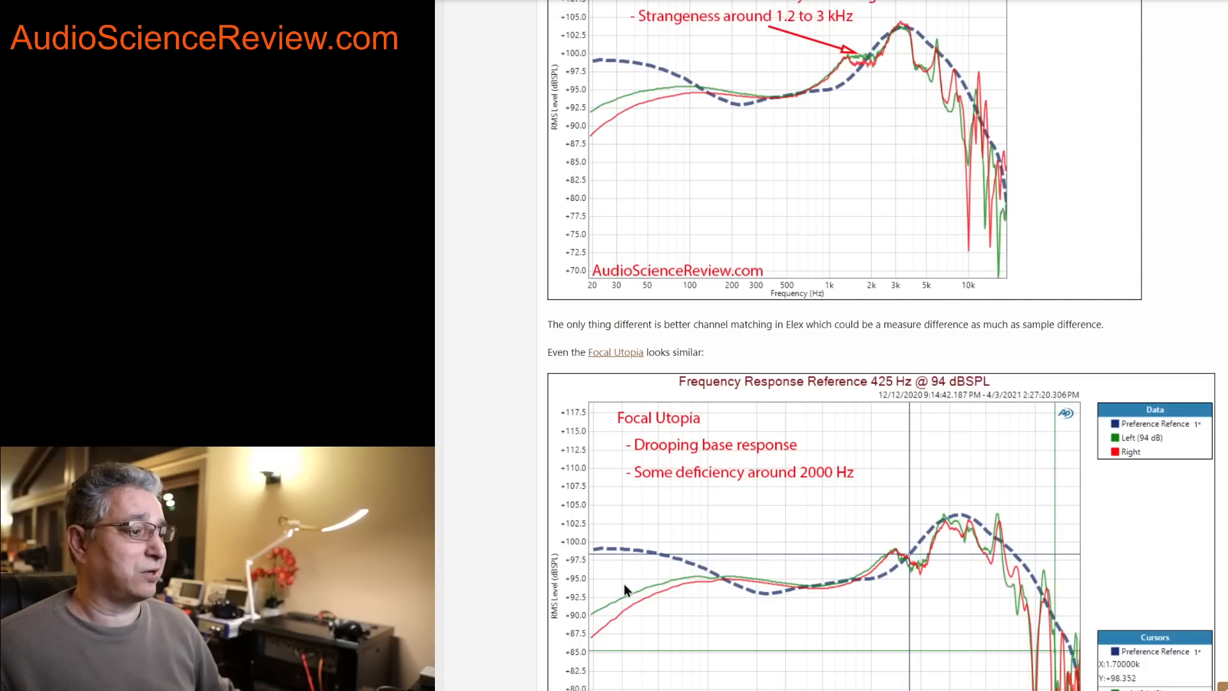
mouse_move(929, 536)
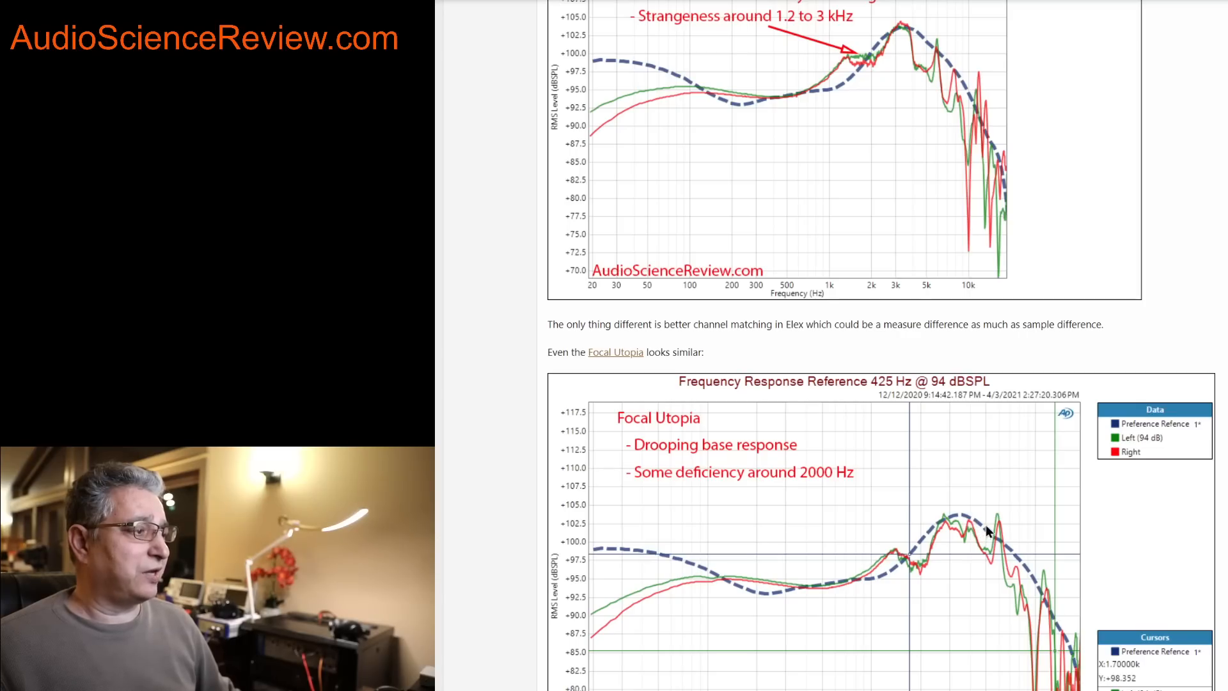
mouse_move(977, 511)
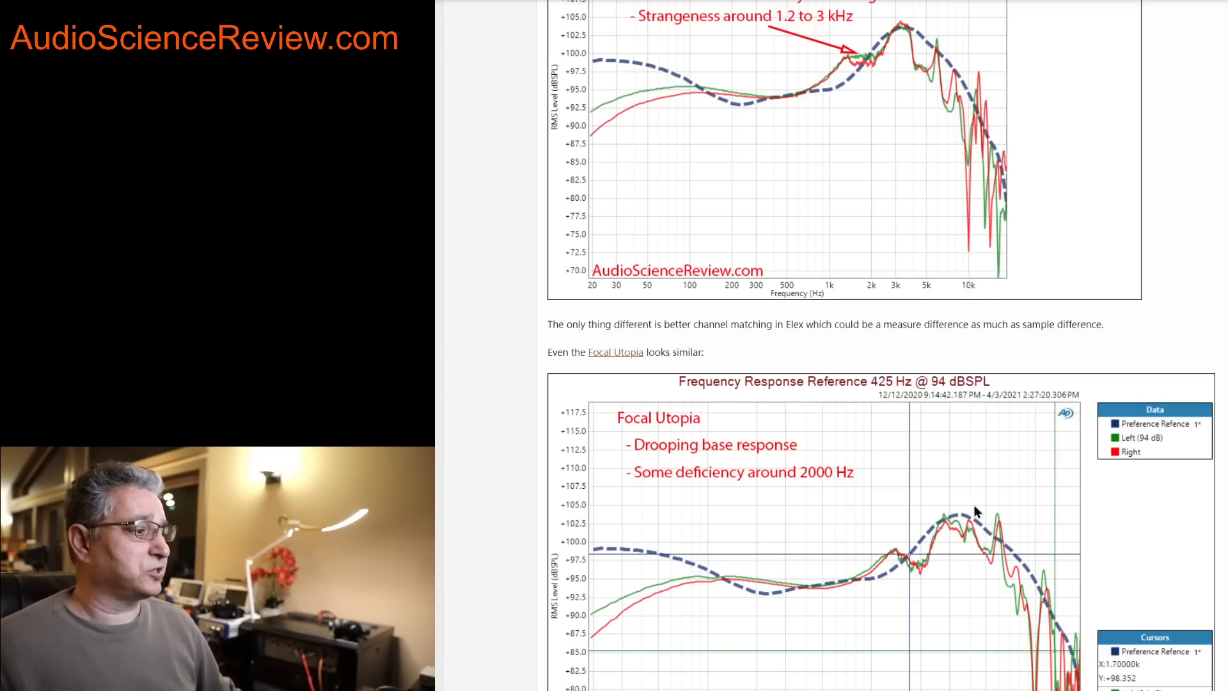
mouse_move(984, 491)
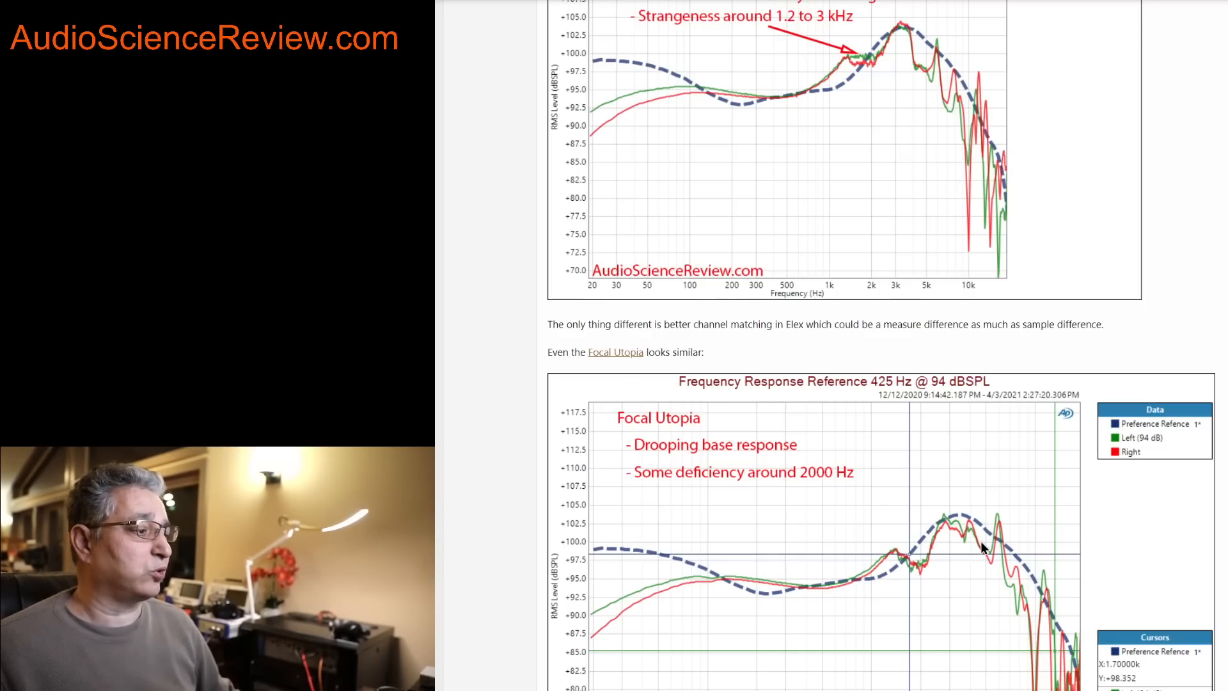
mouse_move(613, 600)
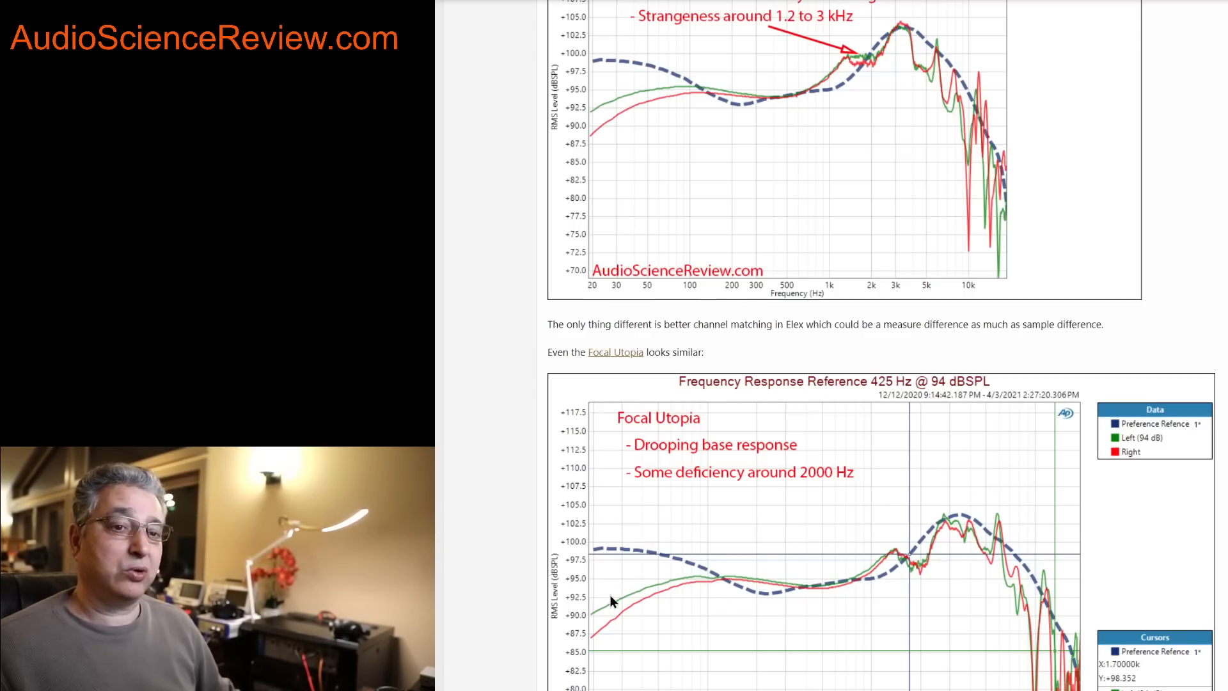
mouse_move(726, 602)
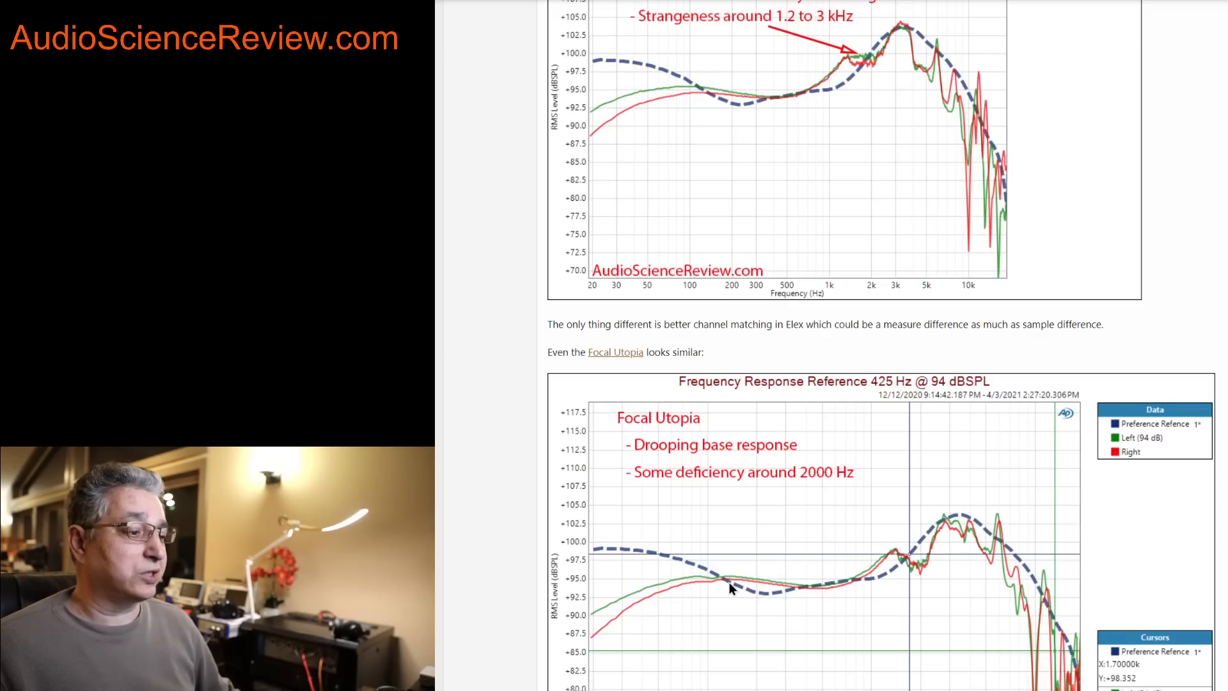
mouse_move(857, 584)
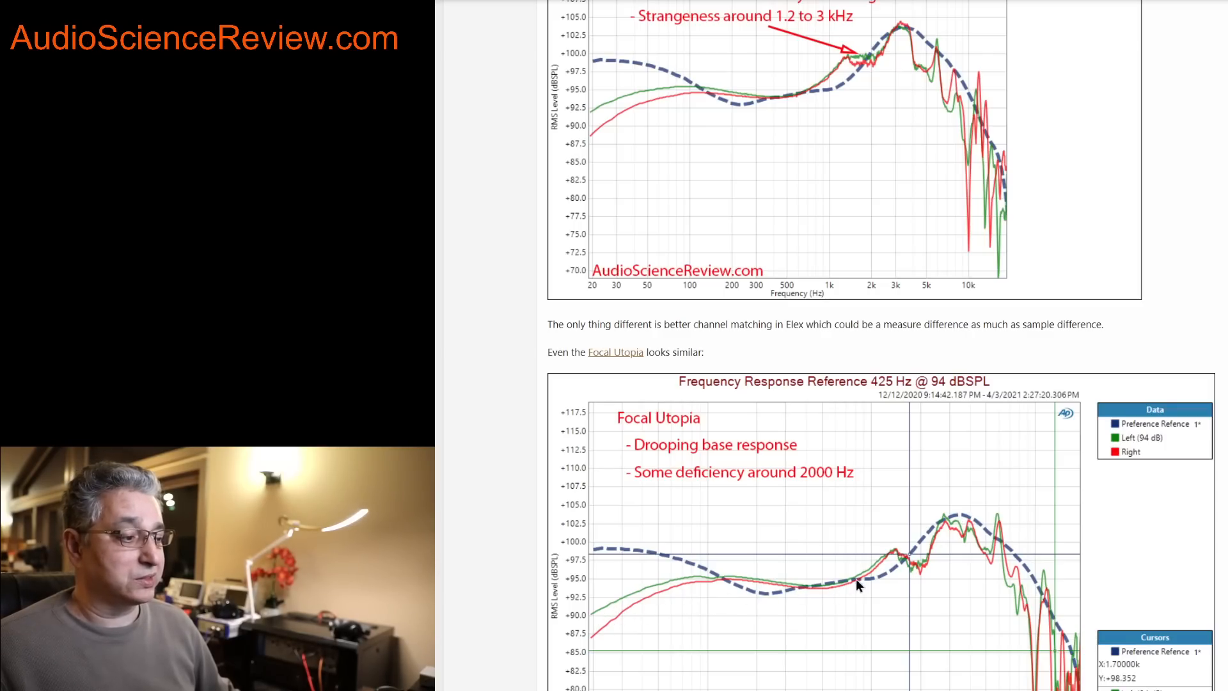
mouse_move(650, 600)
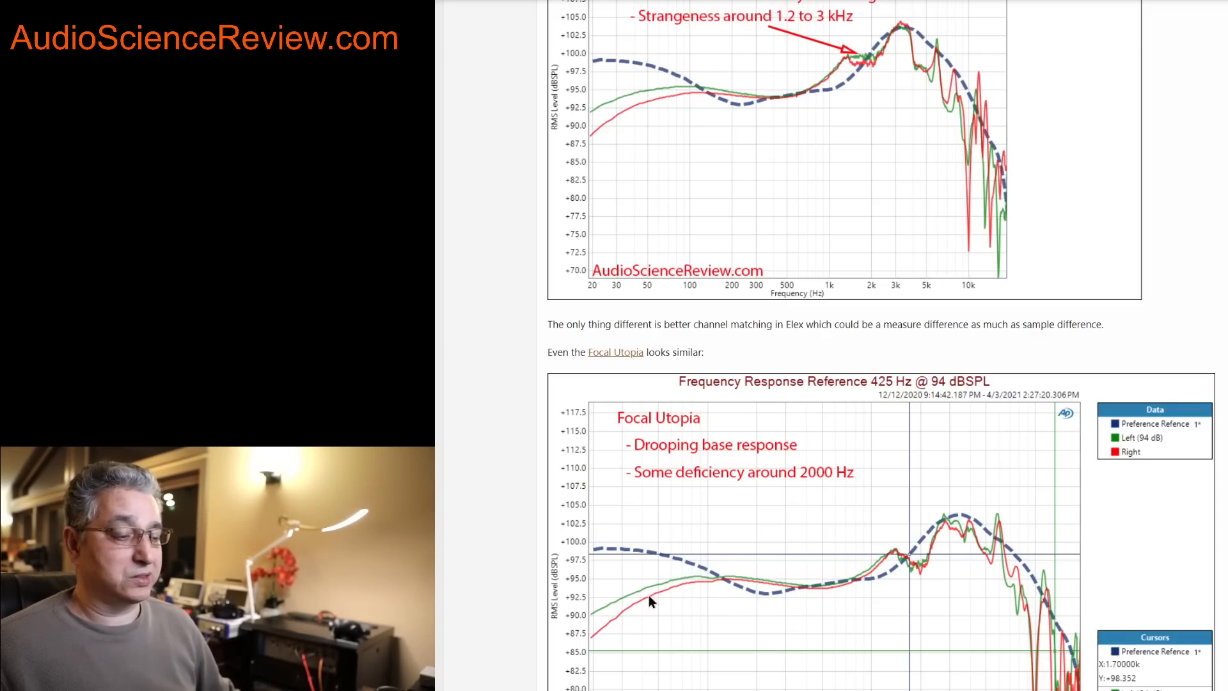
scroll("down", 3)
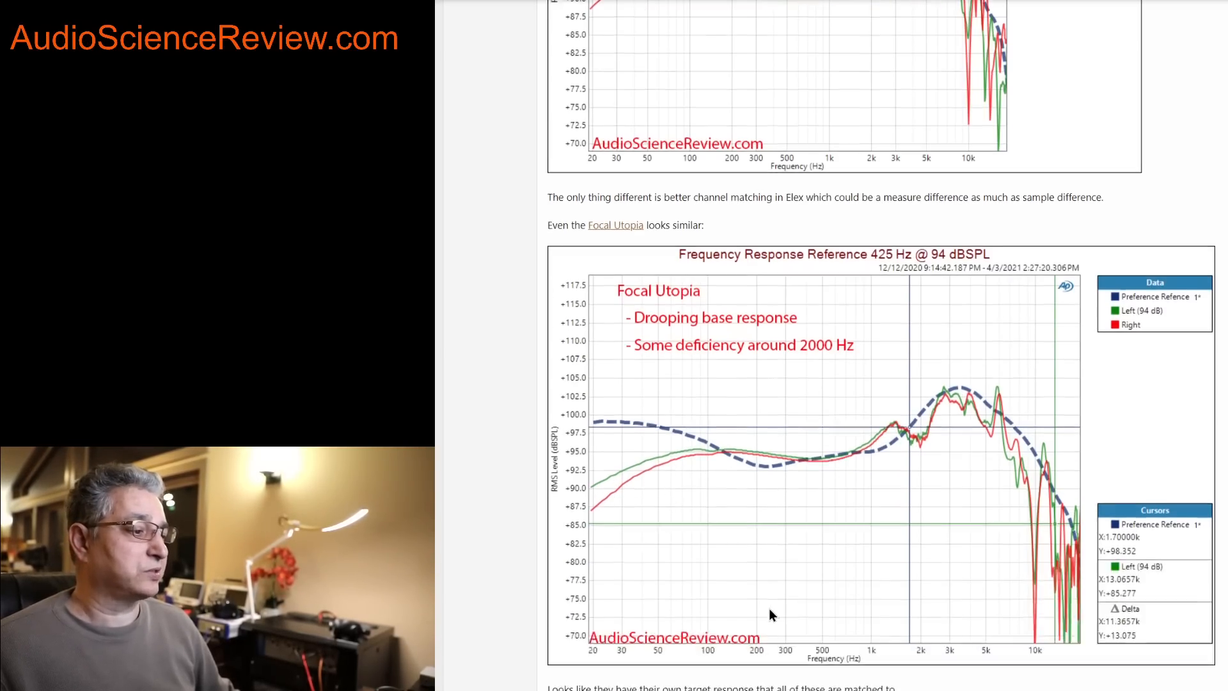
scroll("down", 3)
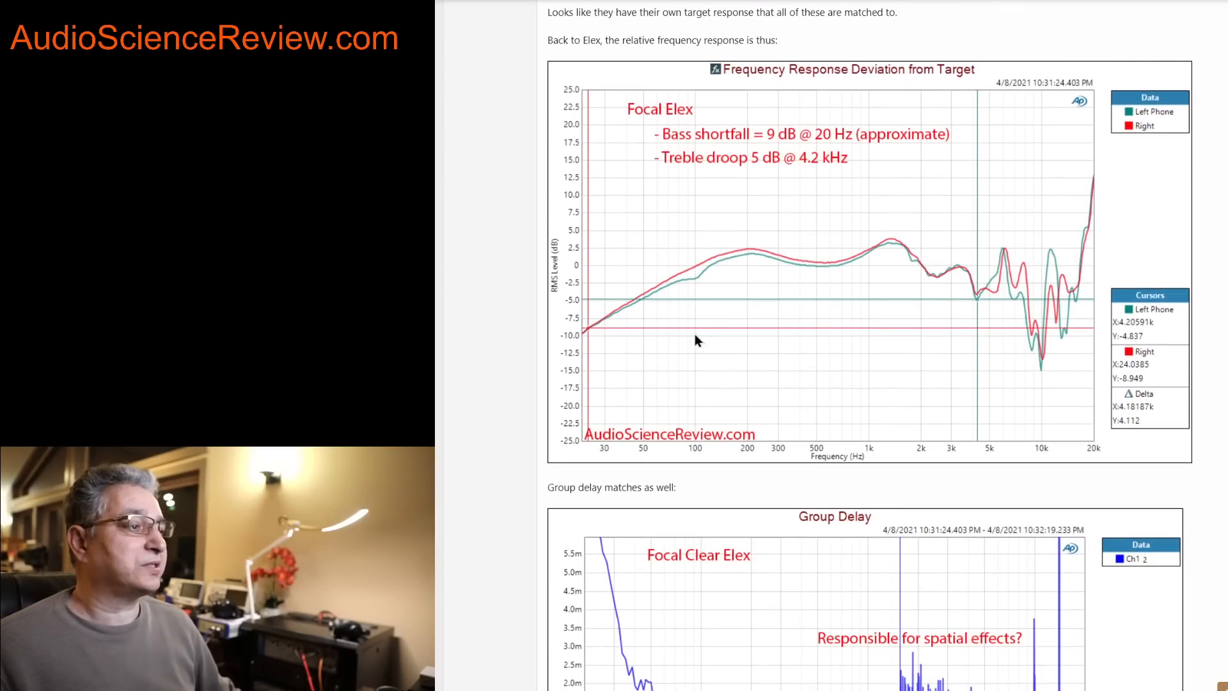
mouse_move(922, 237)
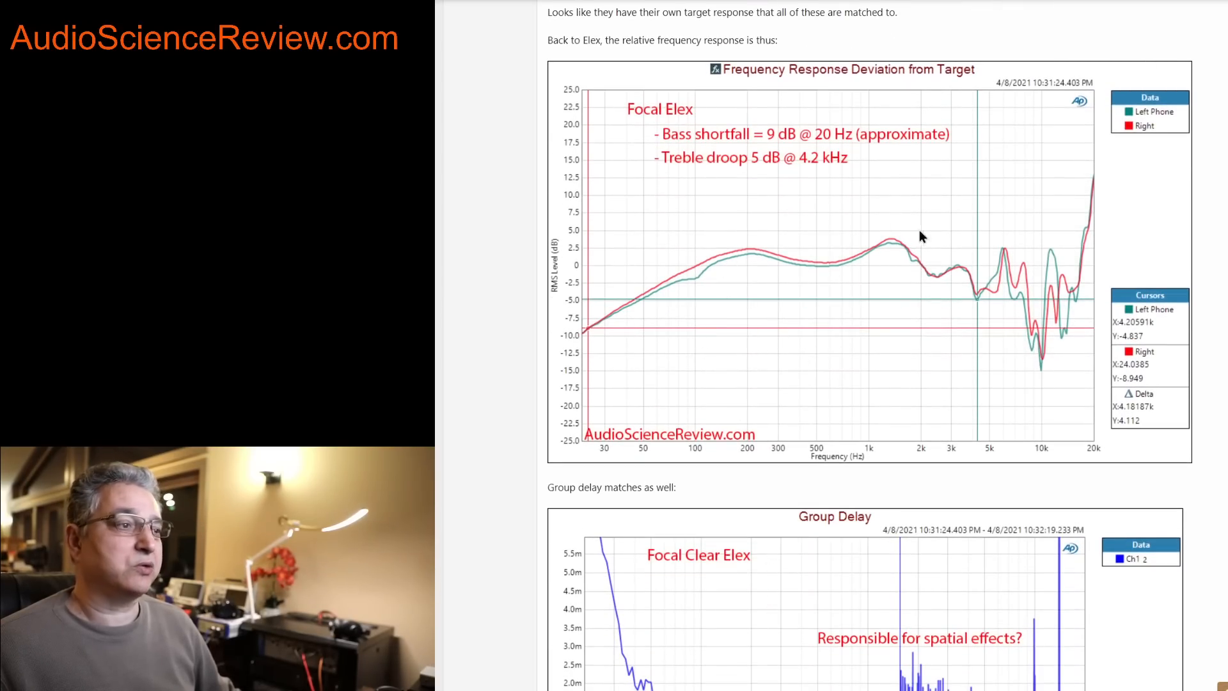
mouse_move(758, 243)
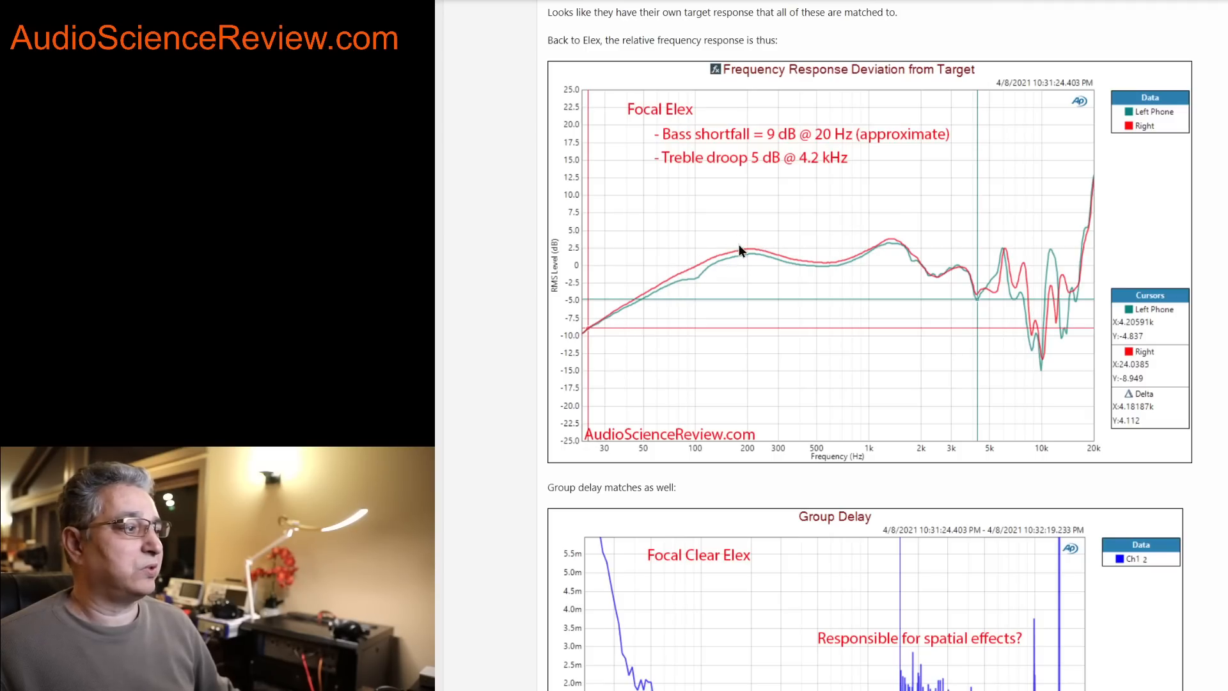
scroll("down", 3)
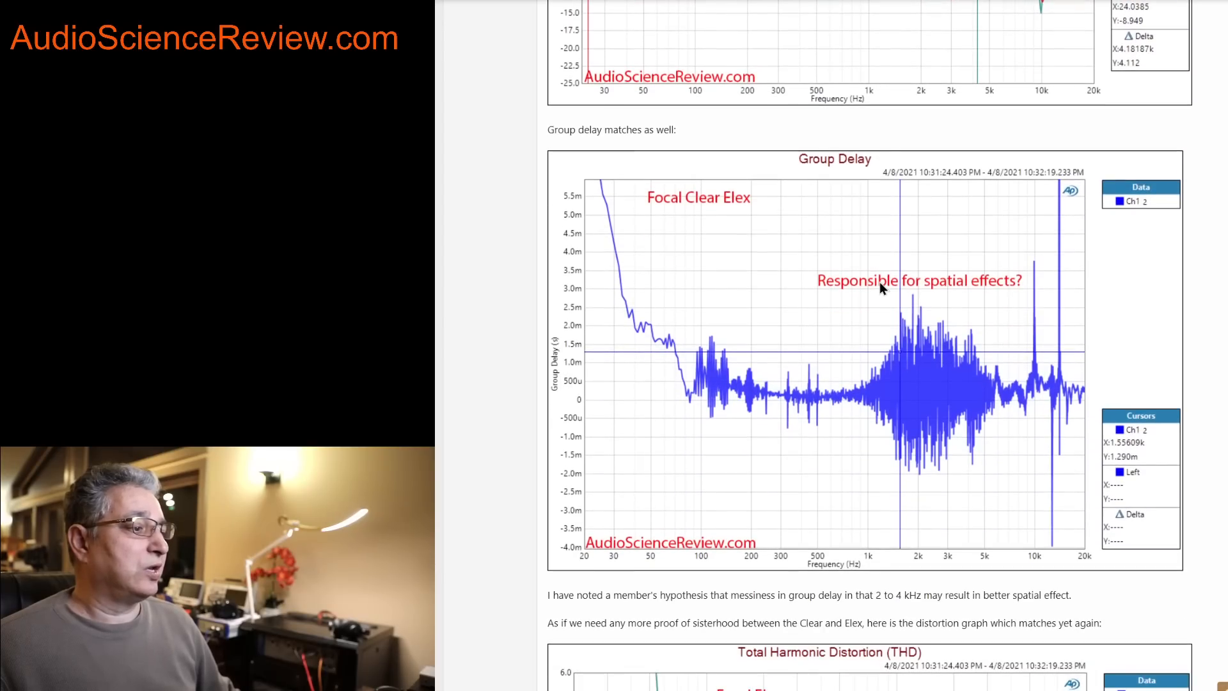
mouse_move(591, 207)
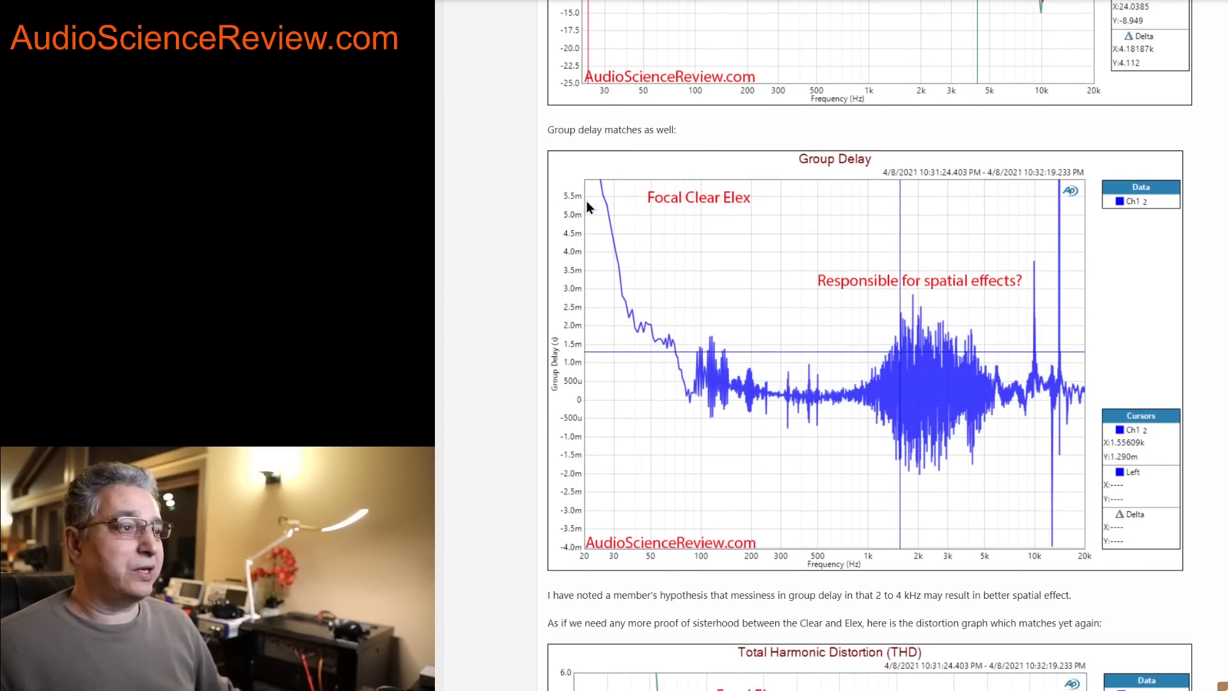
mouse_move(619, 250)
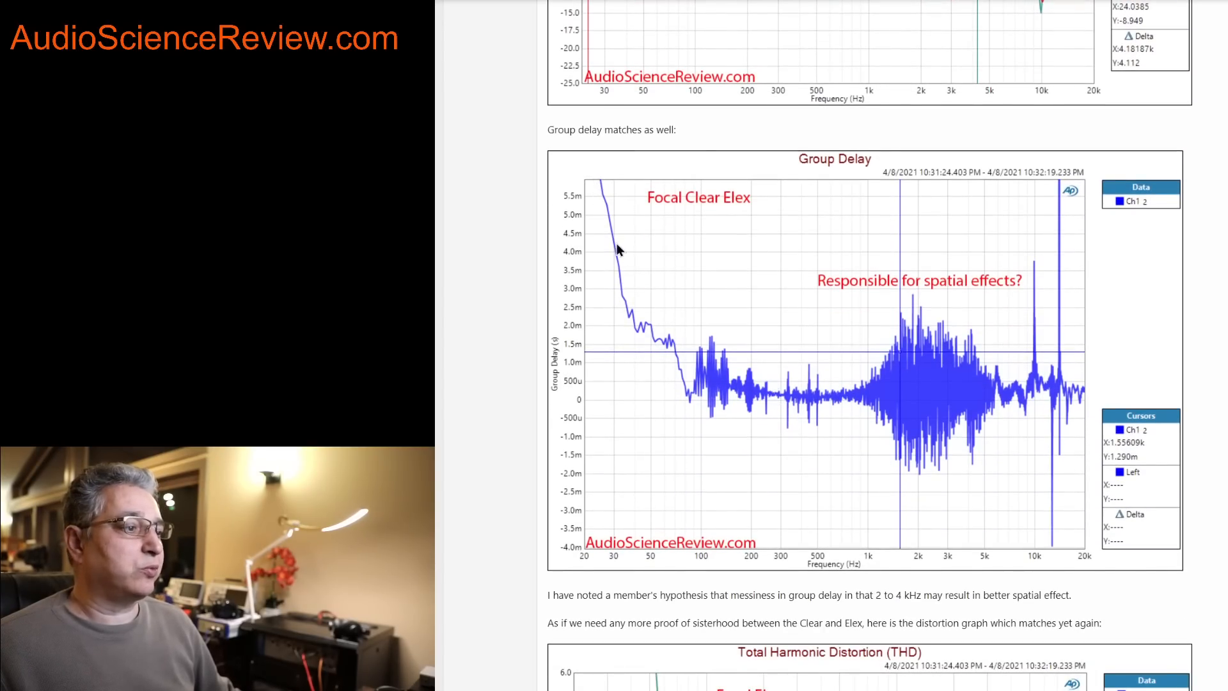
mouse_move(1072, 392)
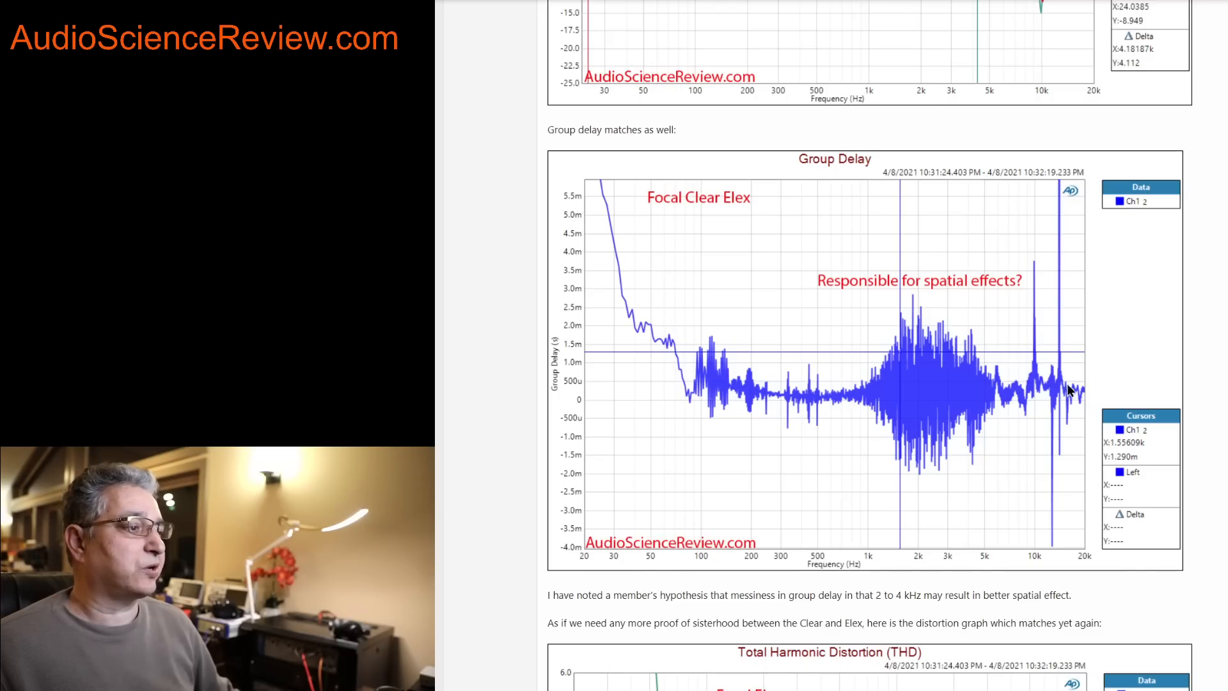
mouse_move(906, 424)
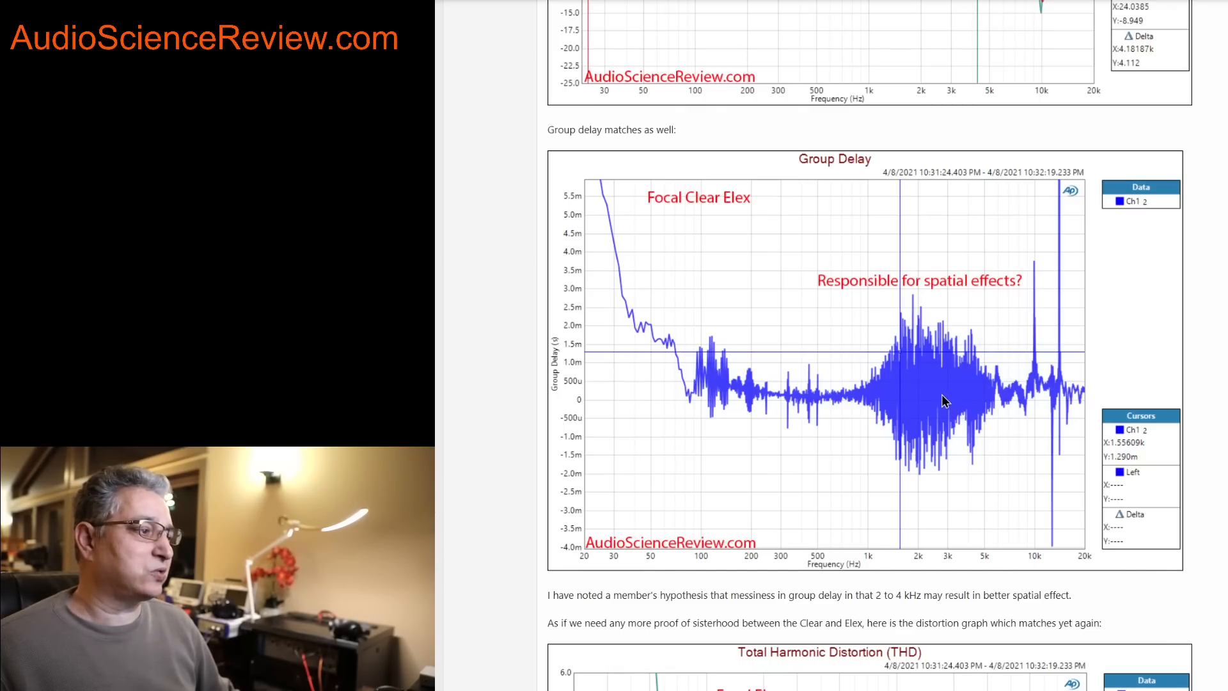
mouse_move(940, 396)
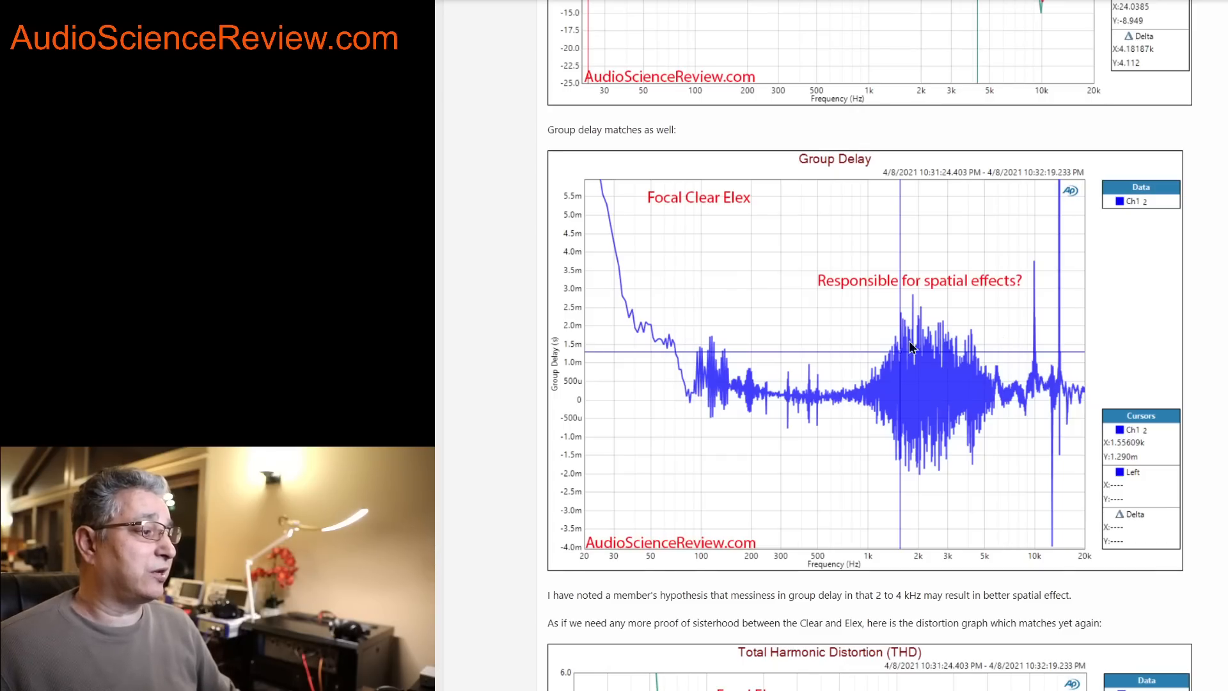
mouse_move(928, 421)
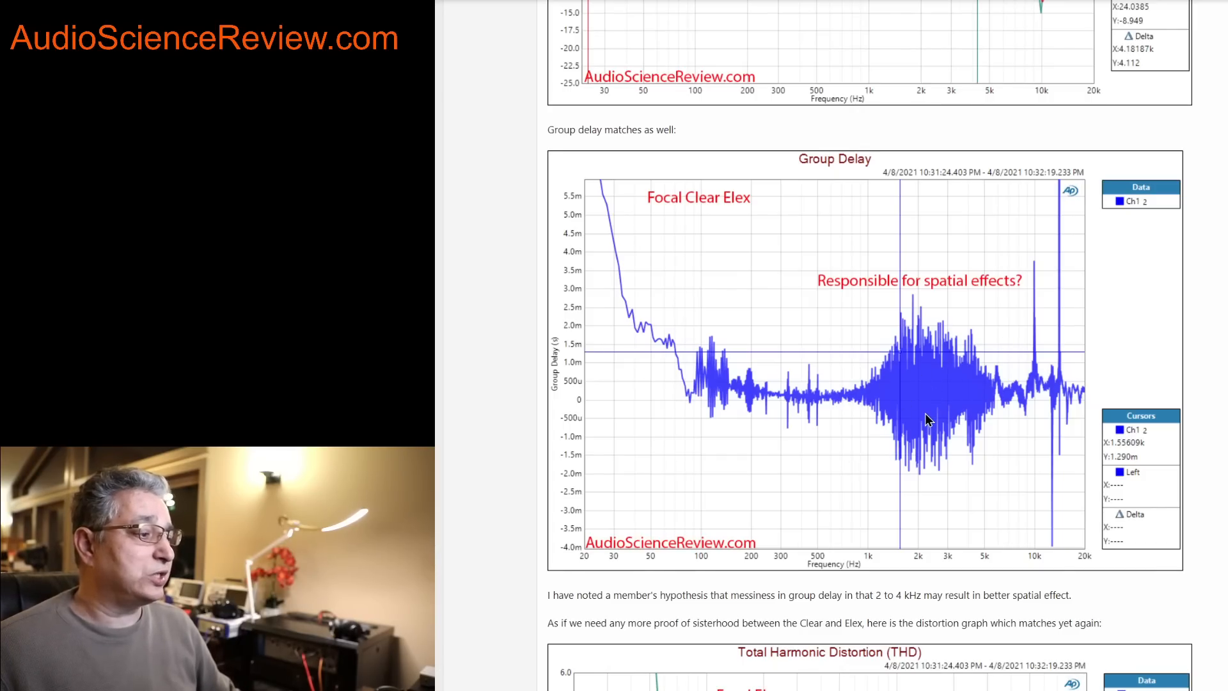
mouse_move(893, 375)
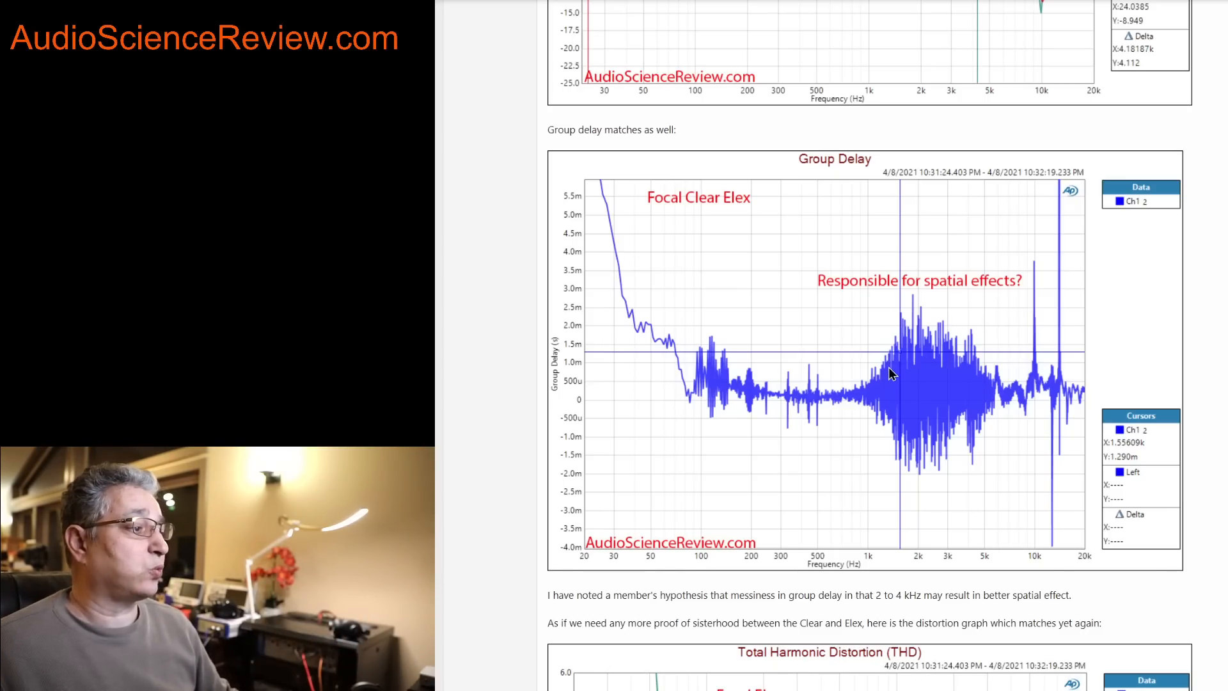
mouse_move(944, 375)
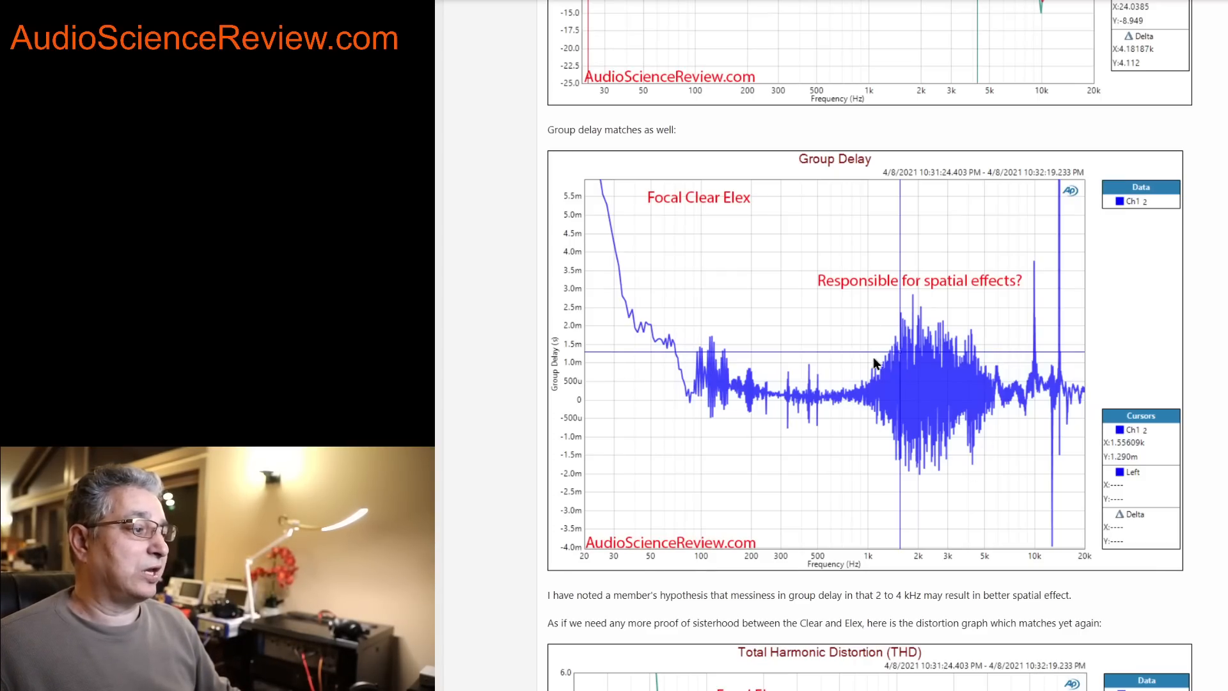
mouse_move(944, 381)
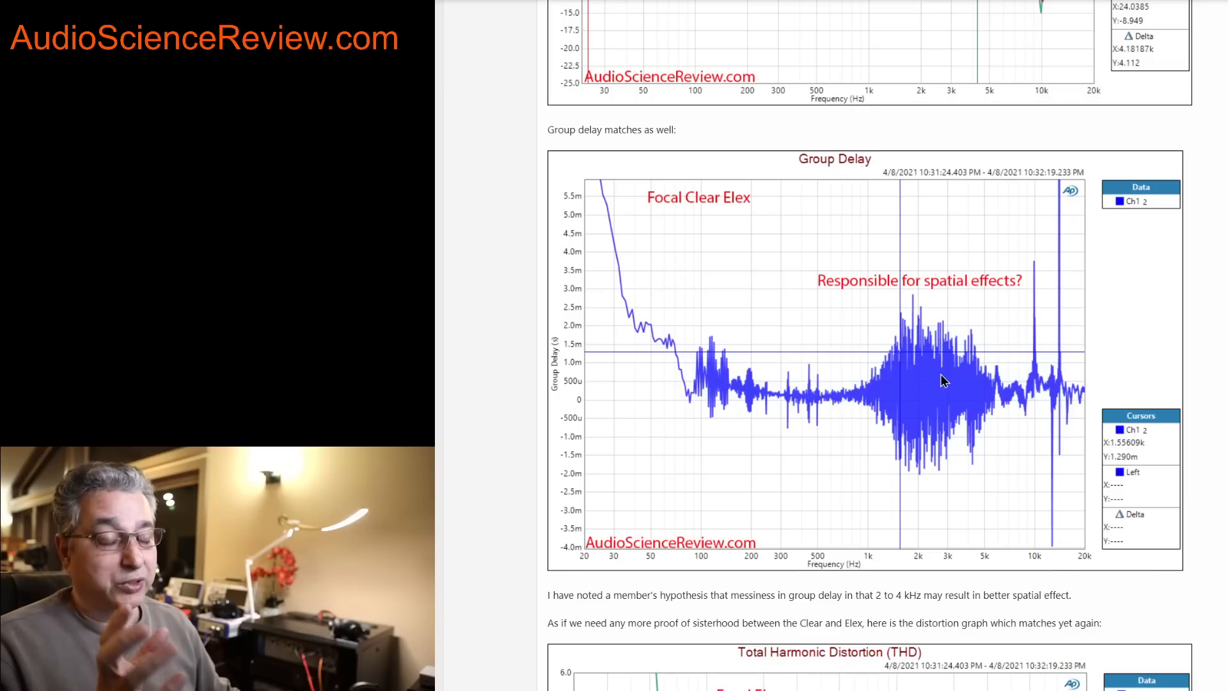
mouse_move(938, 364)
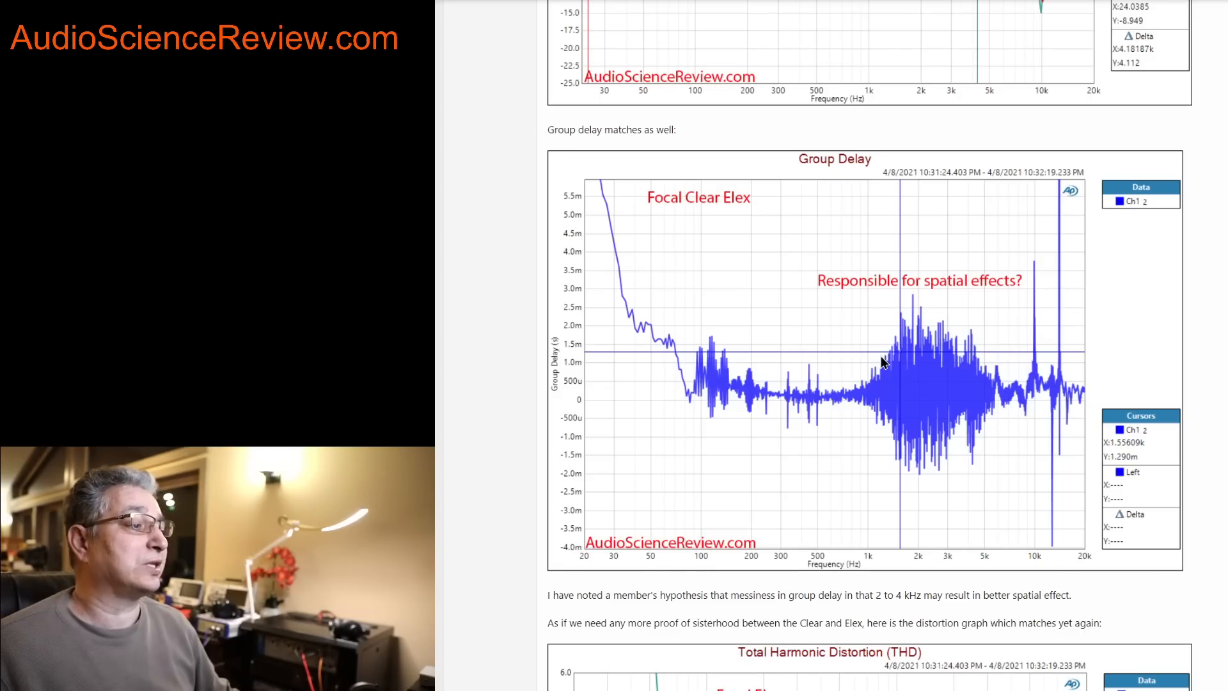
mouse_move(1013, 333)
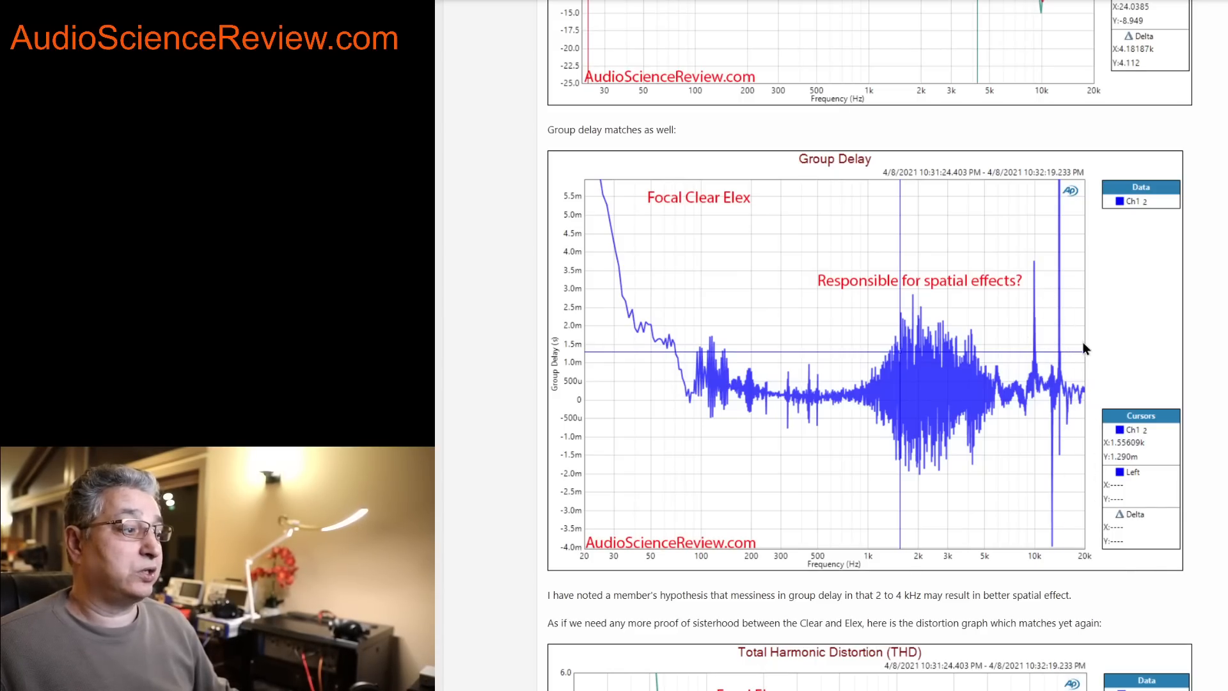
mouse_move(1063, 366)
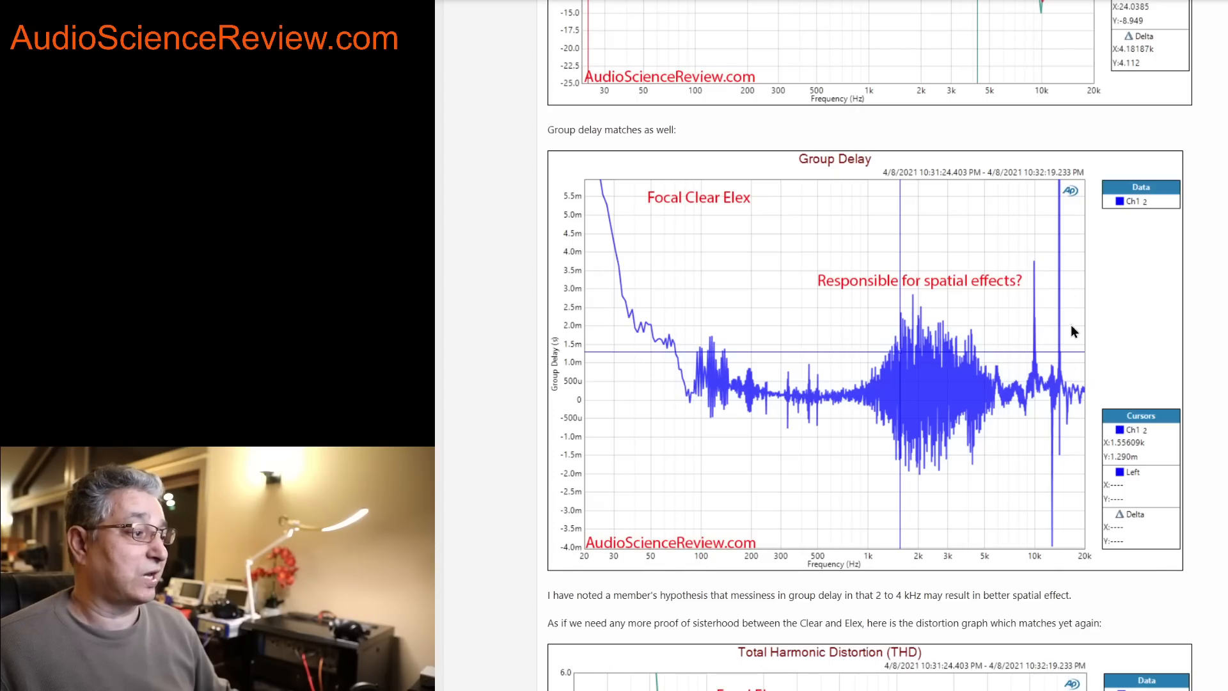
scroll("down", 3)
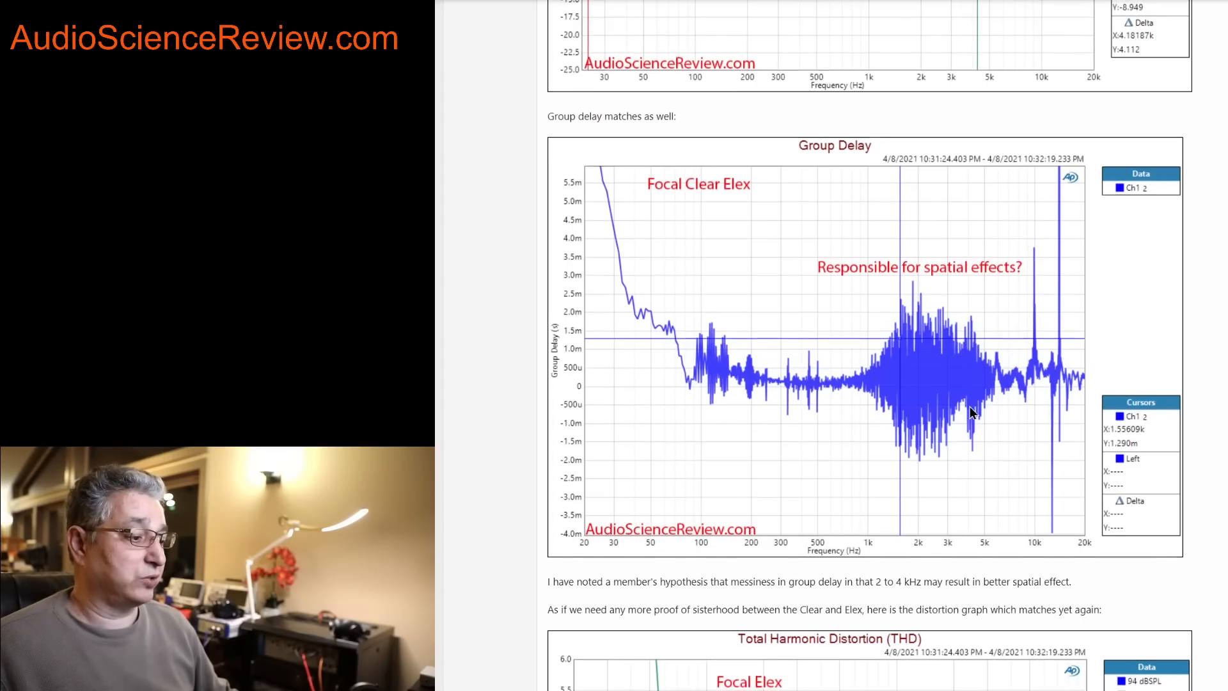
scroll("down", 3)
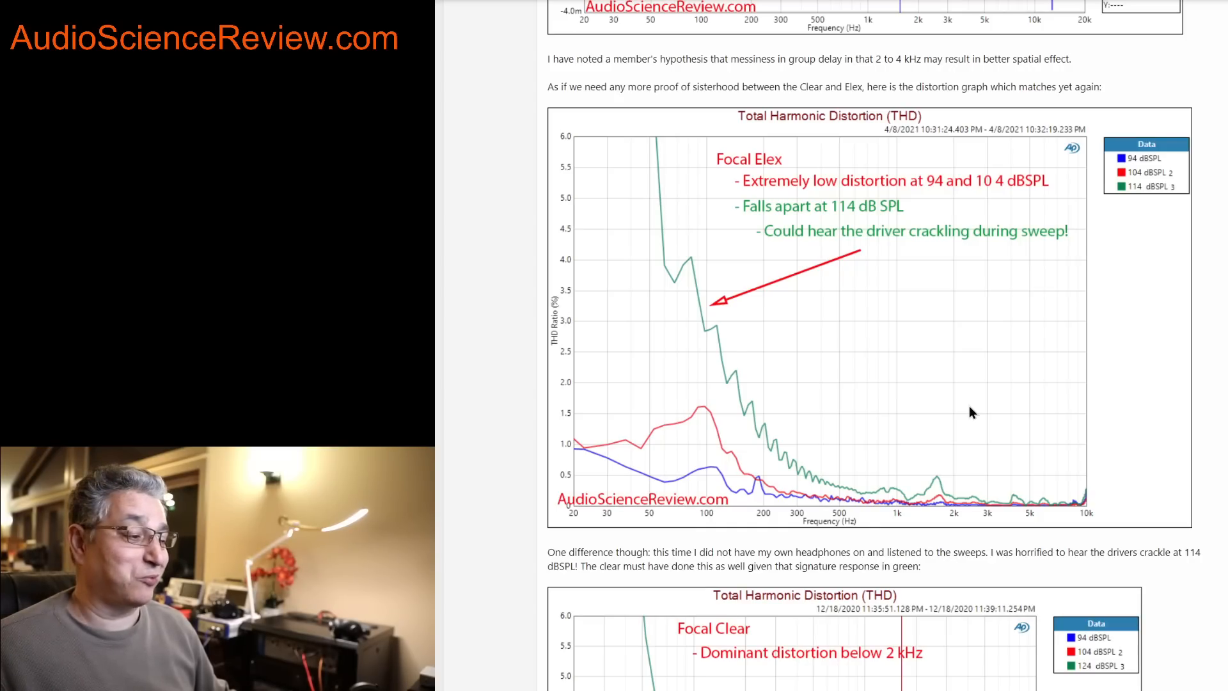
mouse_move(916, 400)
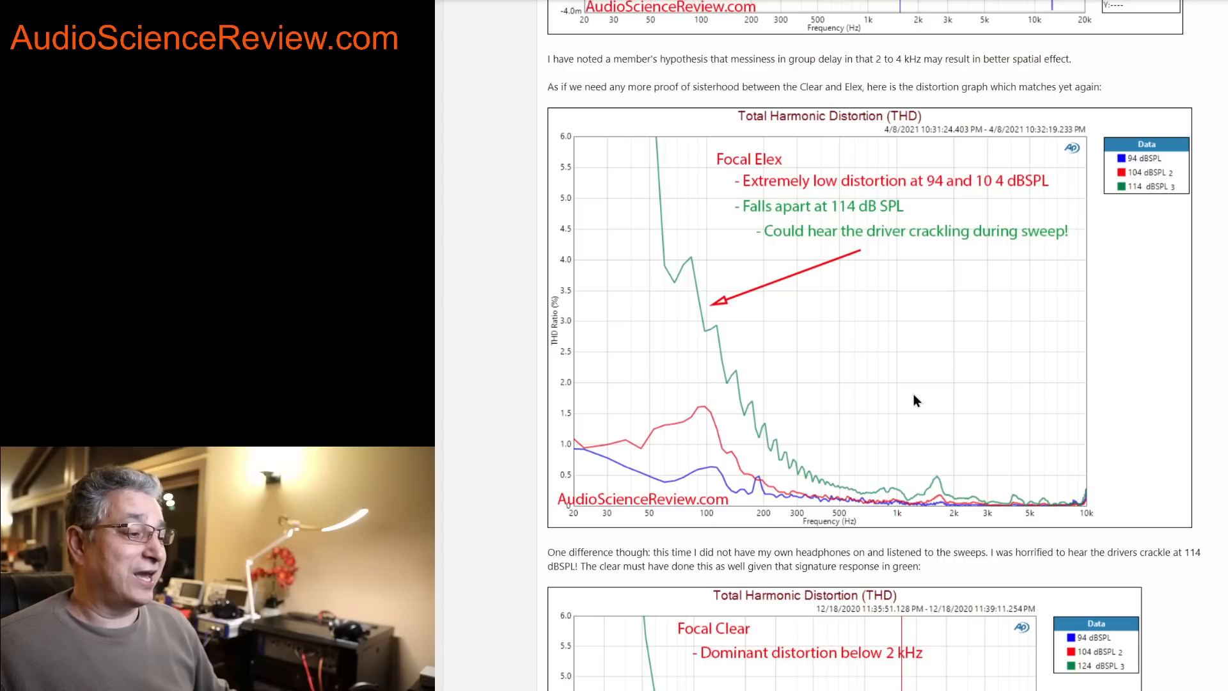
mouse_move(830, 353)
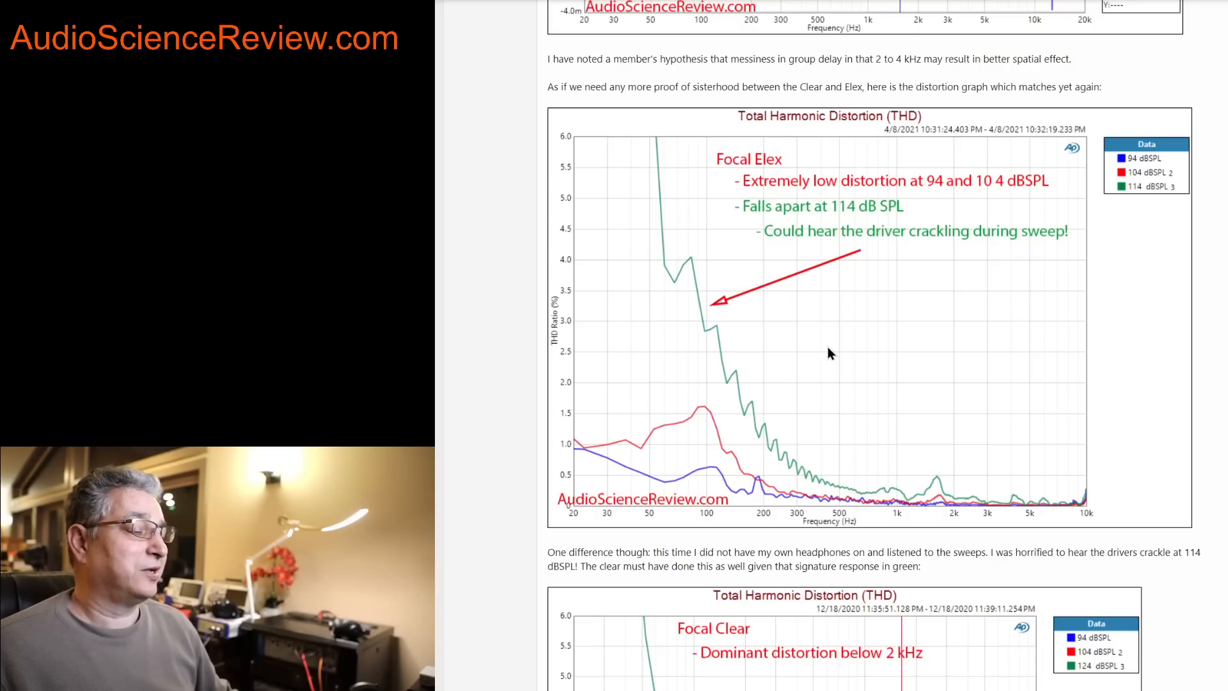
mouse_move(763, 375)
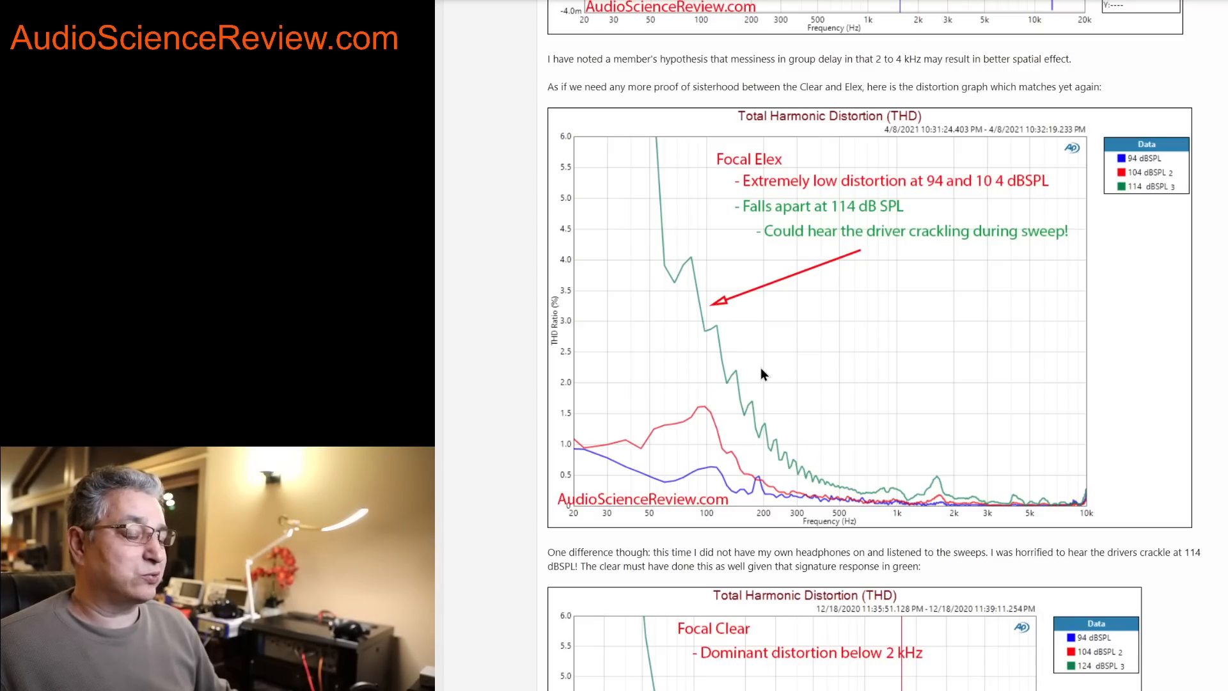
mouse_move(745, 361)
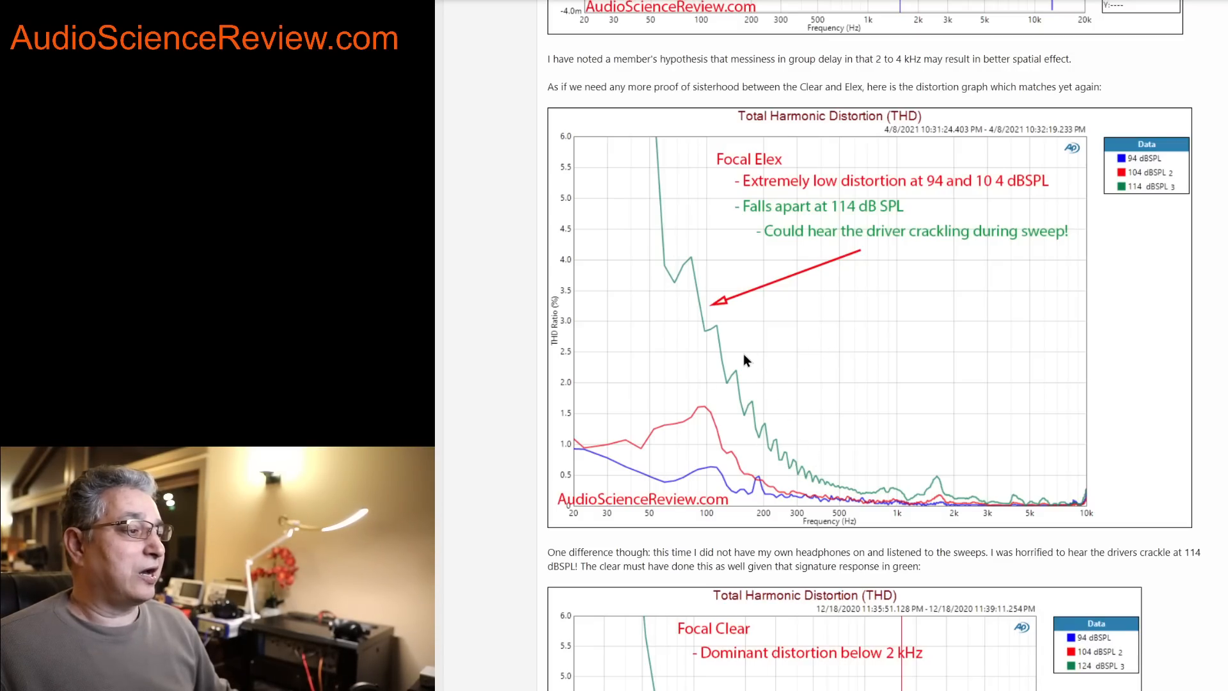
mouse_move(1120, 203)
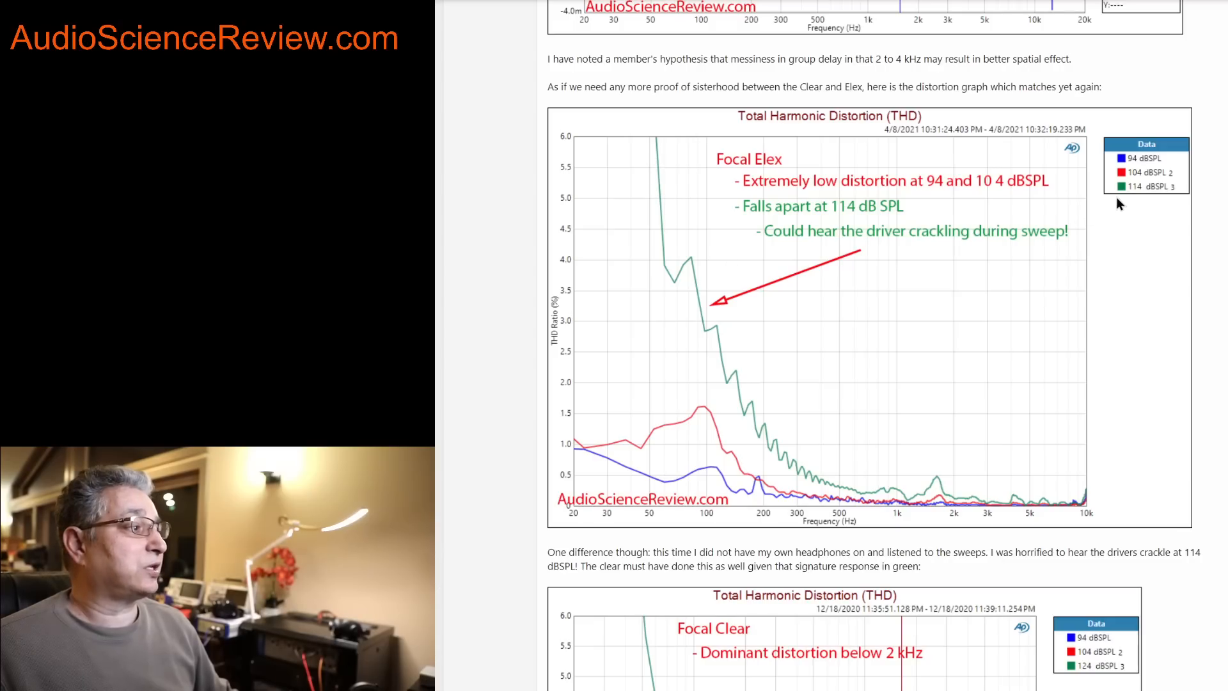
mouse_move(787, 476)
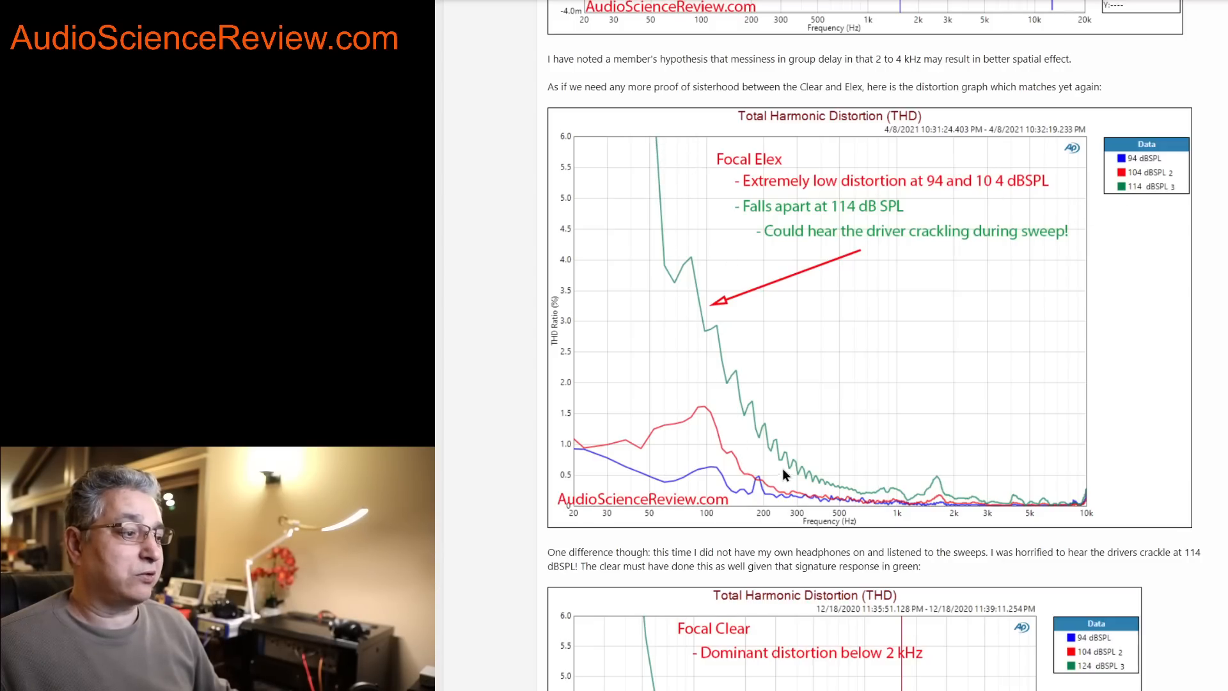
mouse_move(622, 246)
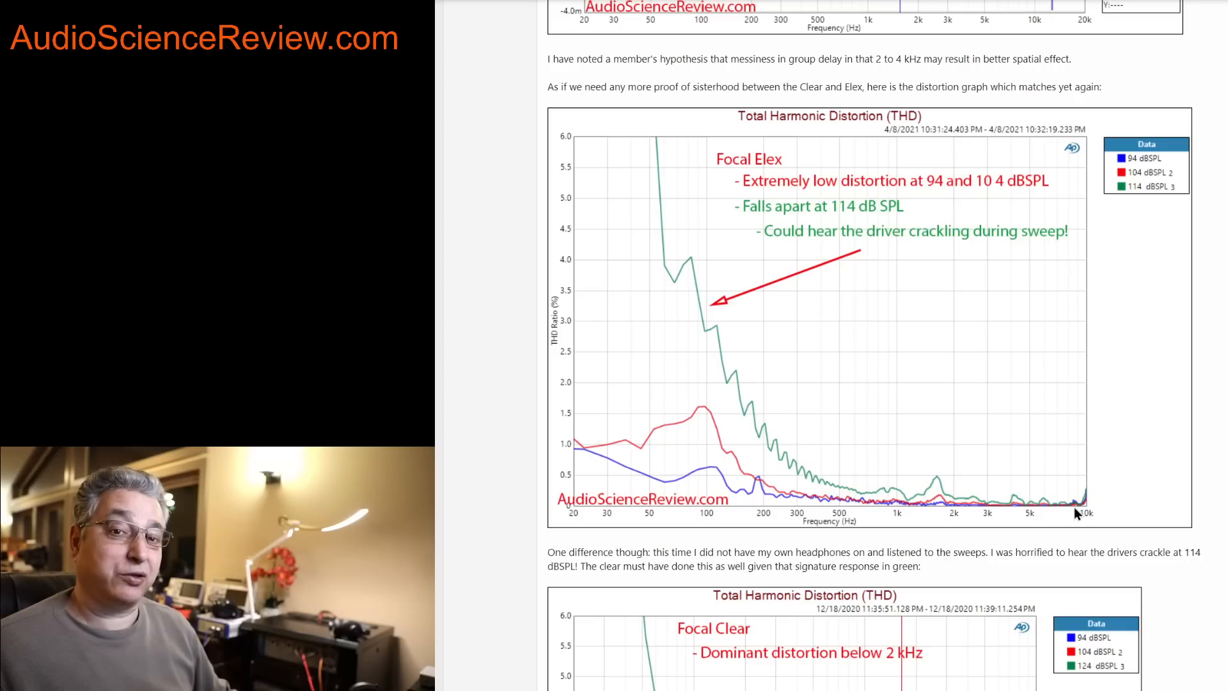
mouse_move(1020, 495)
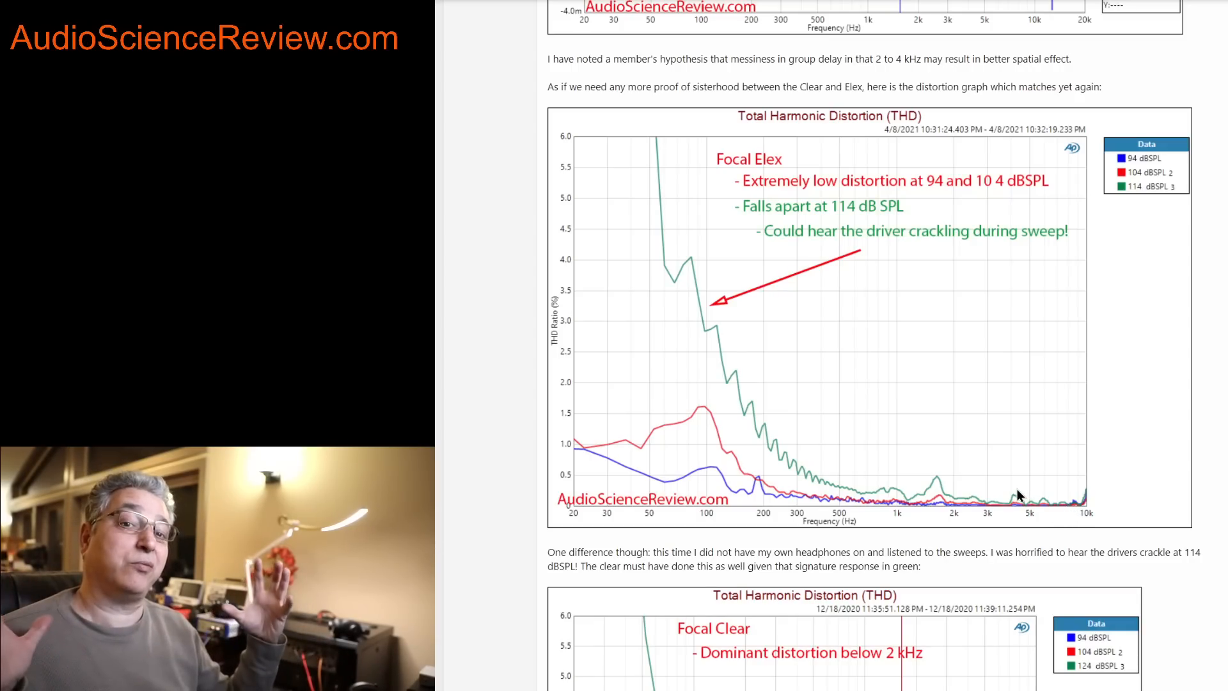
mouse_move(818, 404)
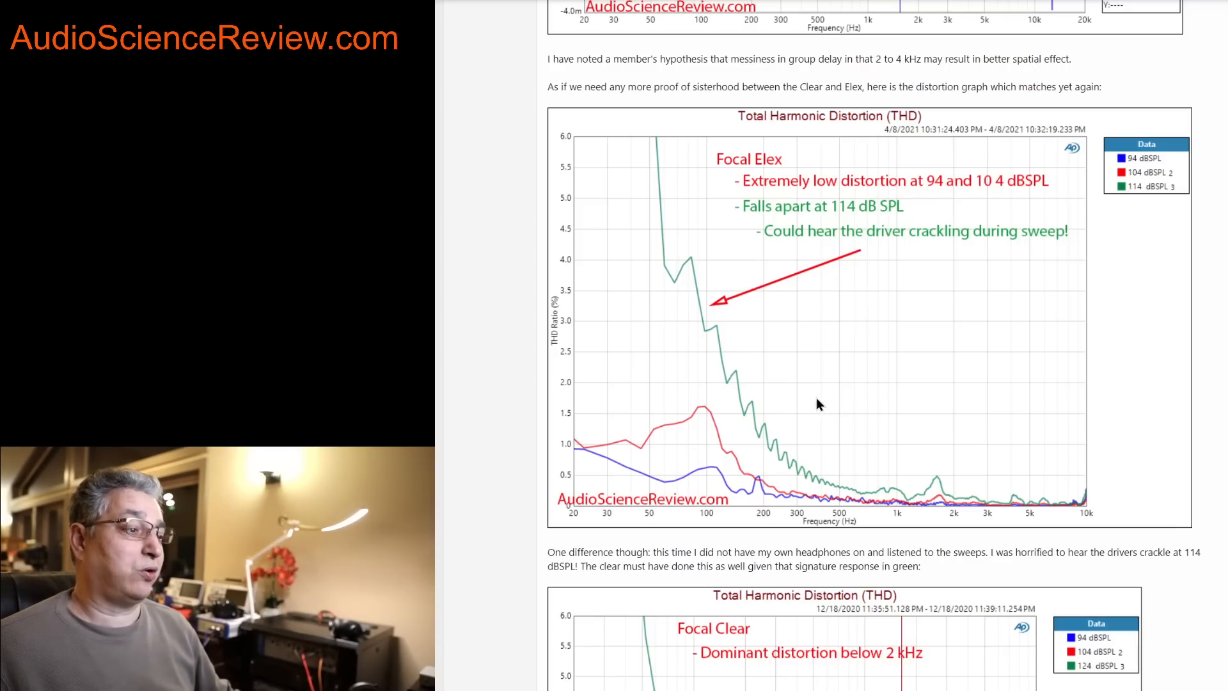
mouse_move(701, 324)
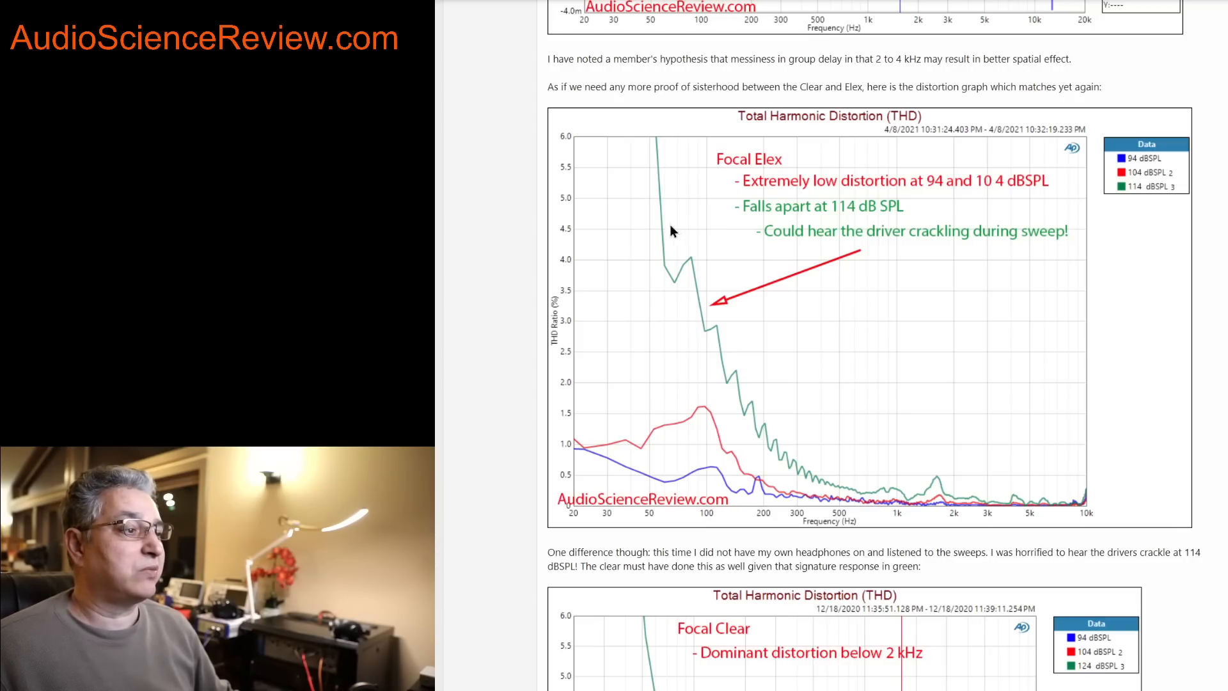
mouse_move(749, 407)
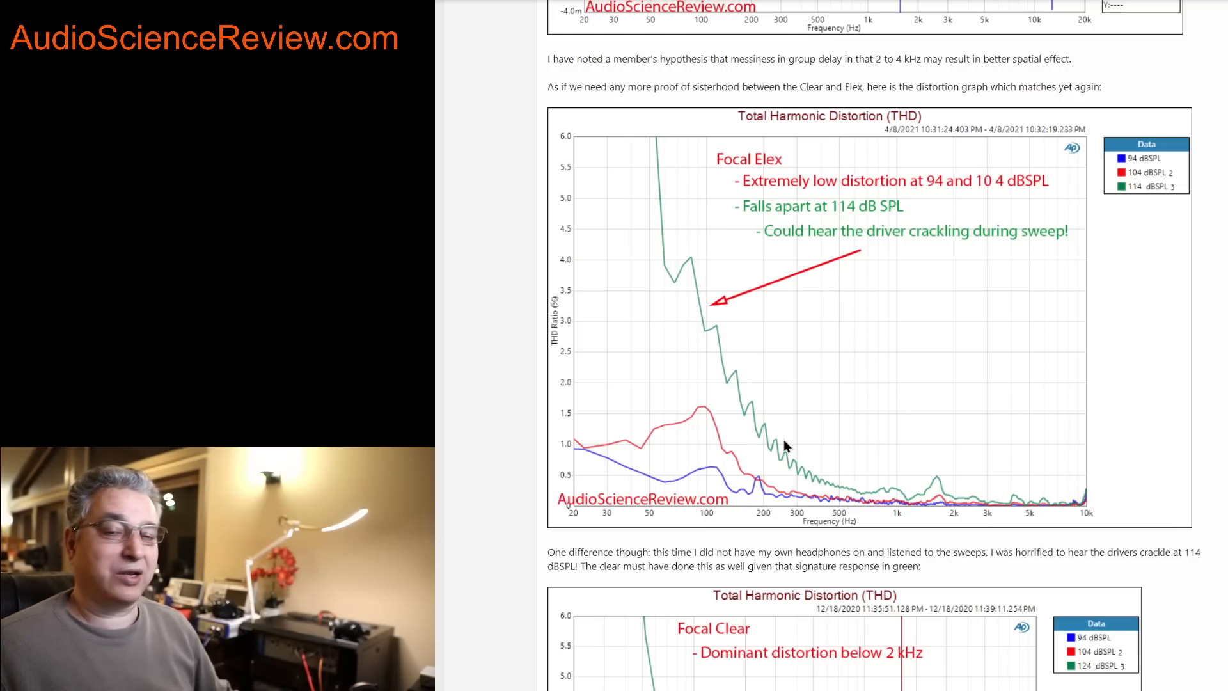
mouse_move(683, 406)
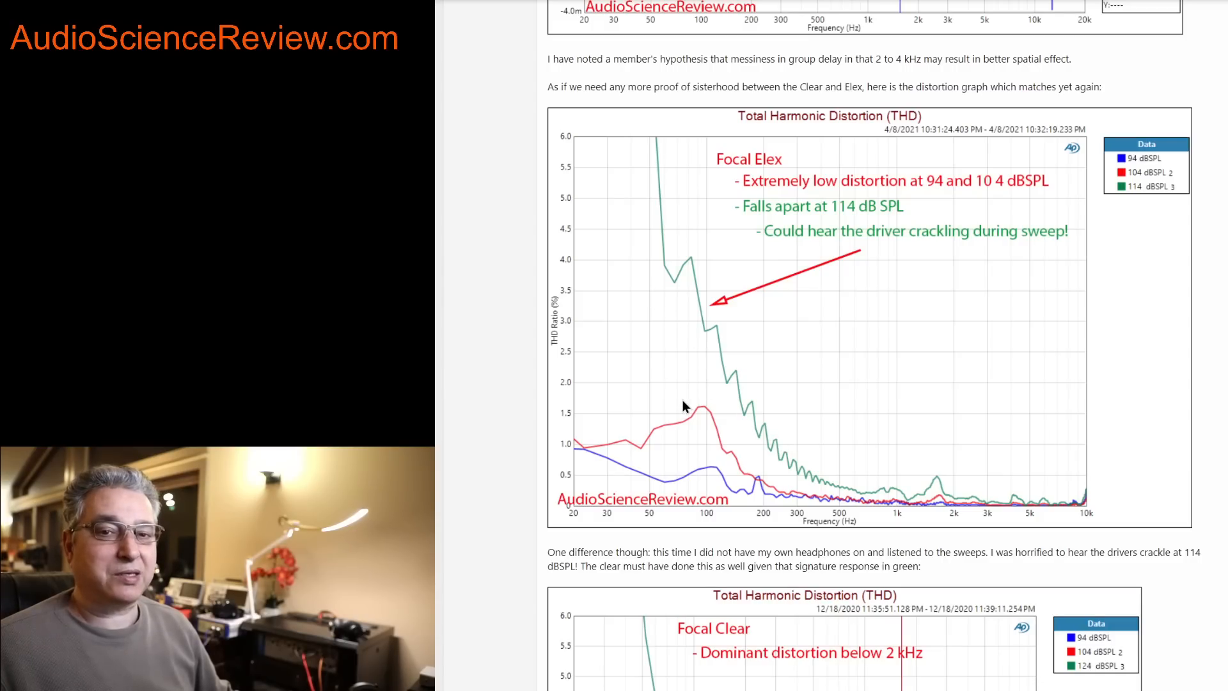
mouse_move(683, 393)
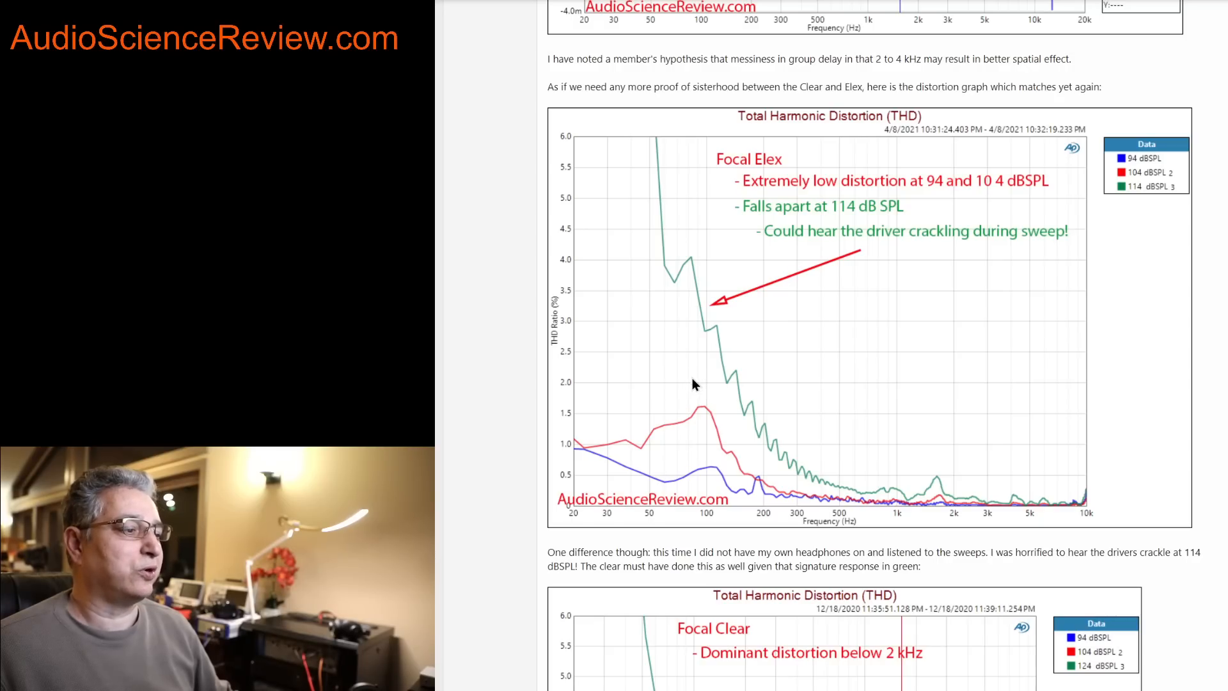
mouse_move(689, 340)
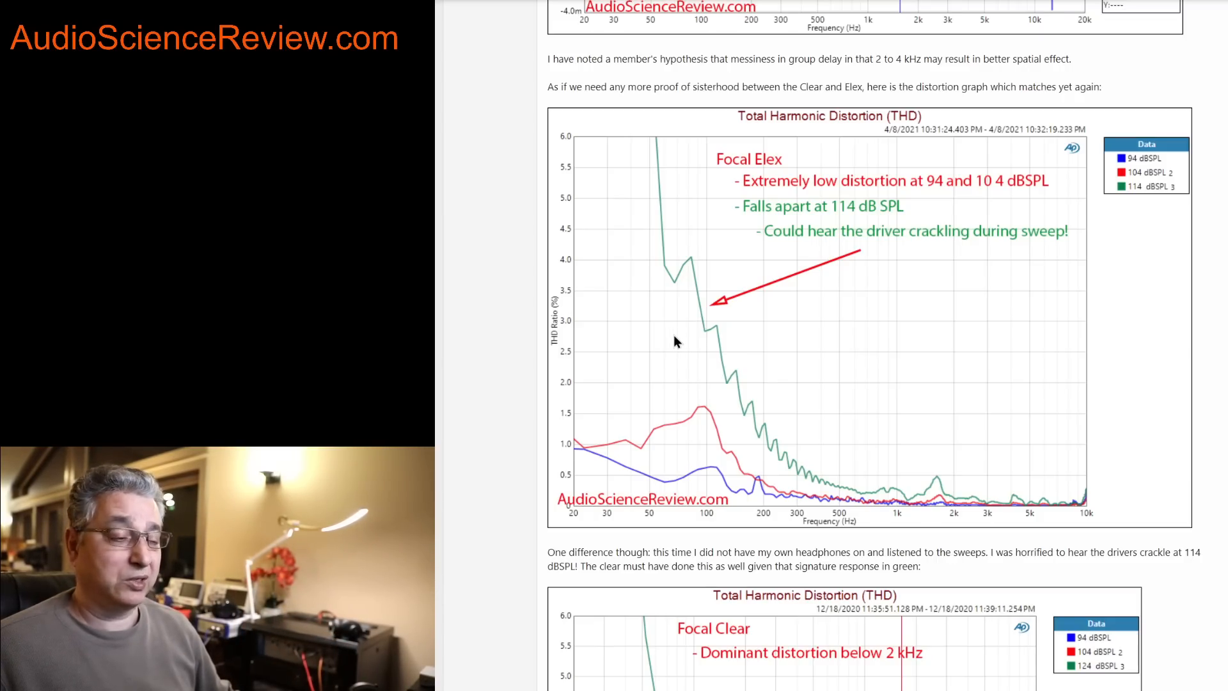
scroll("down", 3)
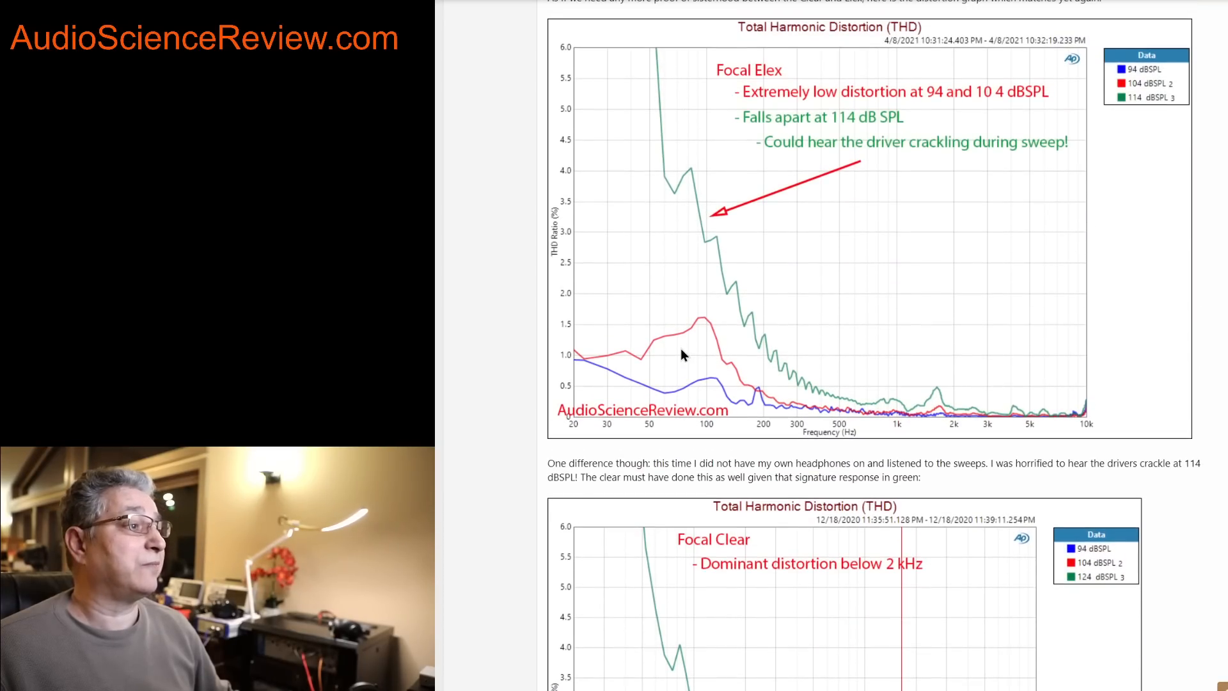
scroll("down", 3)
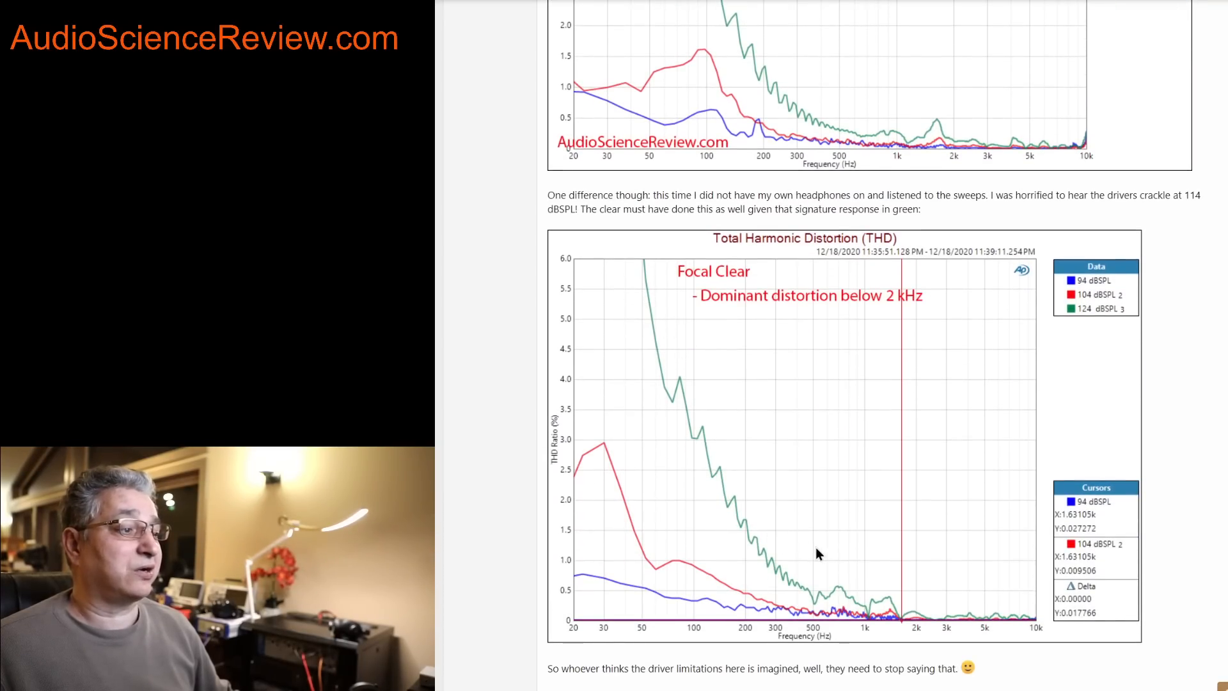
scroll("down", 3)
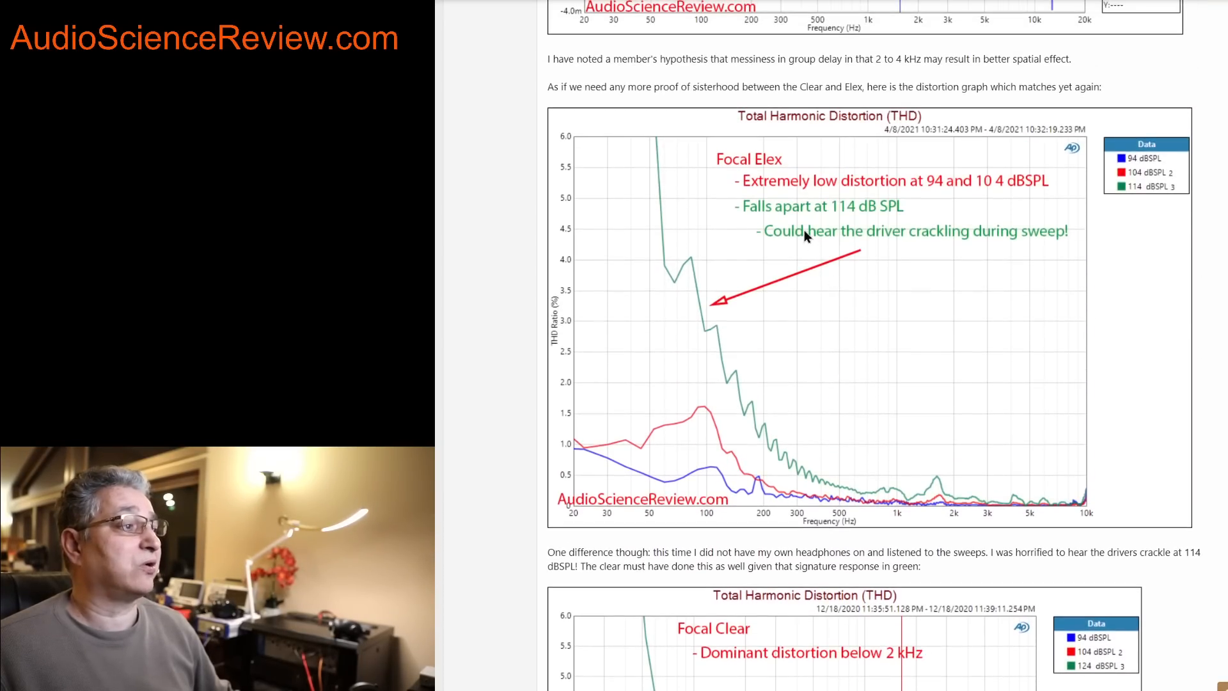
scroll("down", 3)
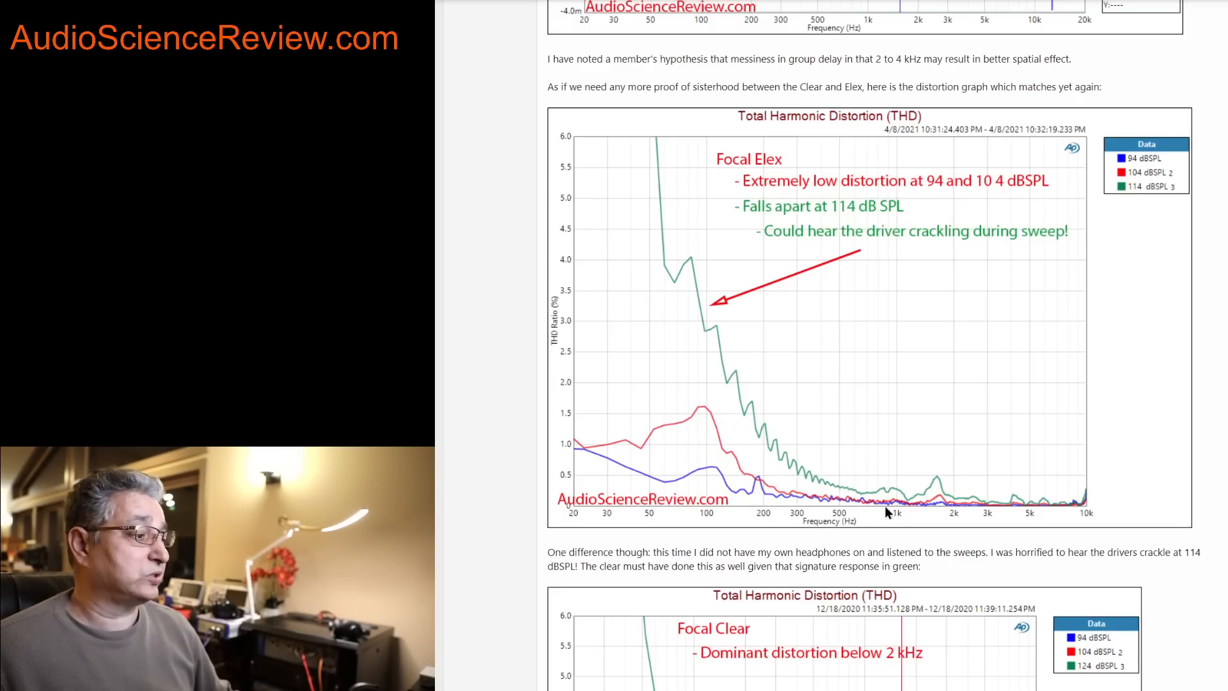
mouse_move(606, 510)
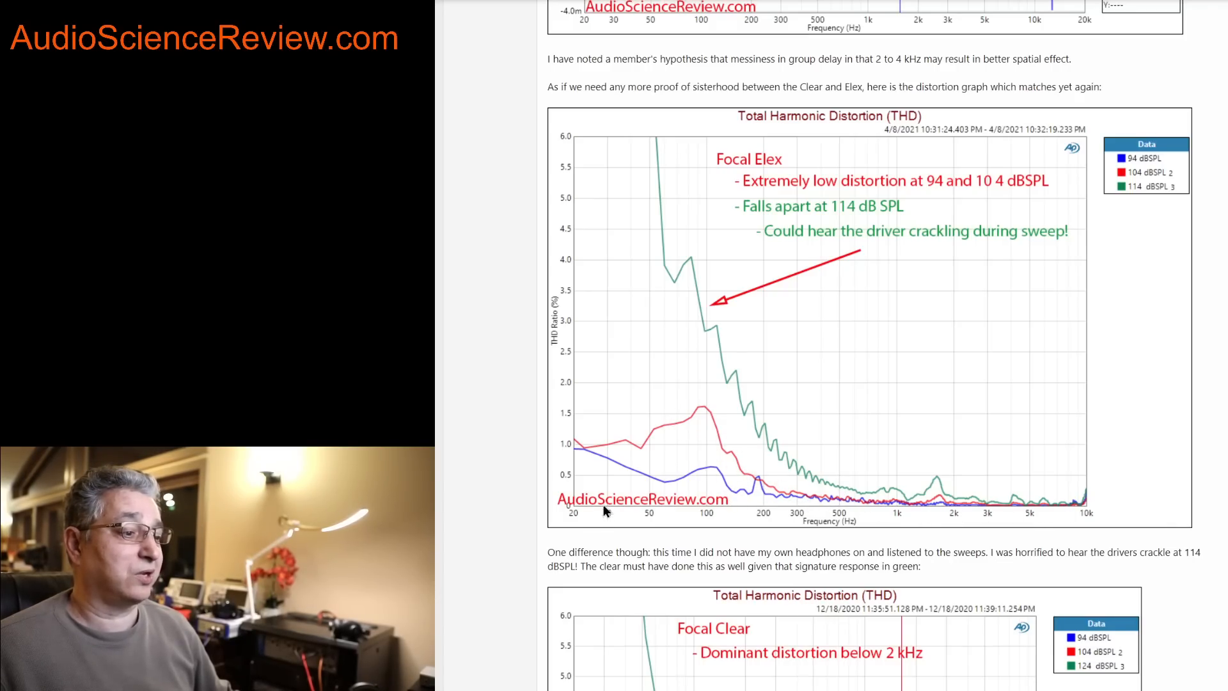
mouse_move(968, 506)
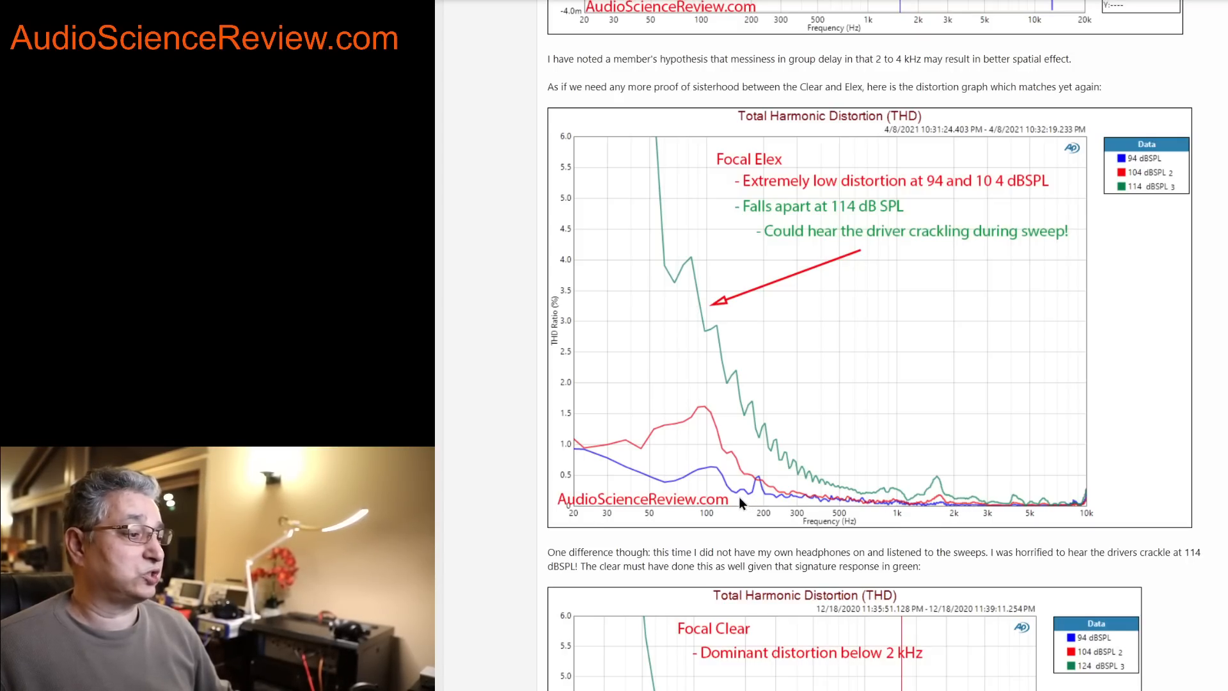
mouse_move(773, 438)
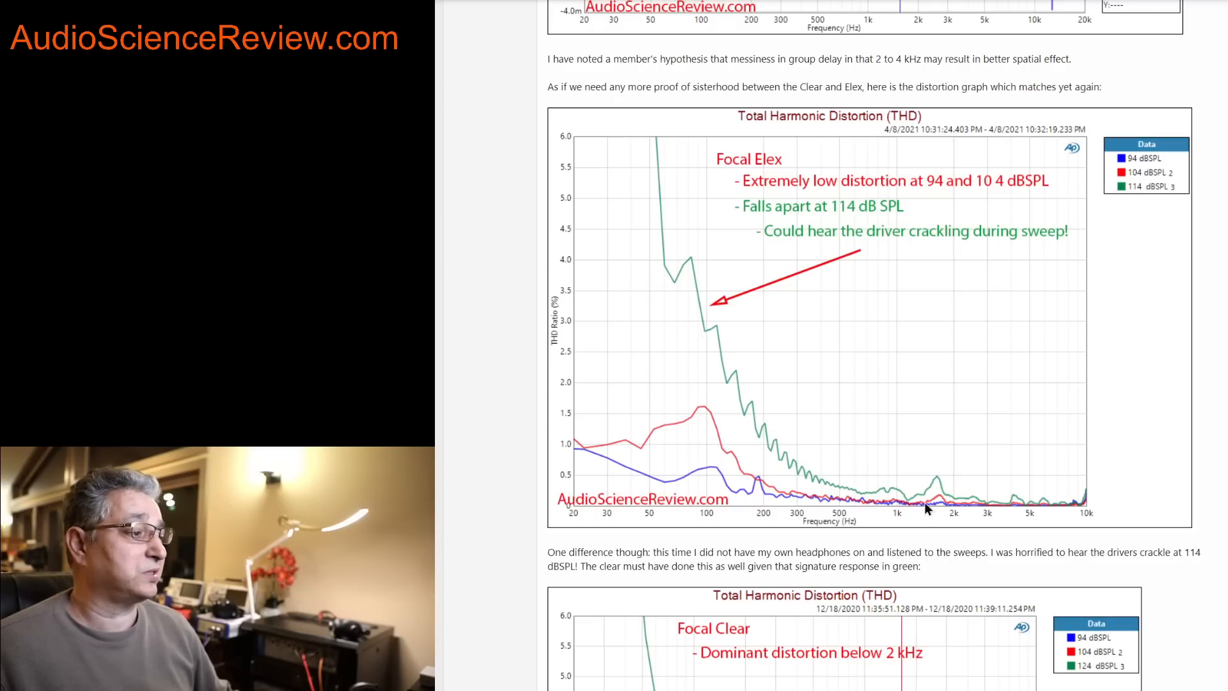
mouse_move(995, 490)
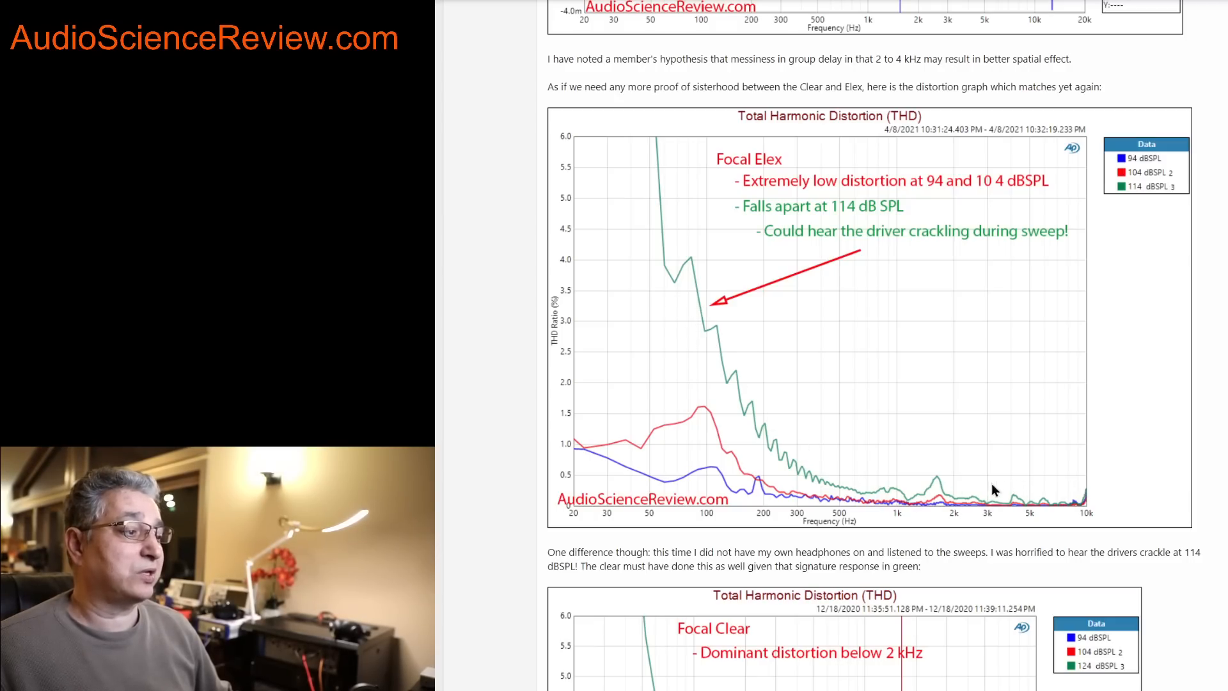
mouse_move(890, 488)
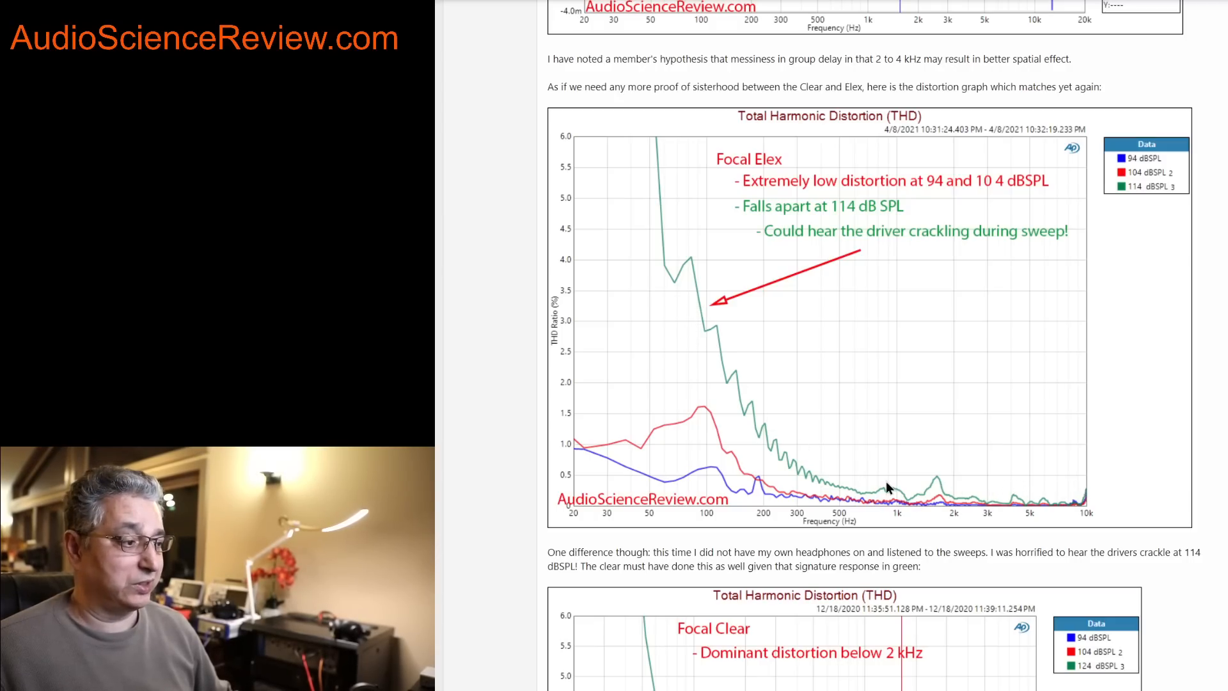
mouse_move(724, 348)
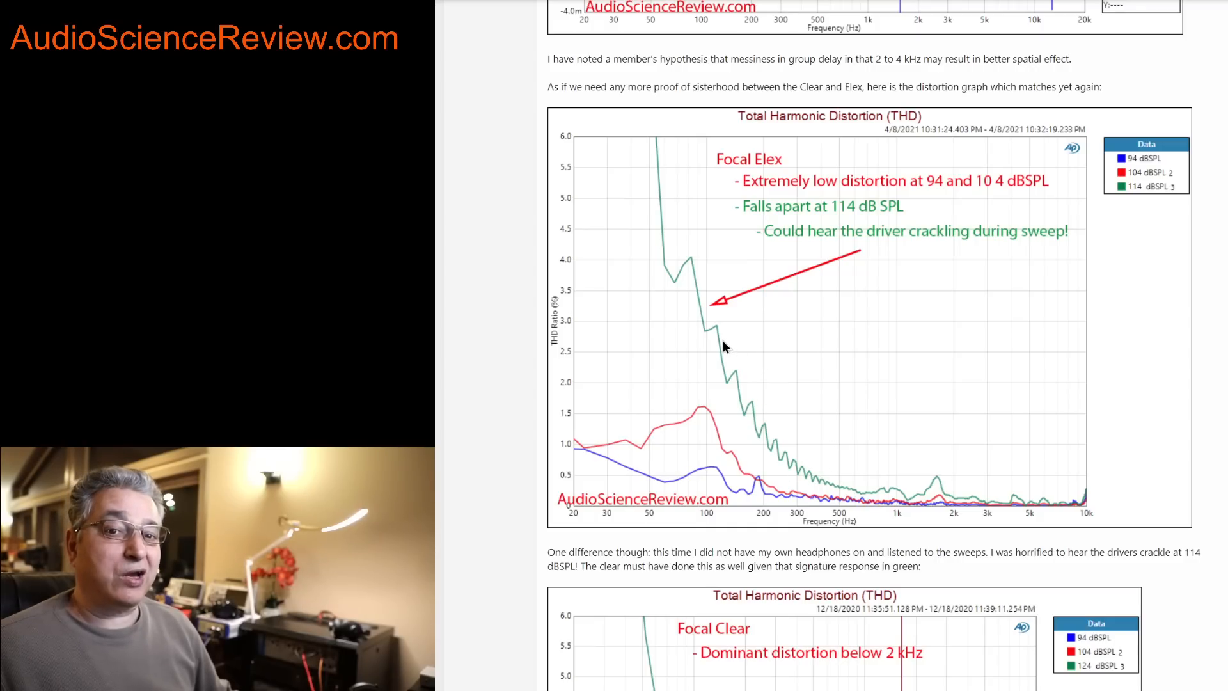
mouse_move(687, 227)
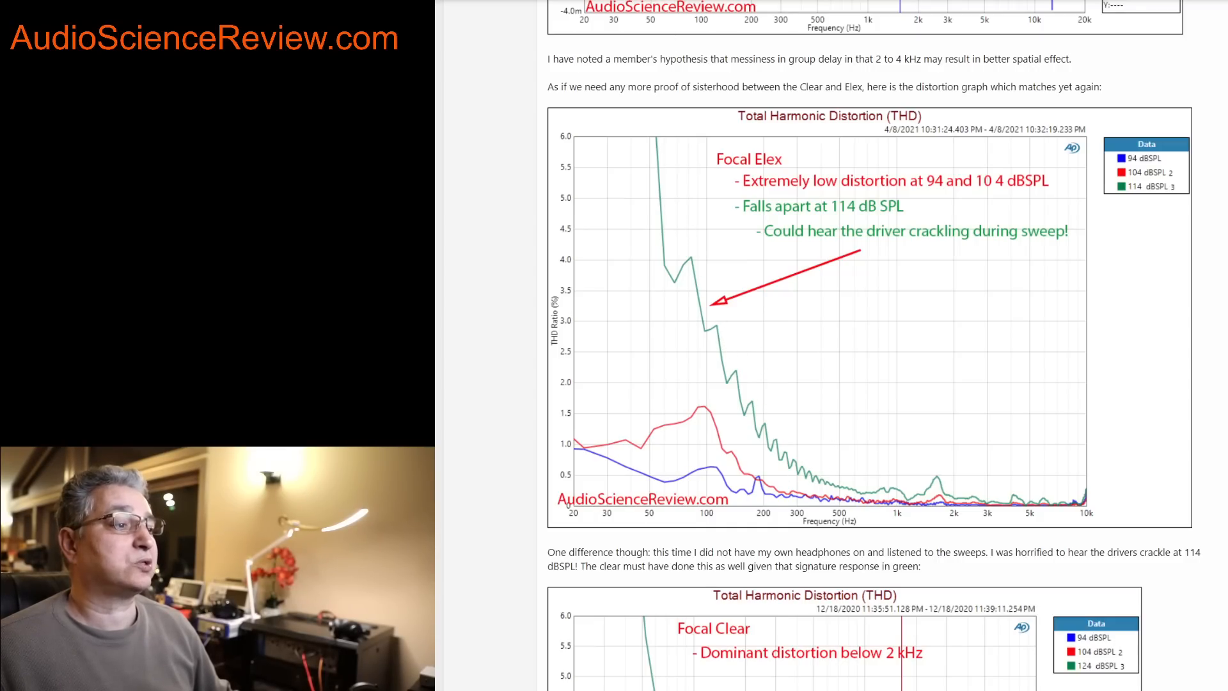
scroll("down", 3)
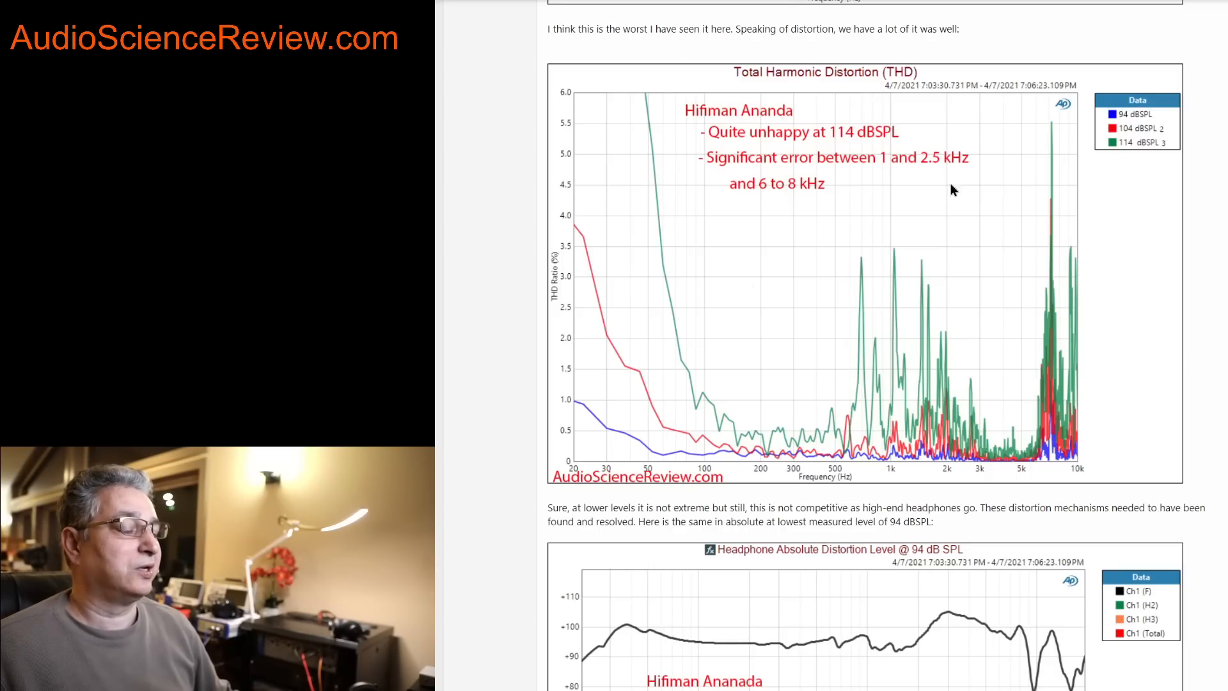
mouse_move(990, 165)
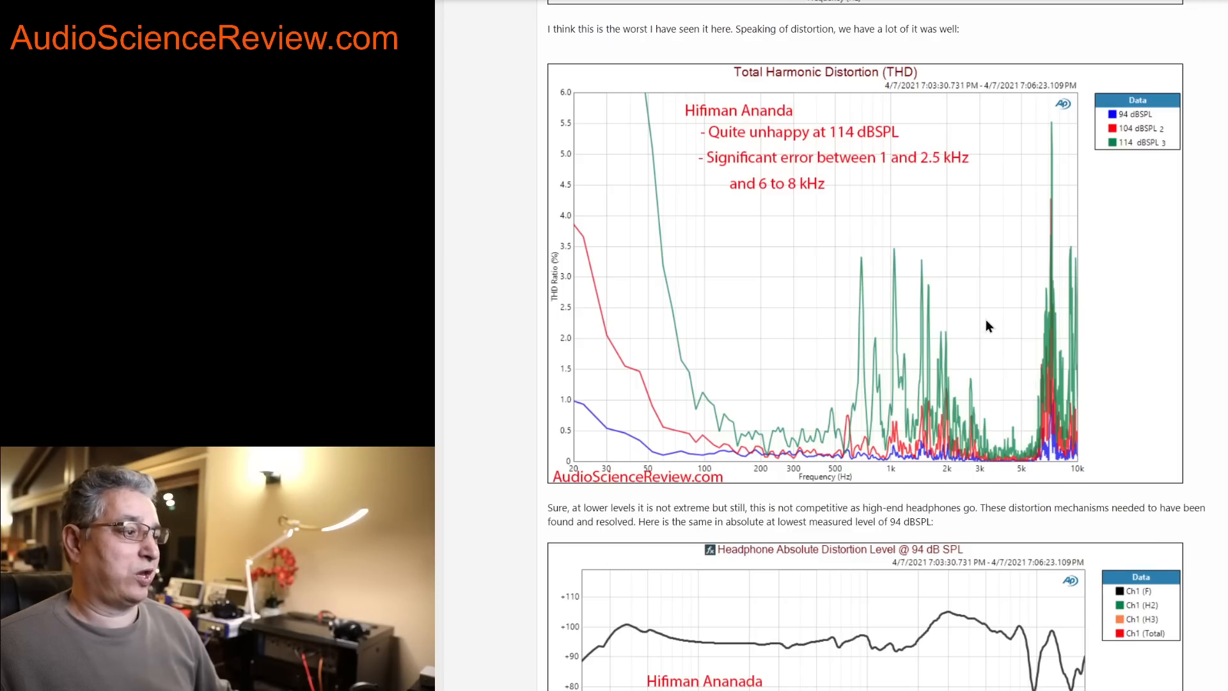
mouse_move(787, 219)
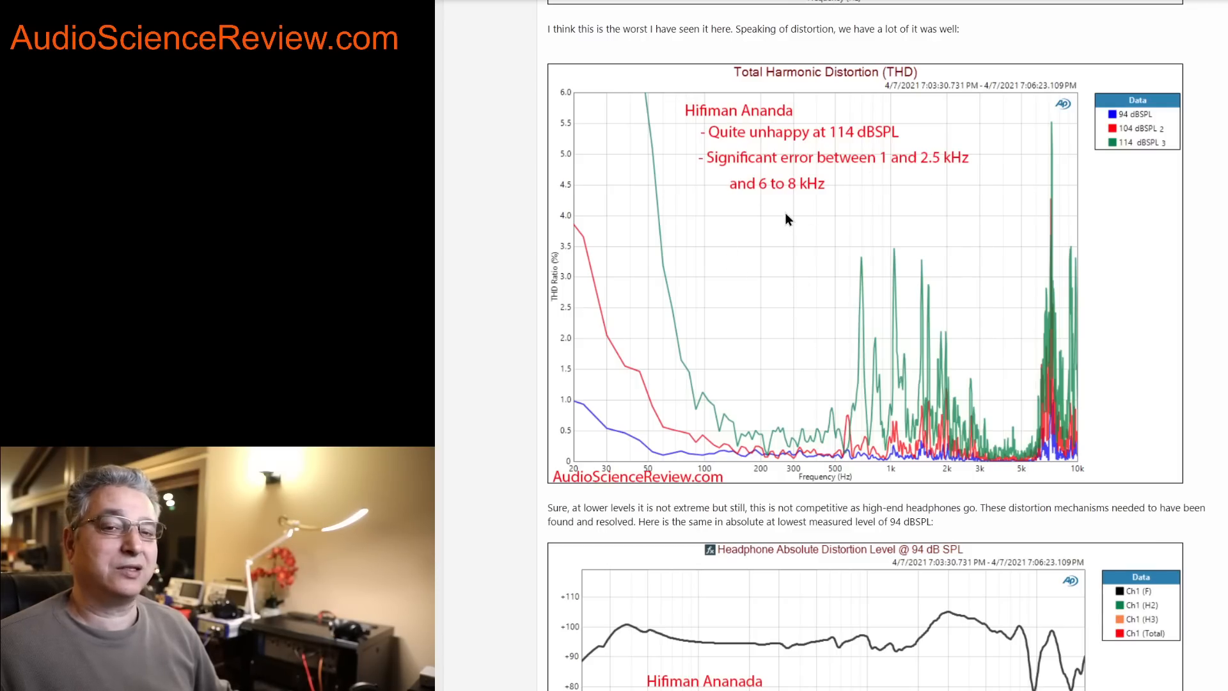
mouse_move(815, 263)
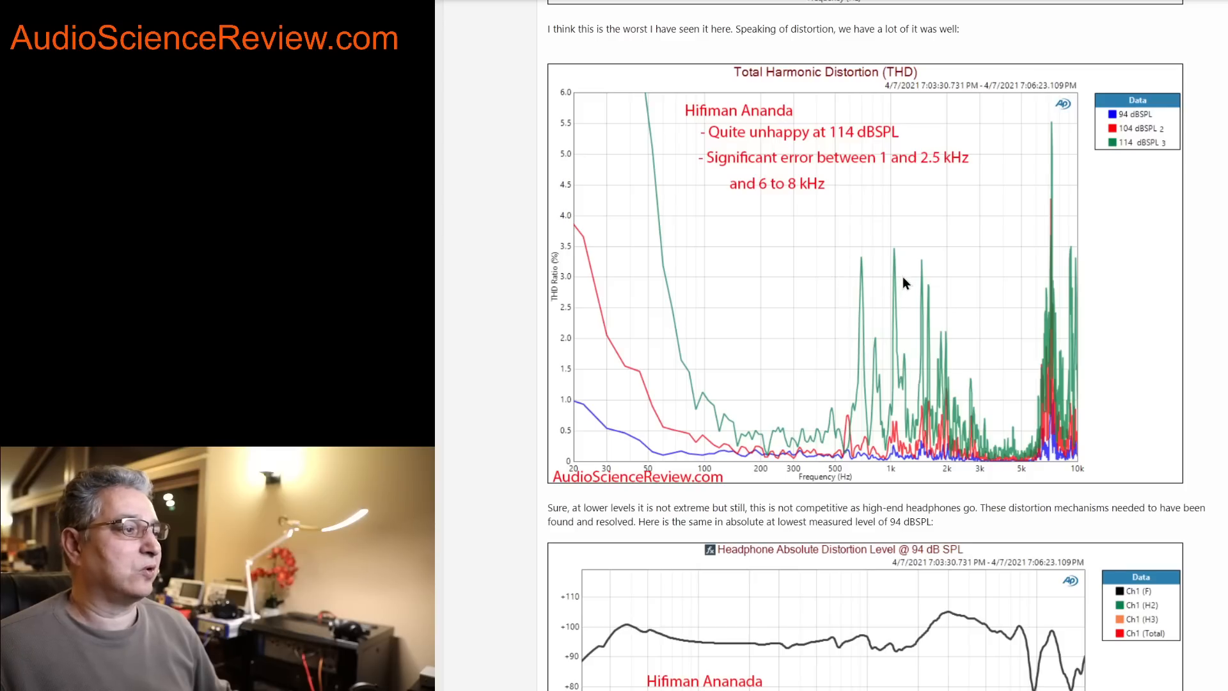
mouse_move(916, 447)
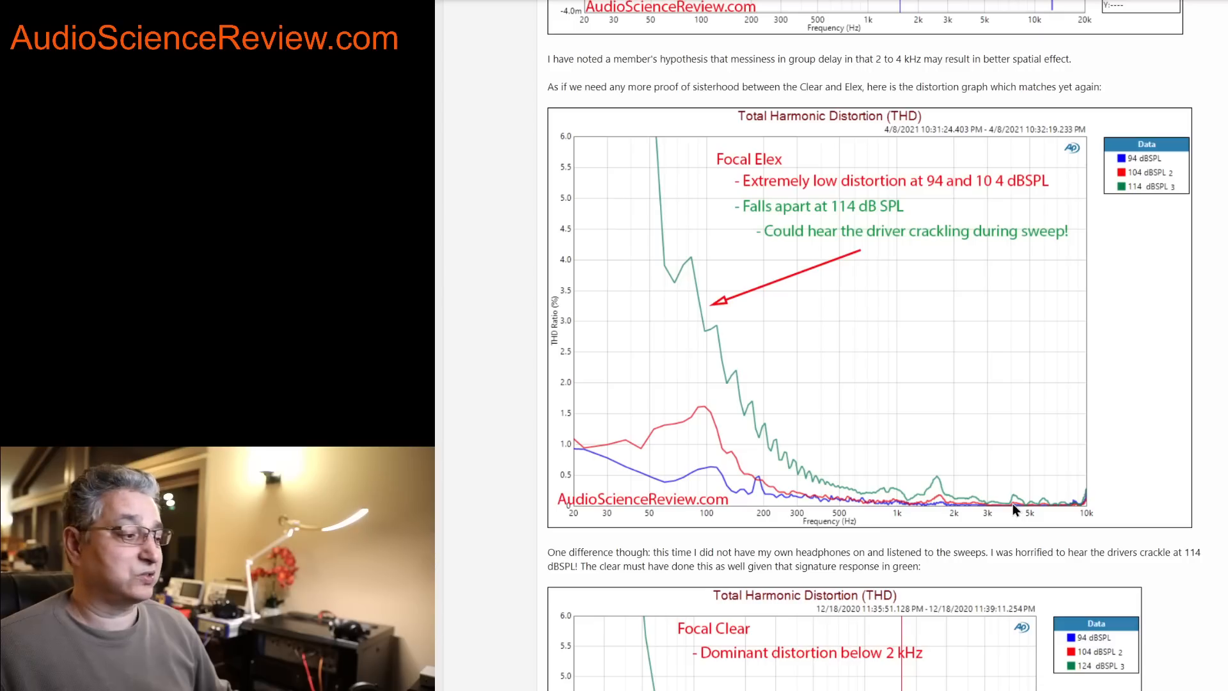
scroll("down", 3)
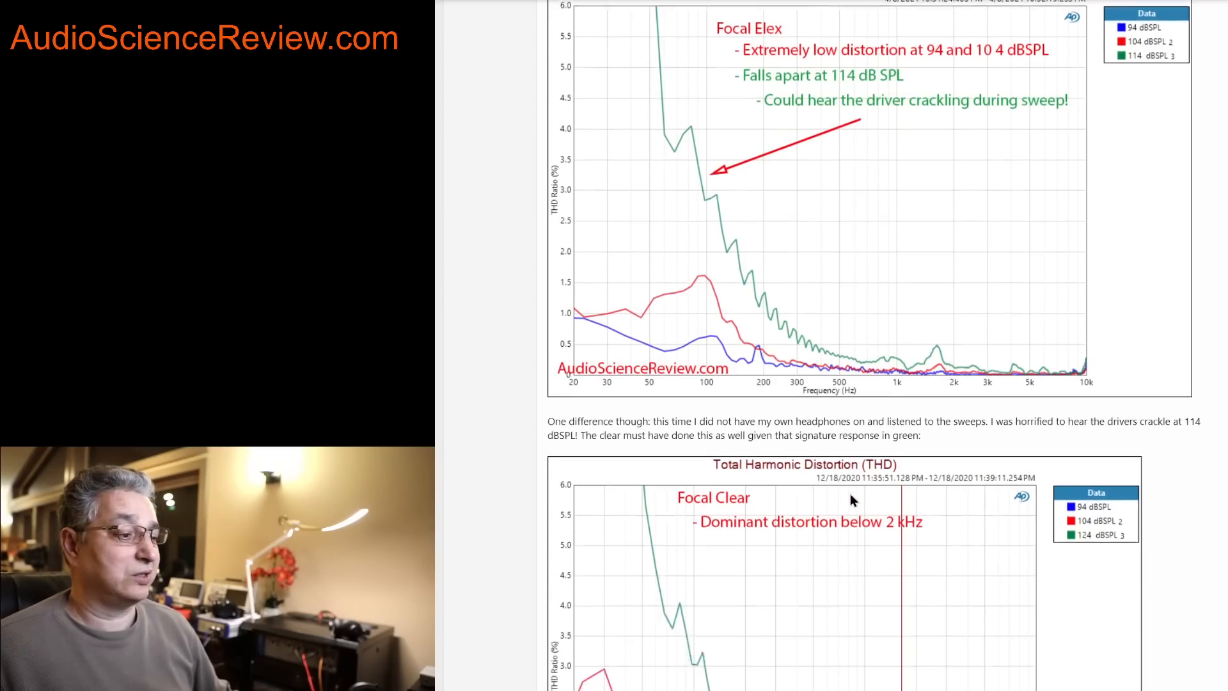
scroll("down", 3)
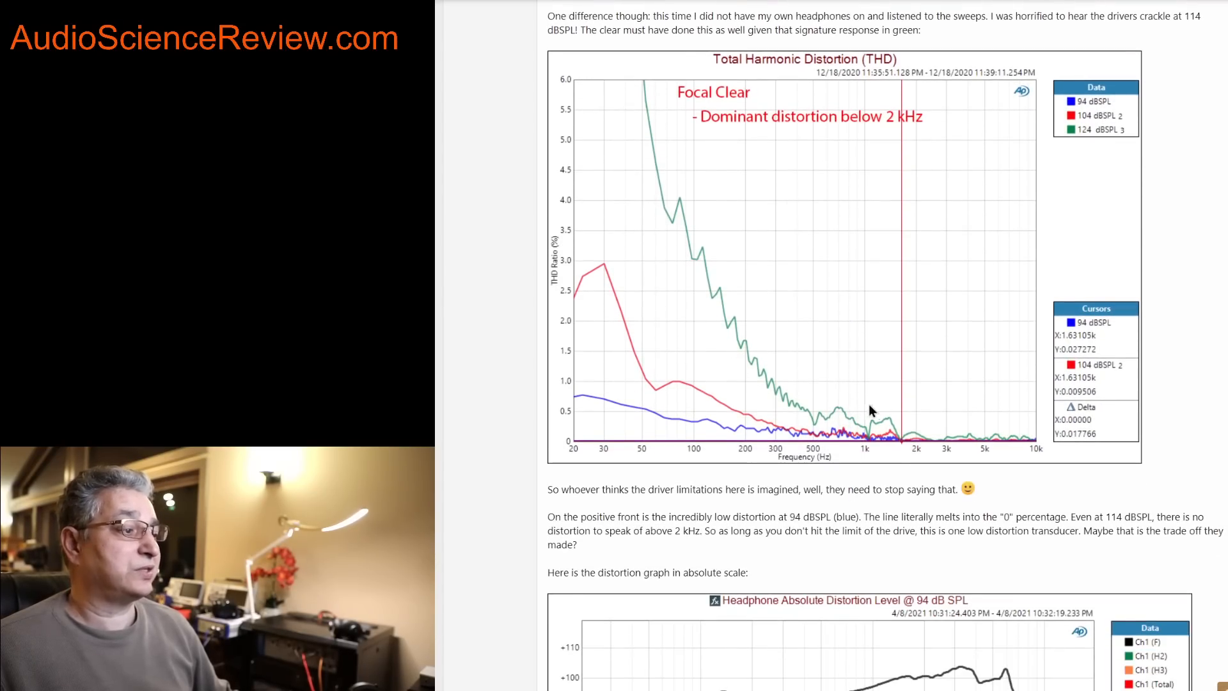
mouse_move(822, 402)
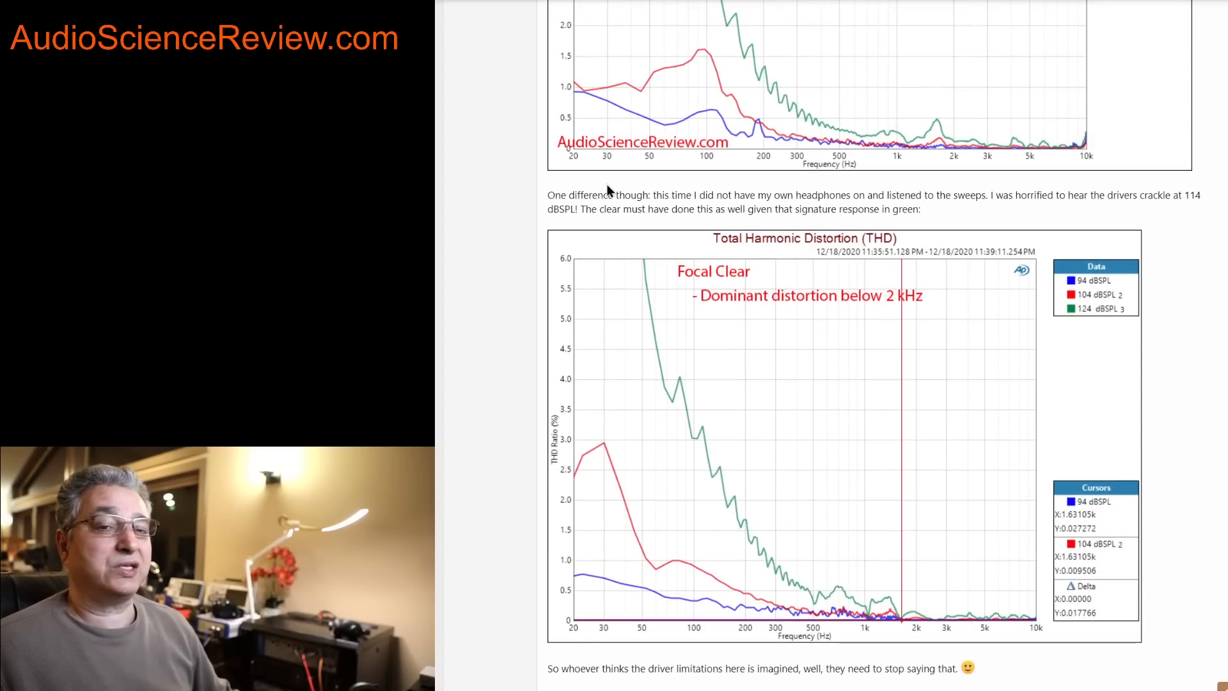
mouse_move(643, 553)
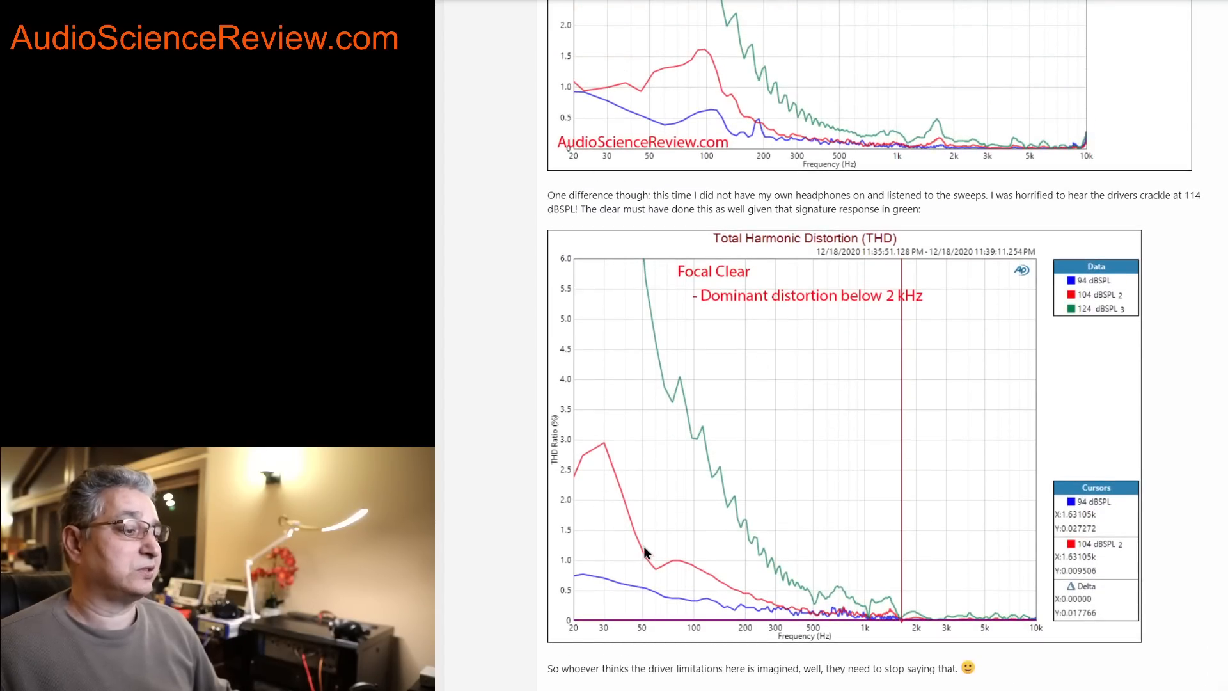
mouse_move(486, 285)
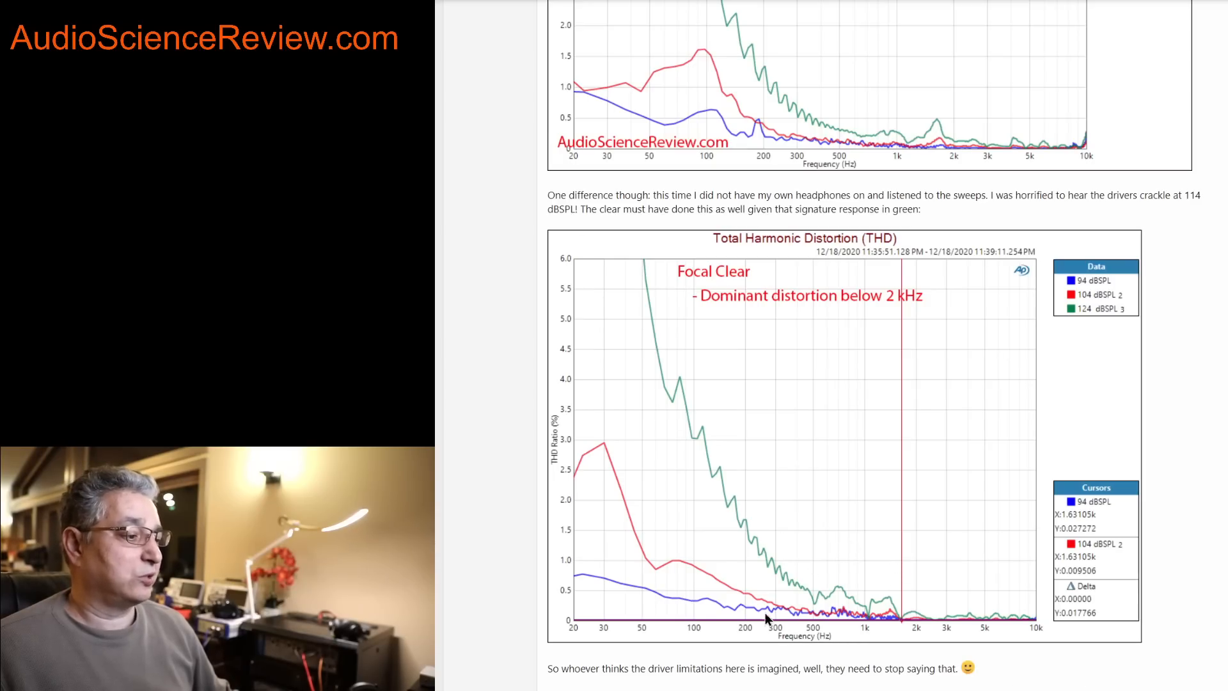
mouse_move(948, 615)
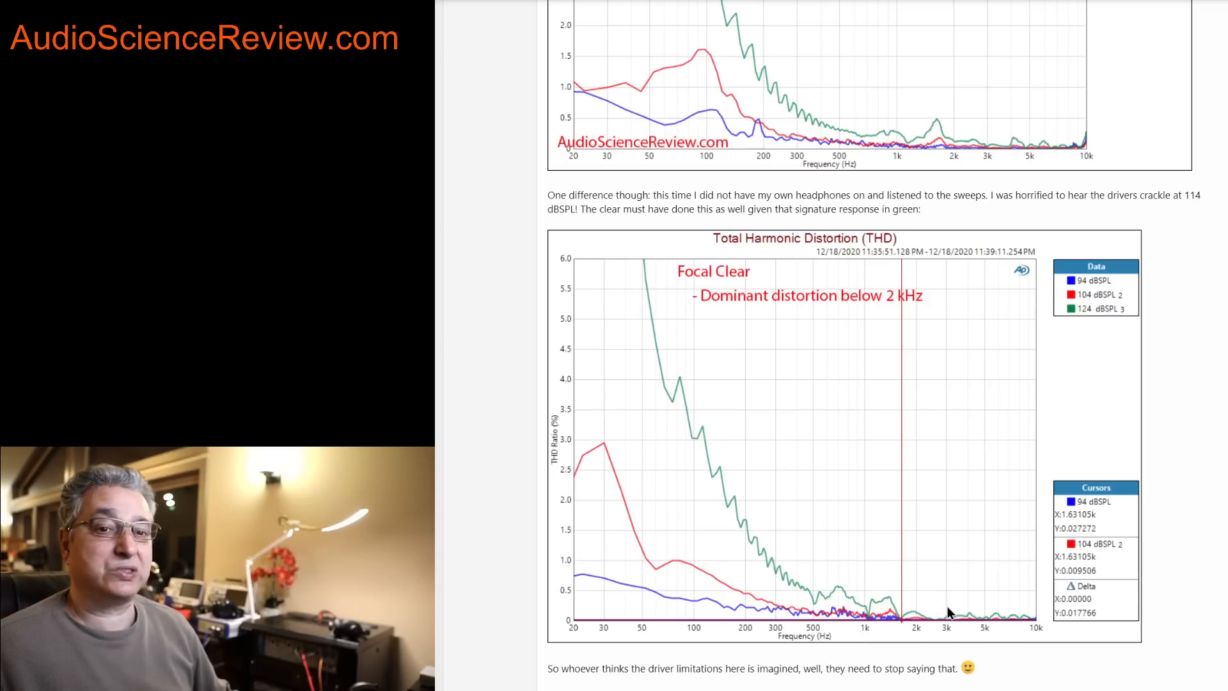
scroll("down", 3)
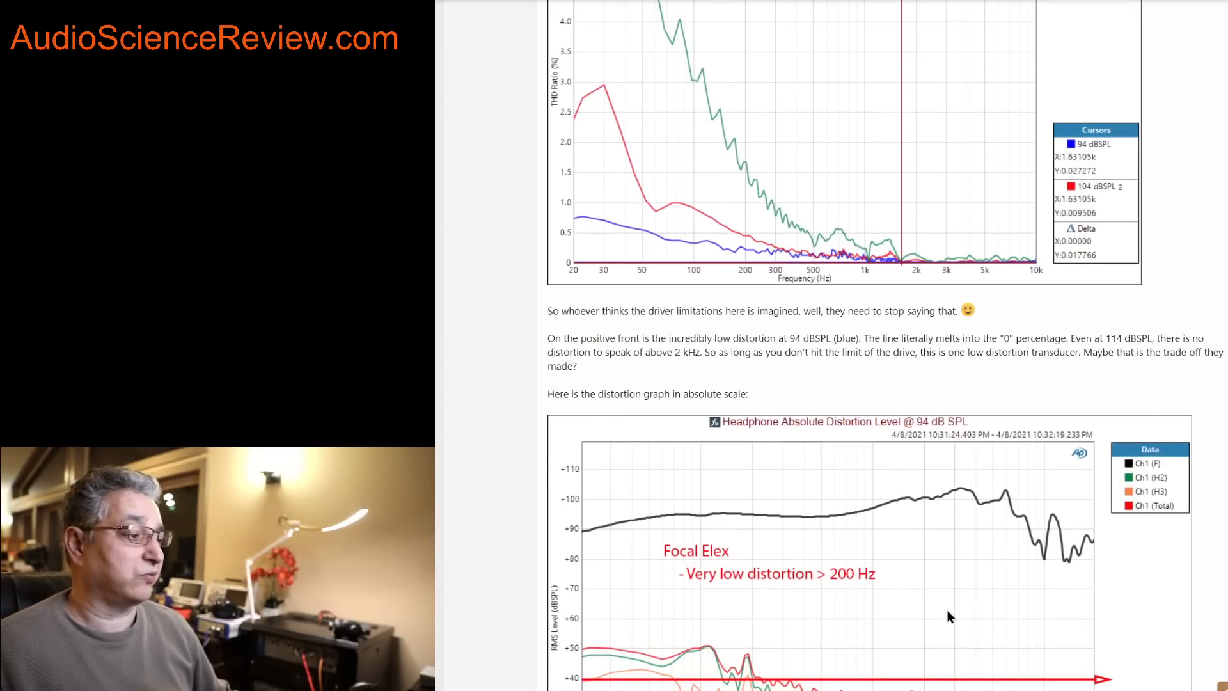
scroll("down", 3)
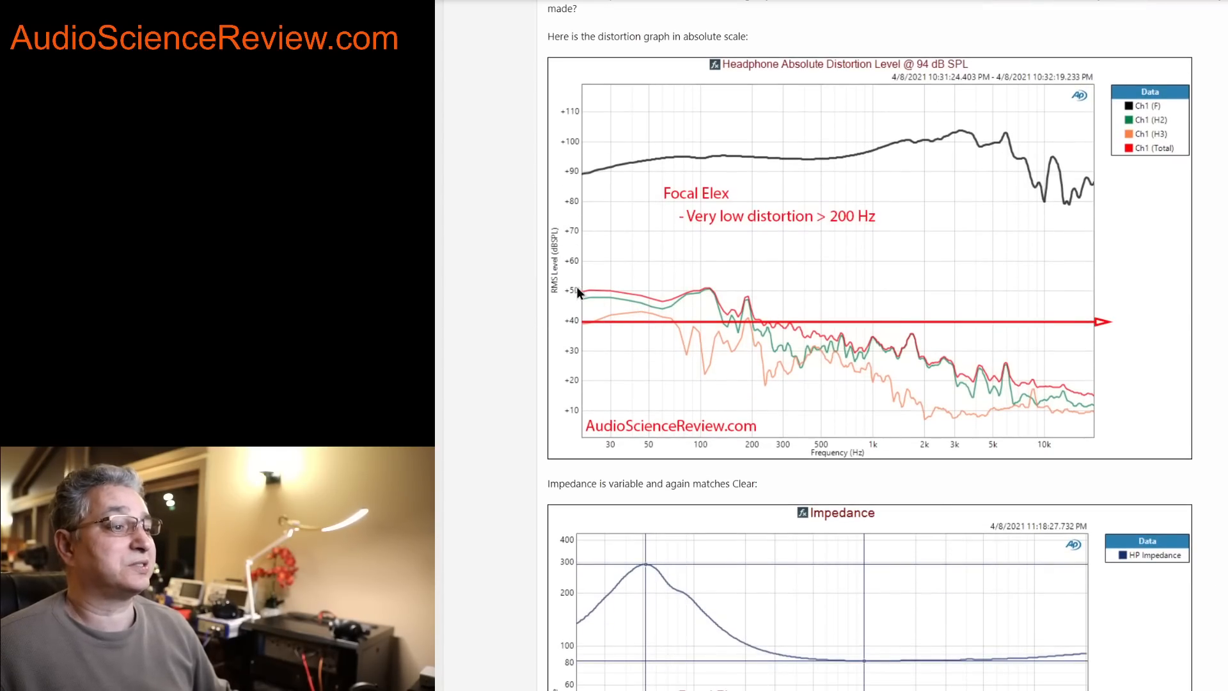
mouse_move(1038, 322)
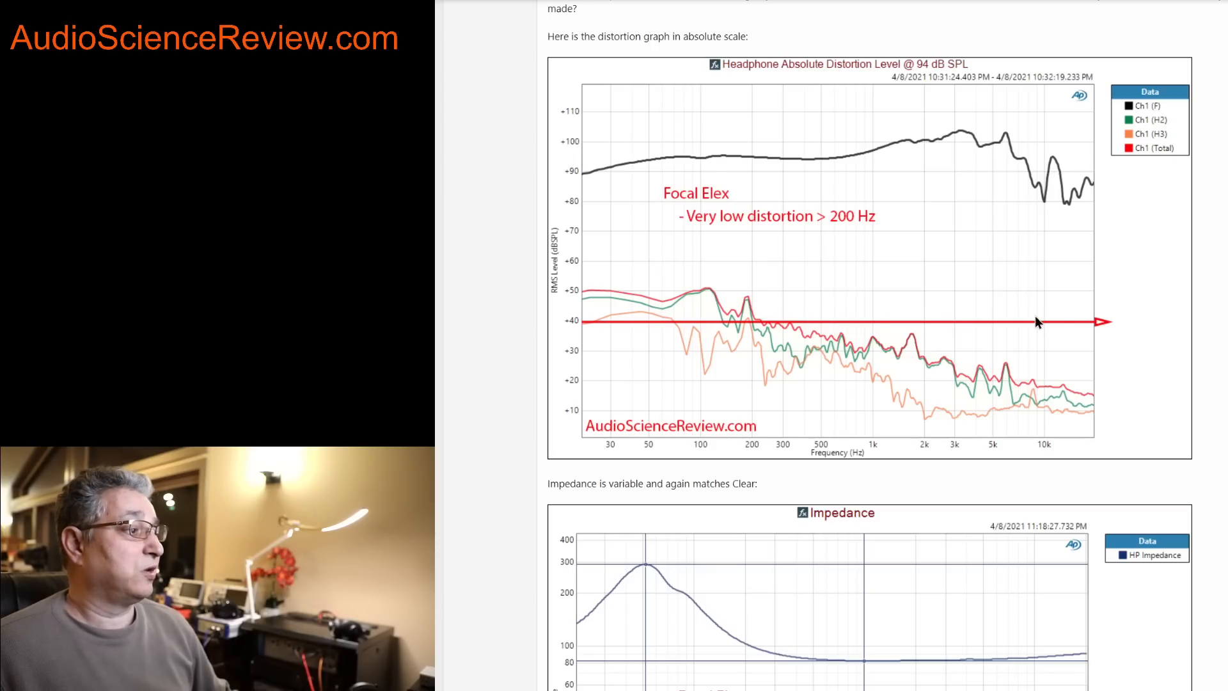
mouse_move(1088, 402)
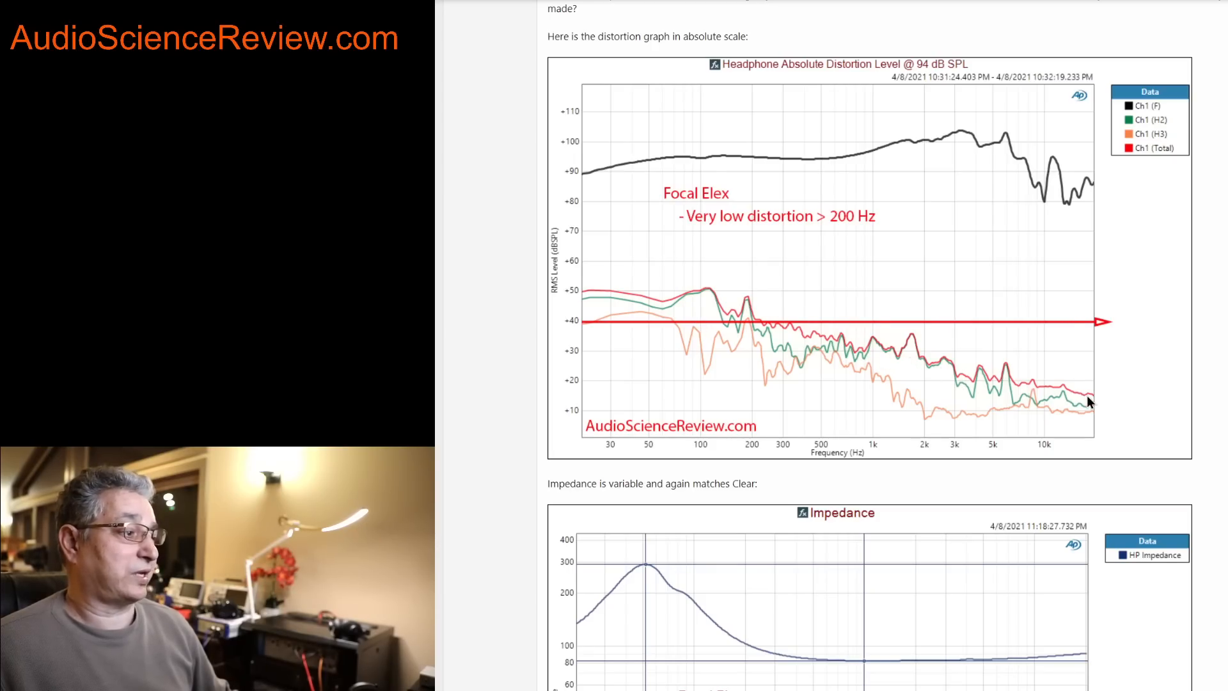
mouse_move(1084, 374)
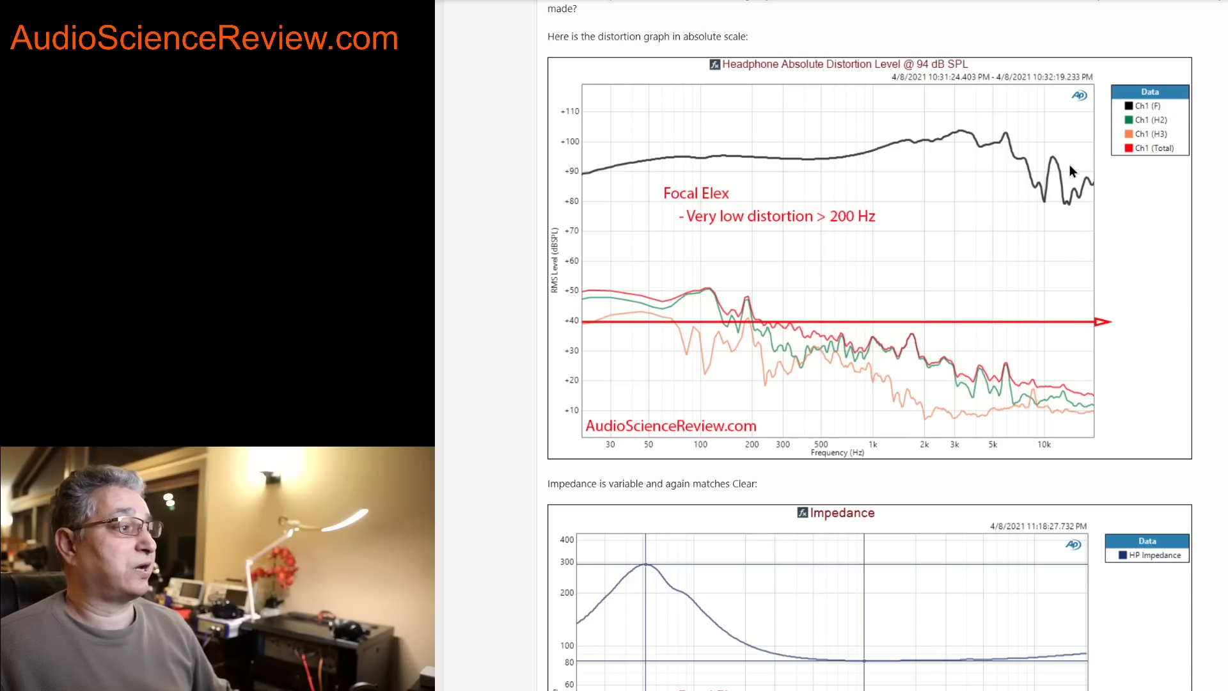
mouse_move(1040, 413)
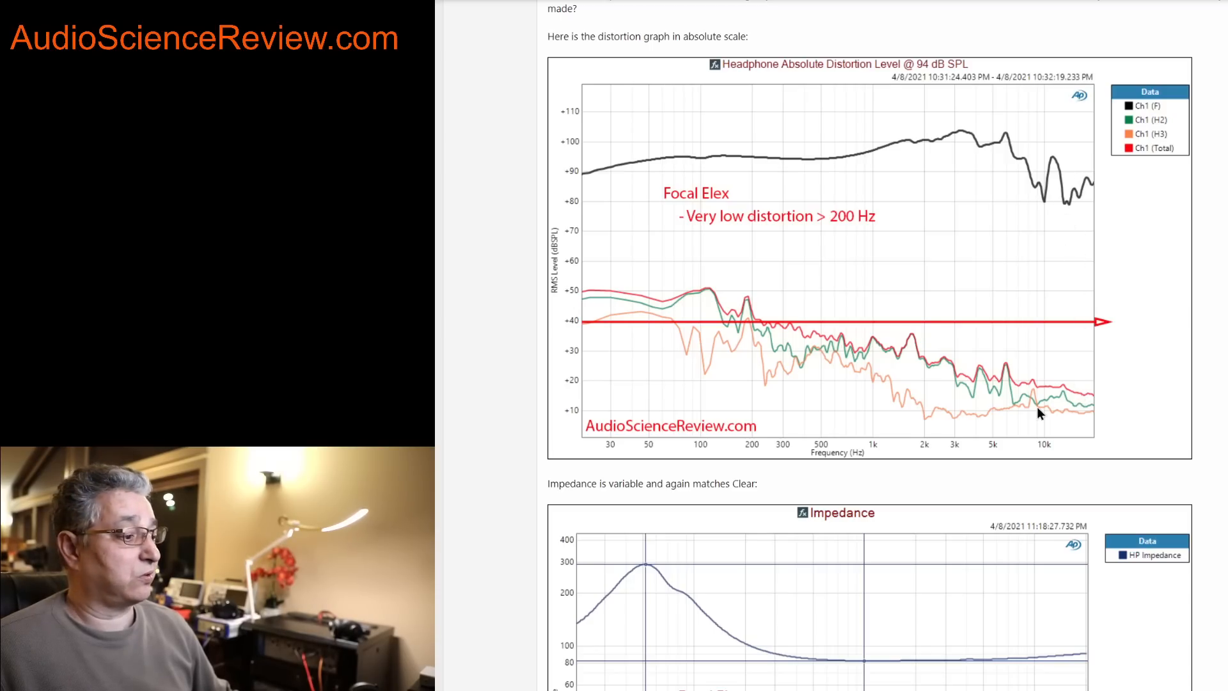
scroll("down", 3)
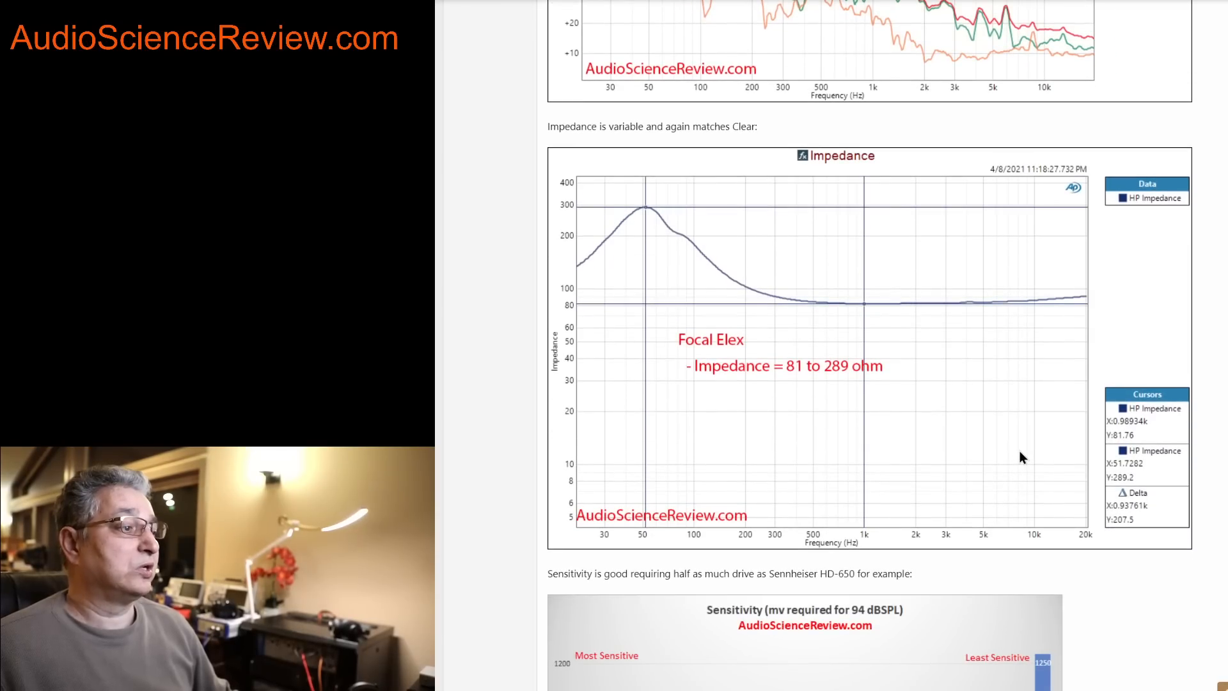
mouse_move(861, 310)
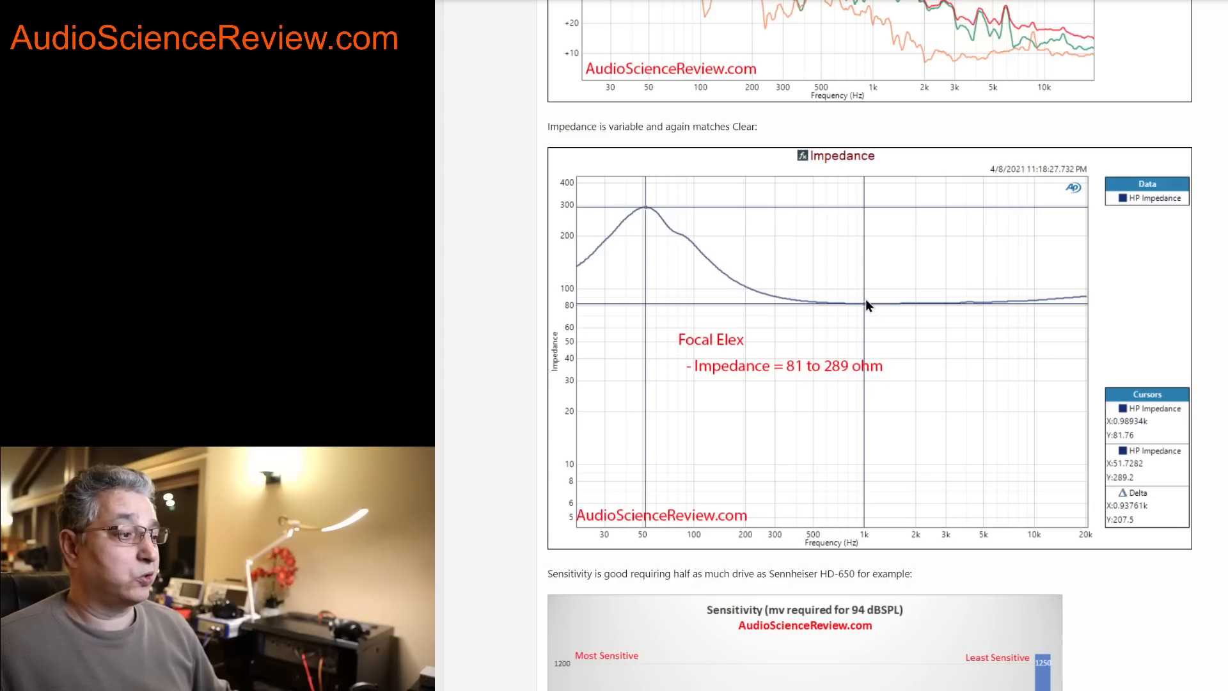
mouse_move(644, 211)
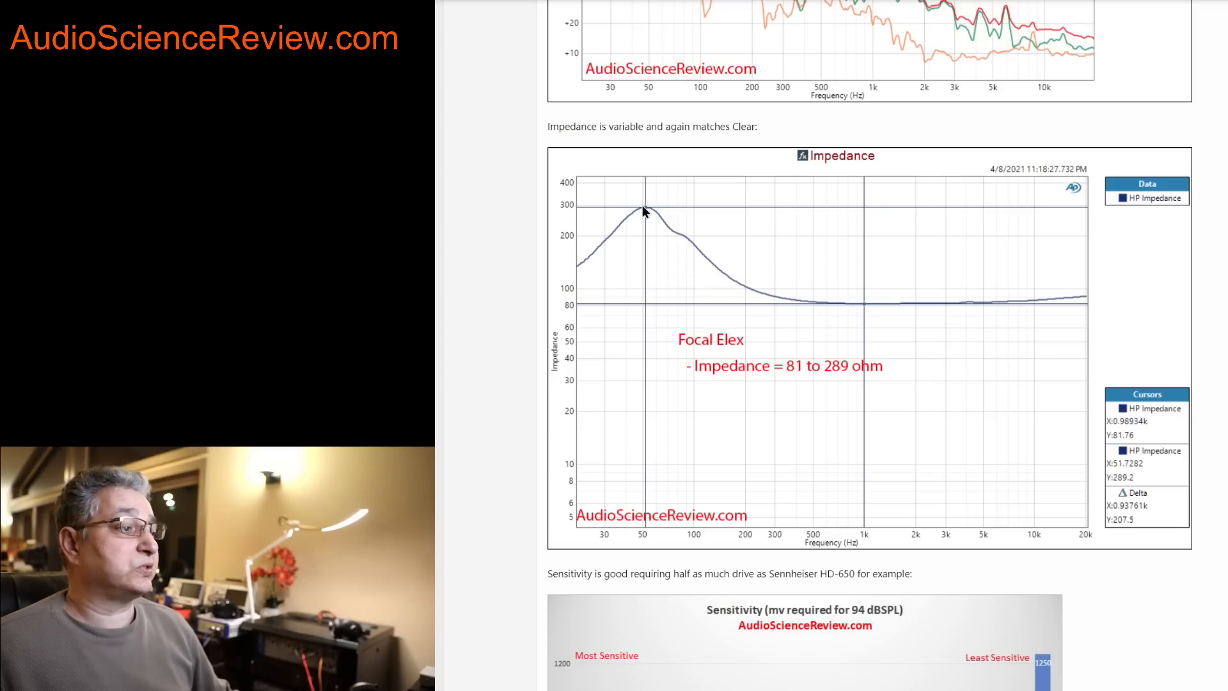
mouse_move(645, 194)
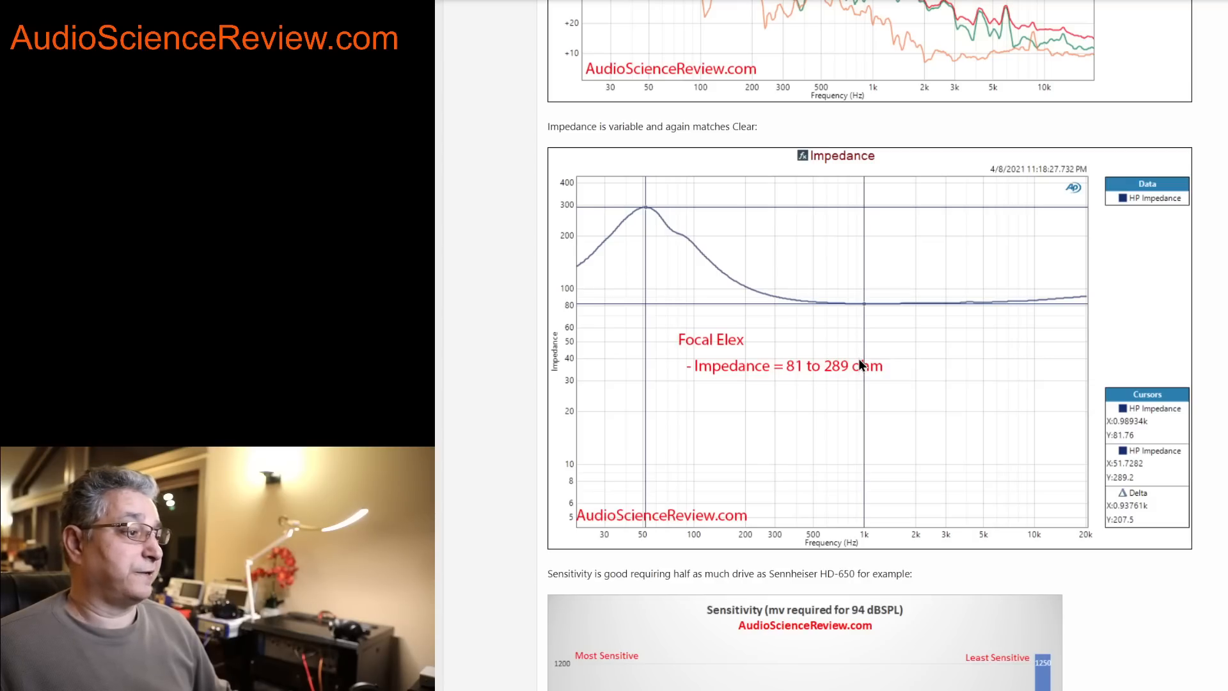
mouse_move(701, 314)
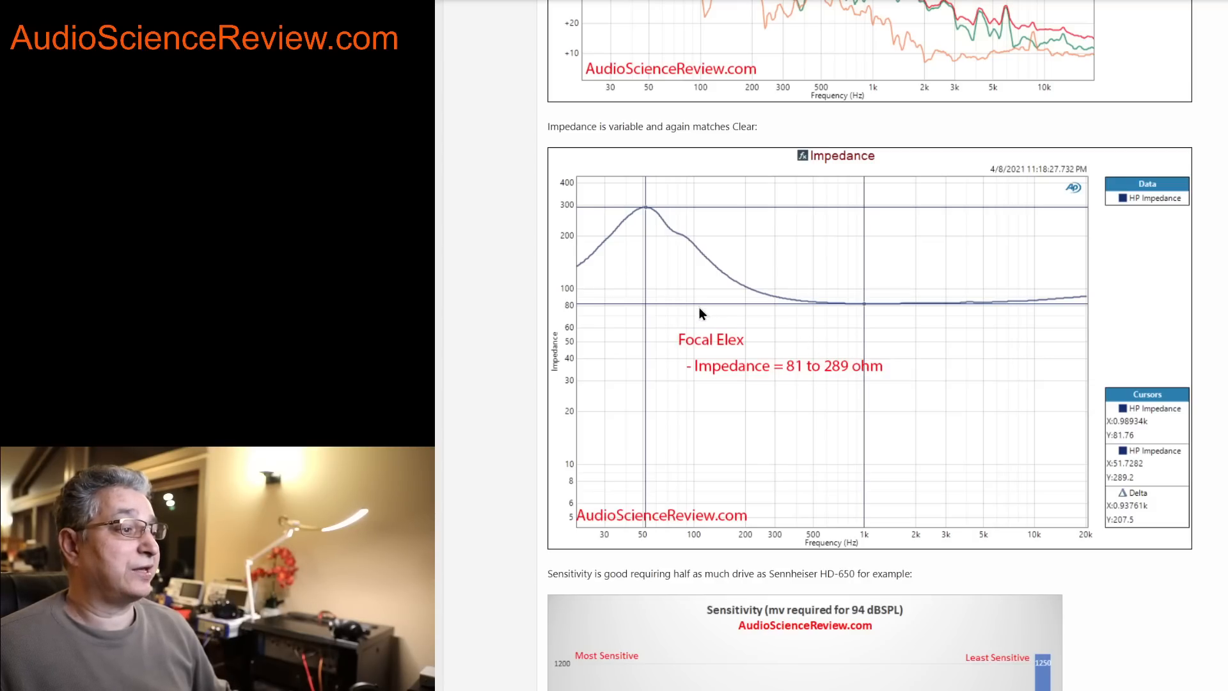
mouse_move(656, 231)
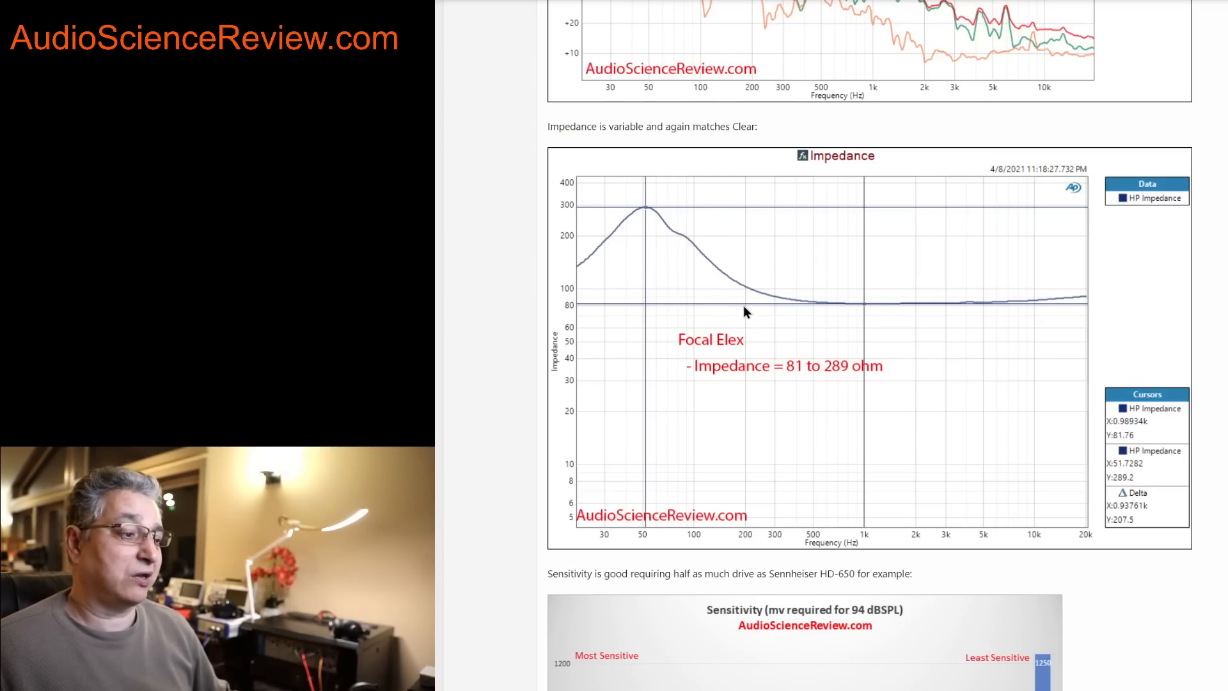
scroll("down", 3)
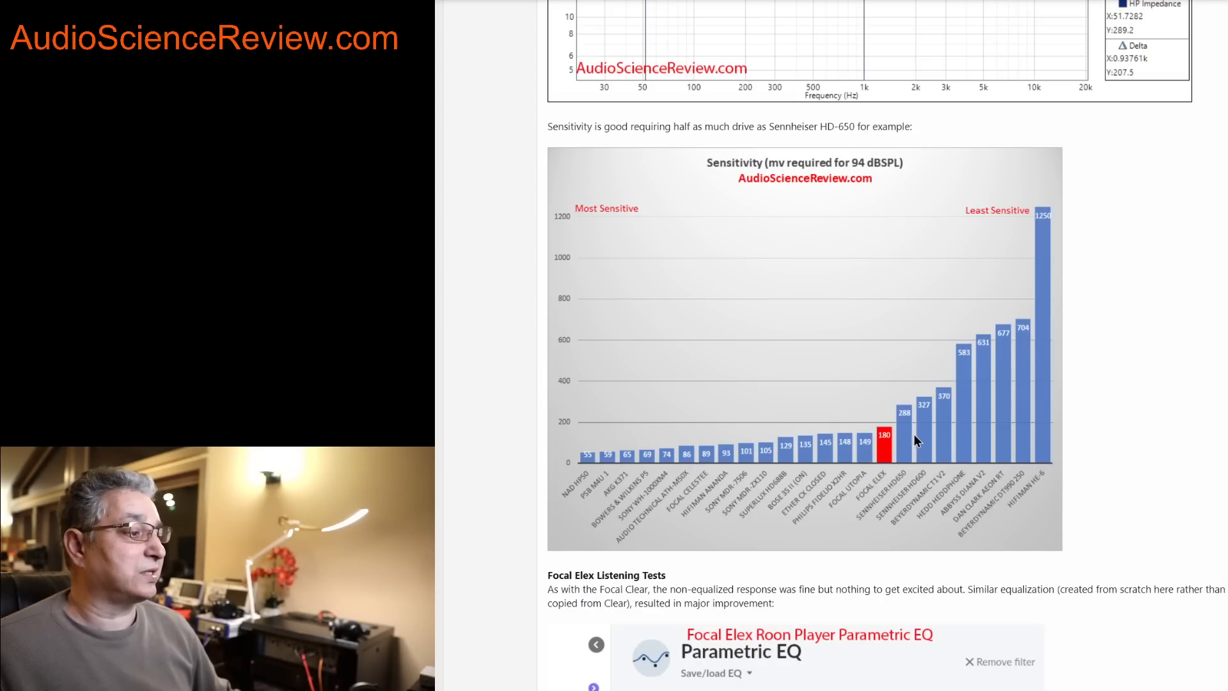
mouse_move(905, 425)
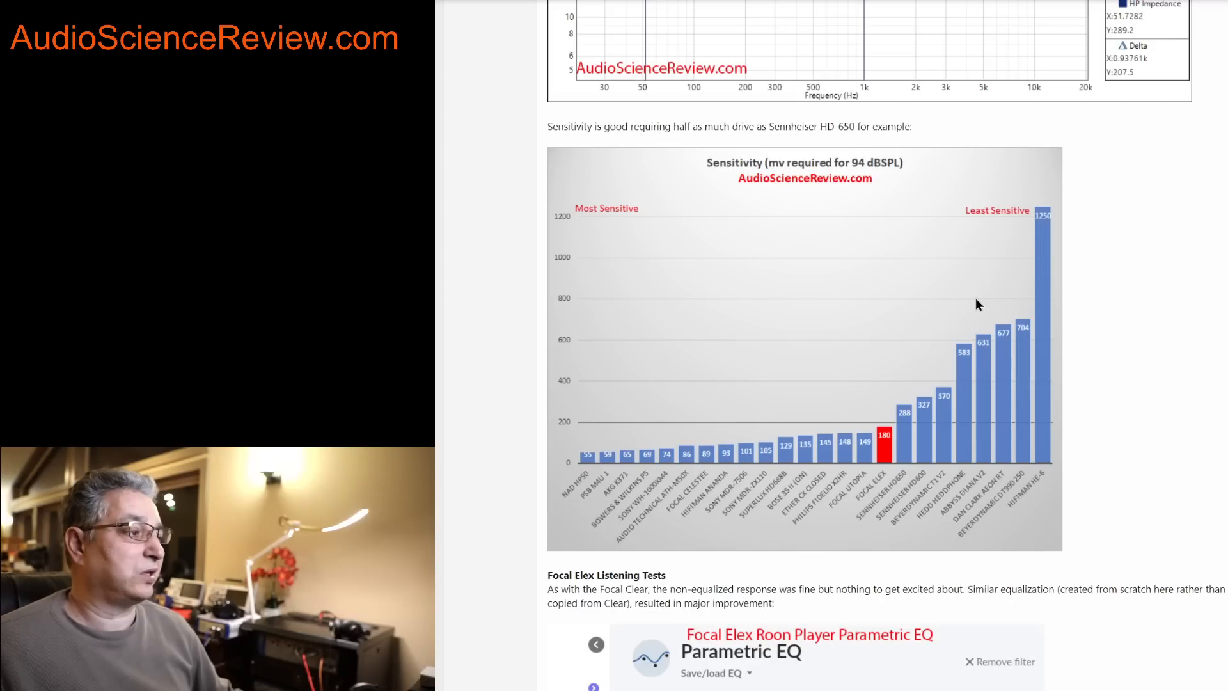
mouse_move(918, 364)
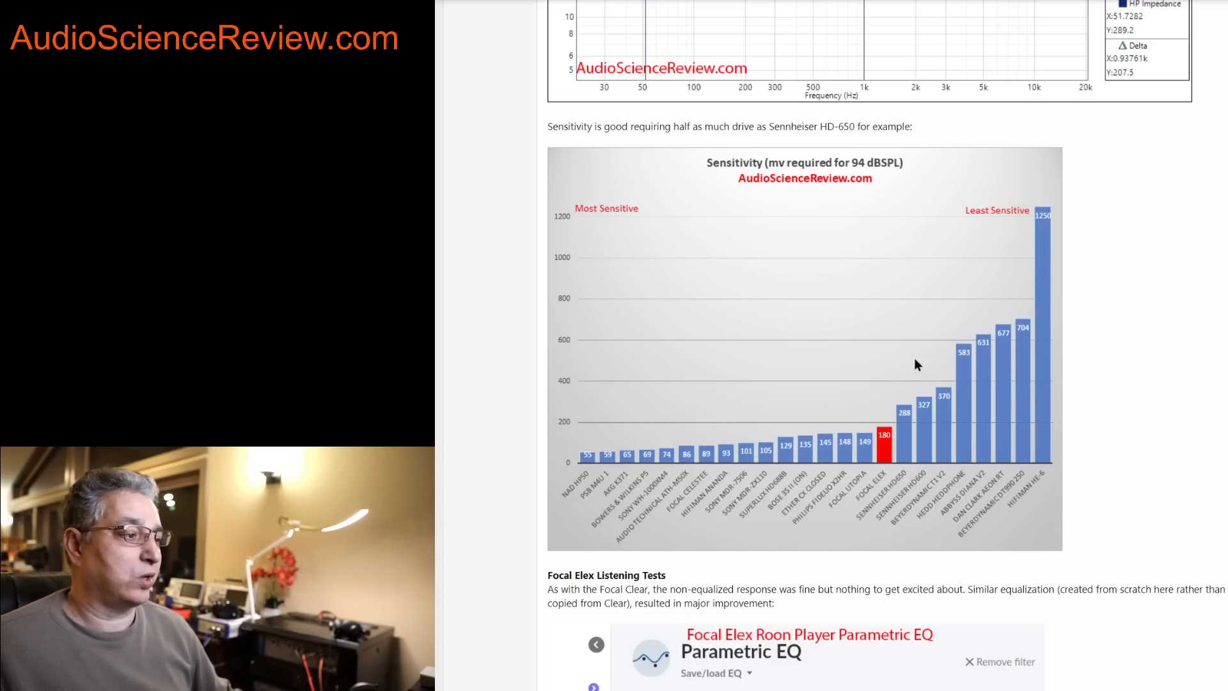
mouse_move(934, 502)
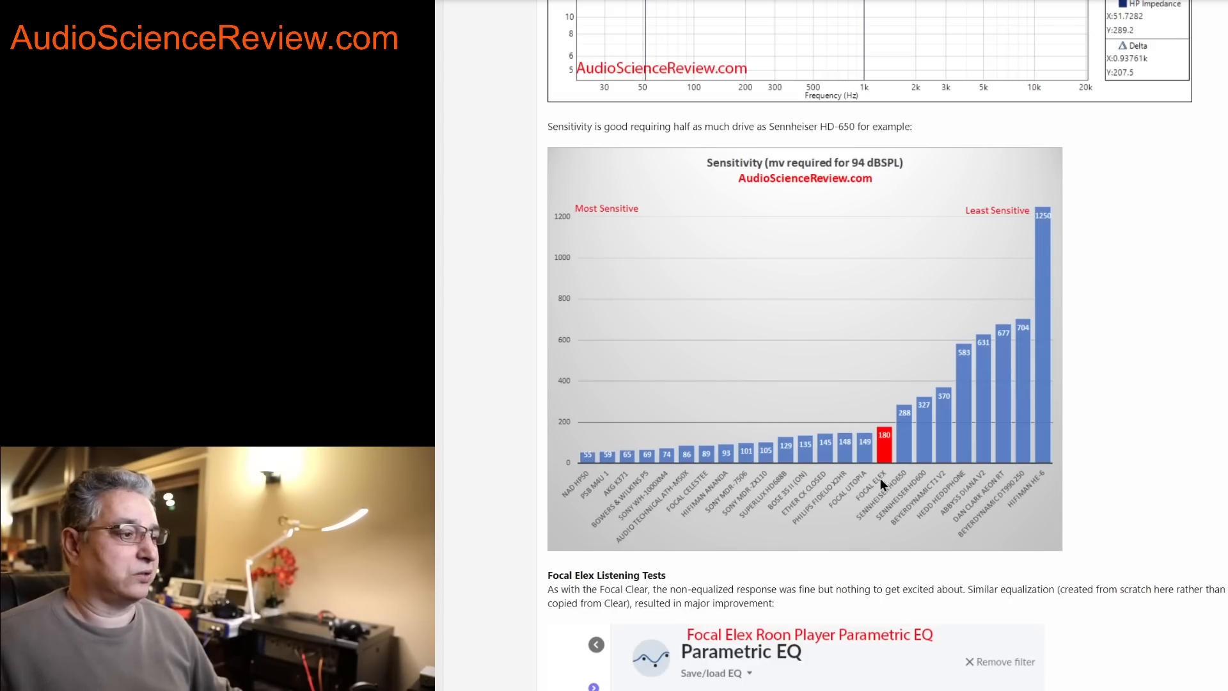
scroll("down", 3)
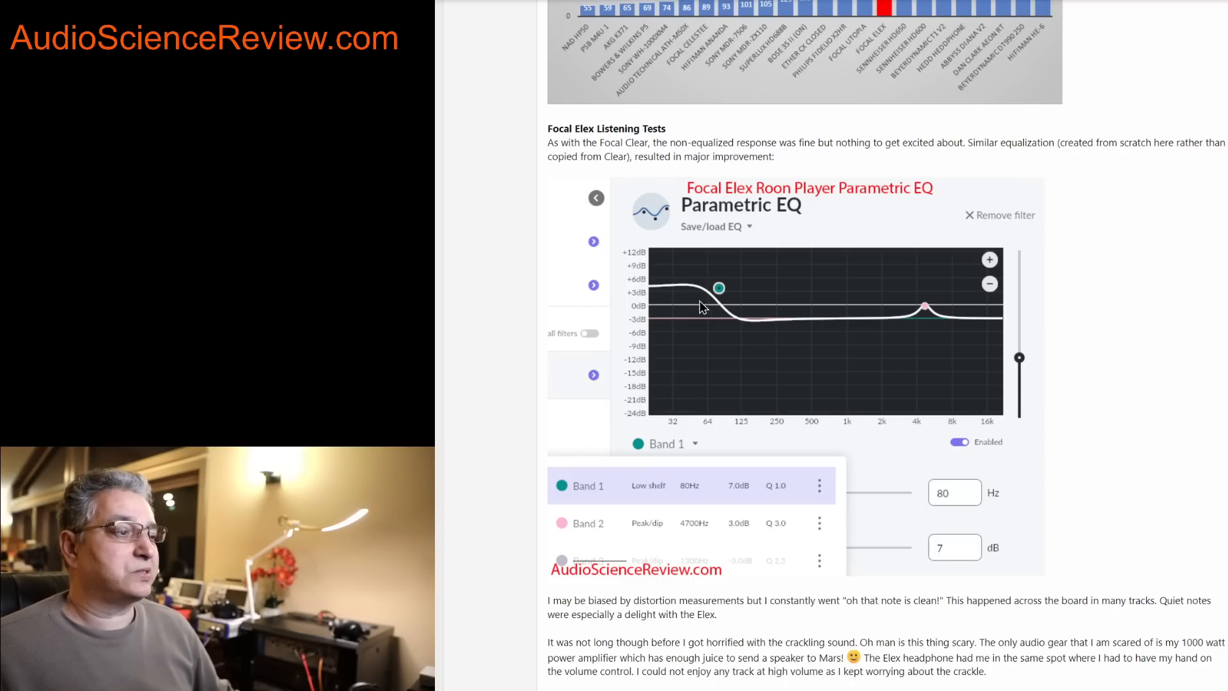
mouse_move(702, 284)
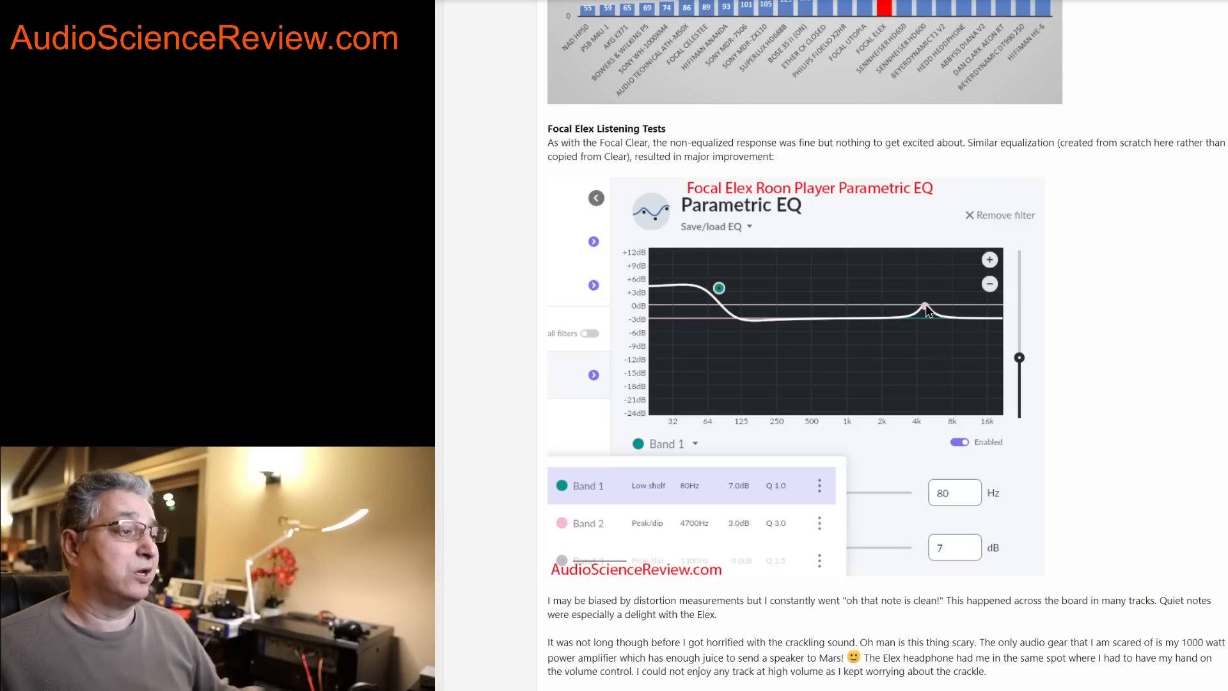
mouse_move(898, 430)
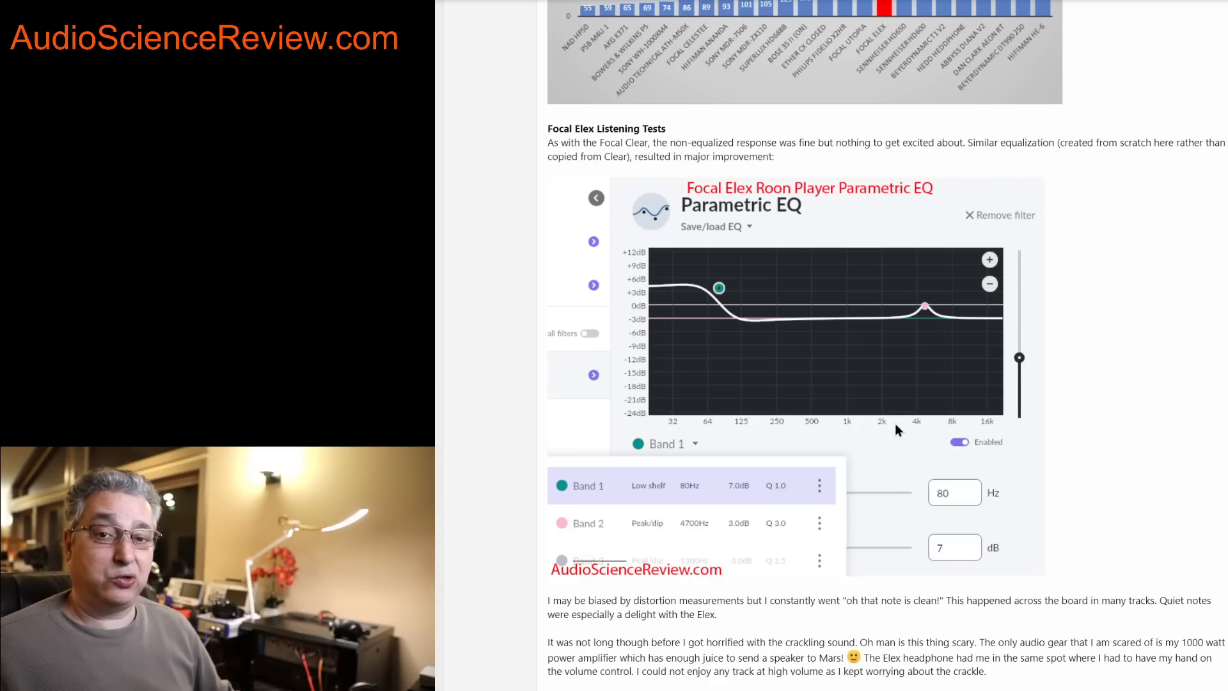
mouse_move(968, 452)
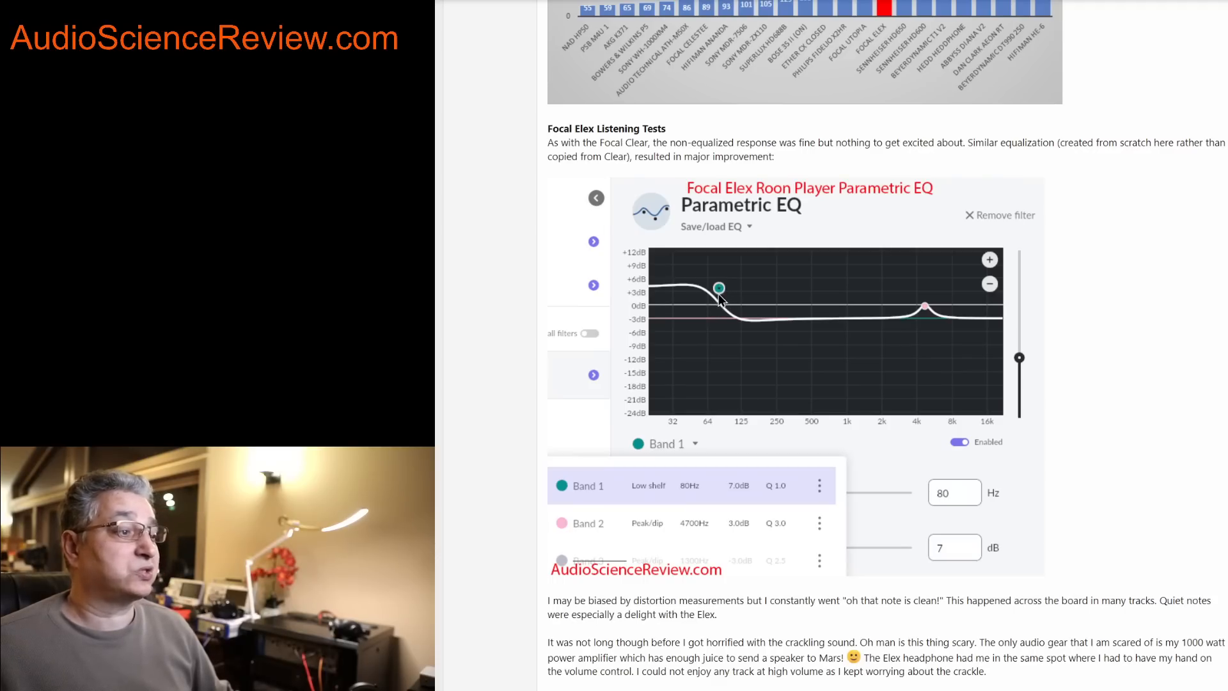
mouse_move(719, 294)
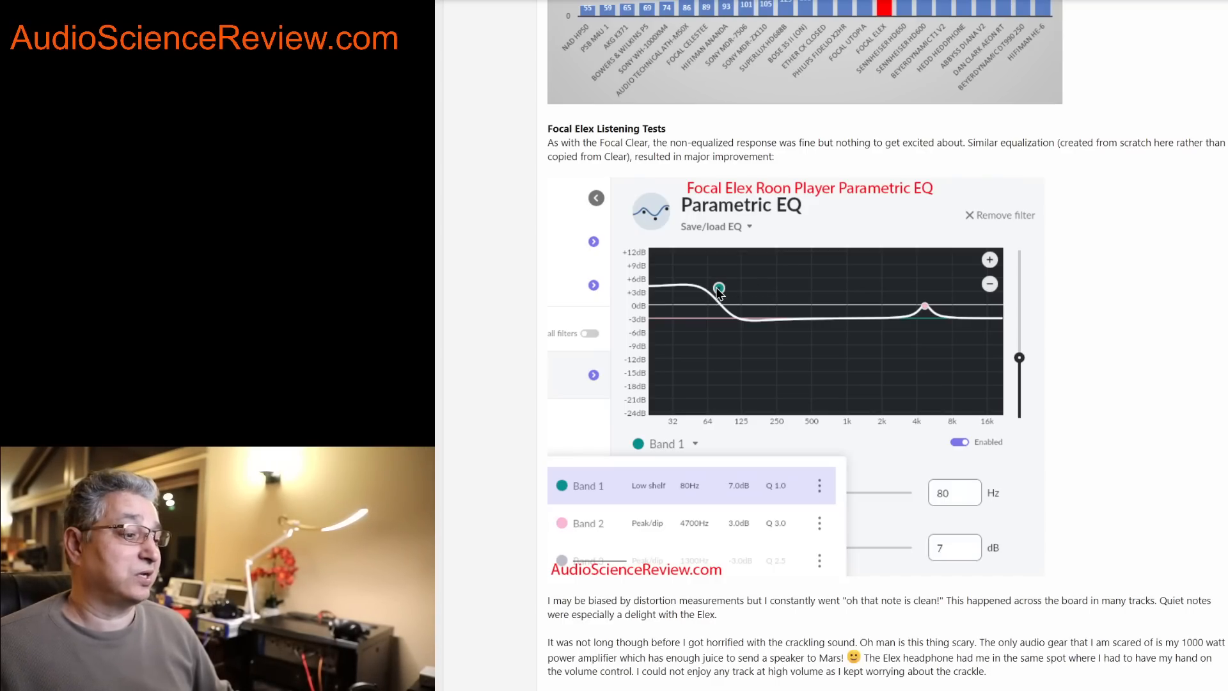
scroll("down", 3)
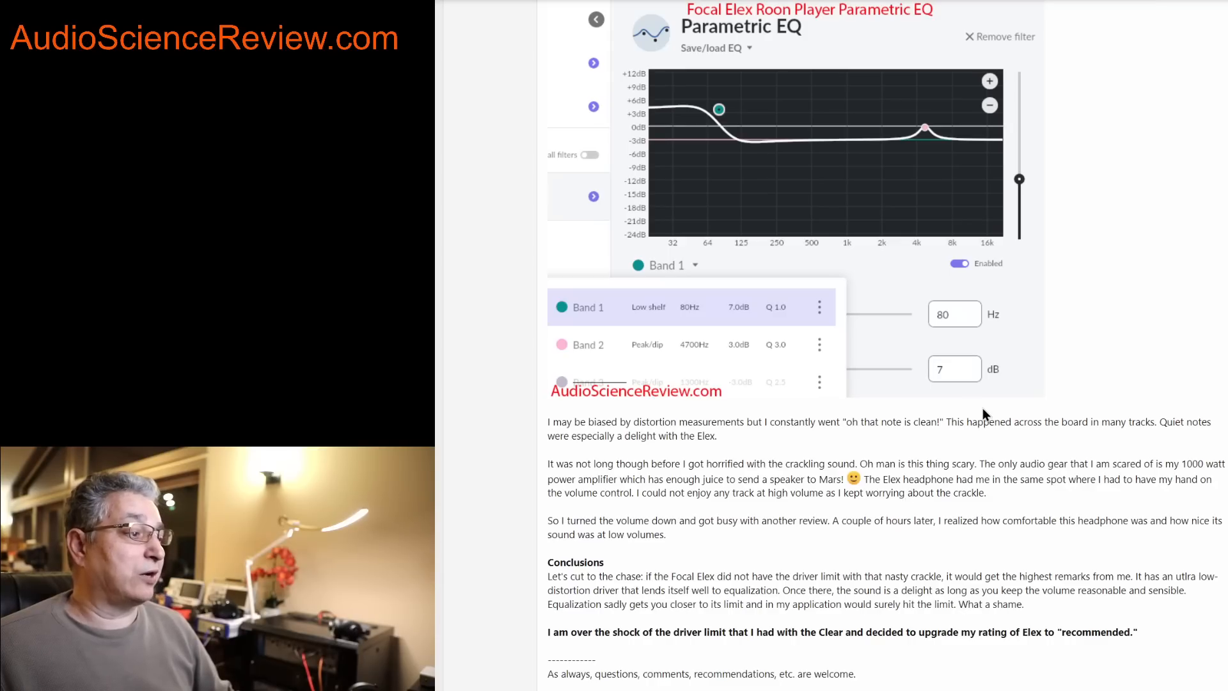
mouse_move(907, 159)
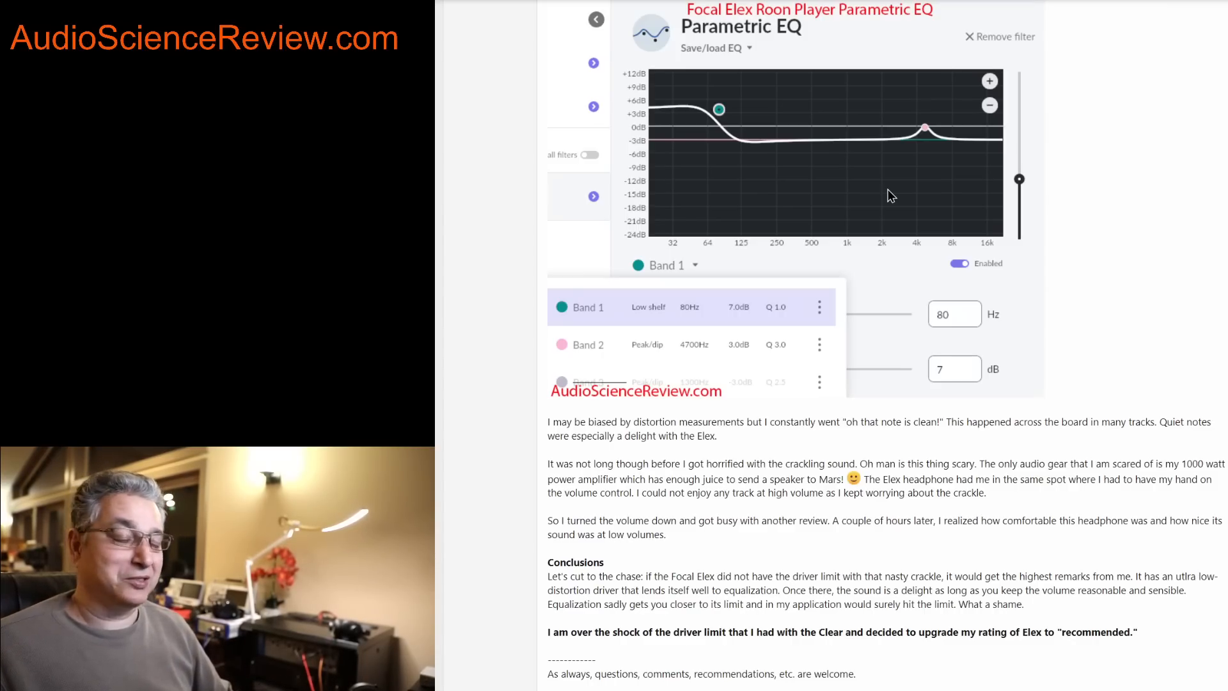
mouse_move(1107, 288)
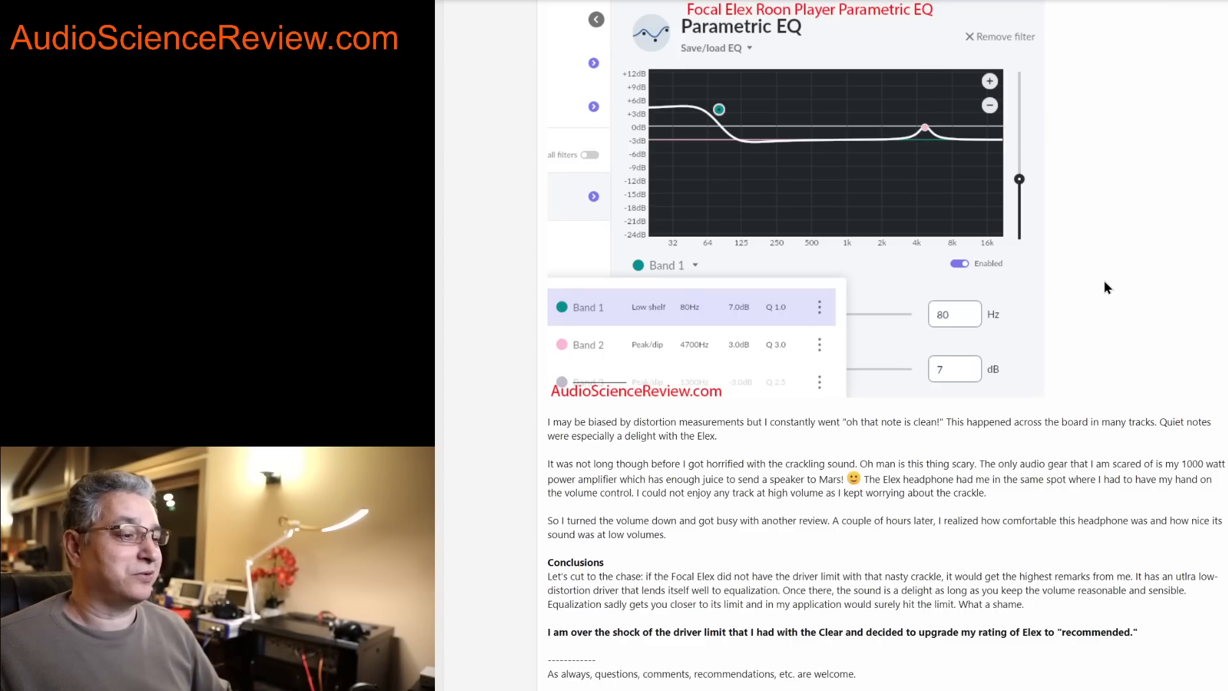
scroll("down", 3)
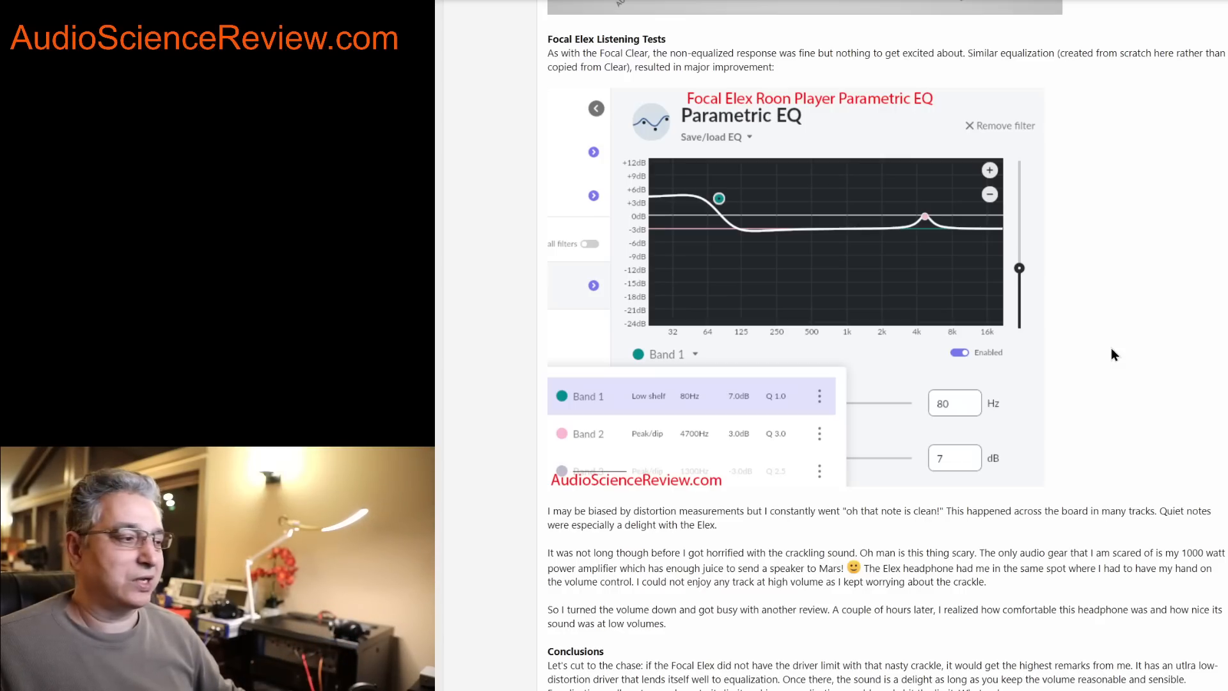
mouse_move(1104, 353)
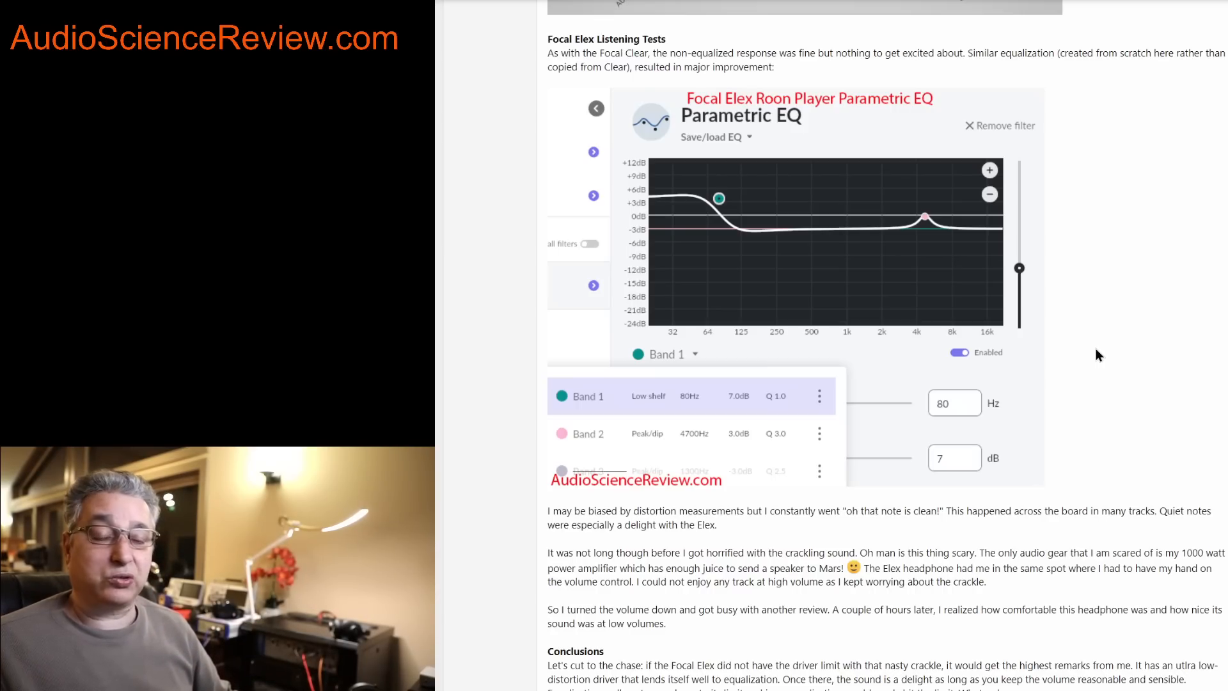
mouse_move(1118, 371)
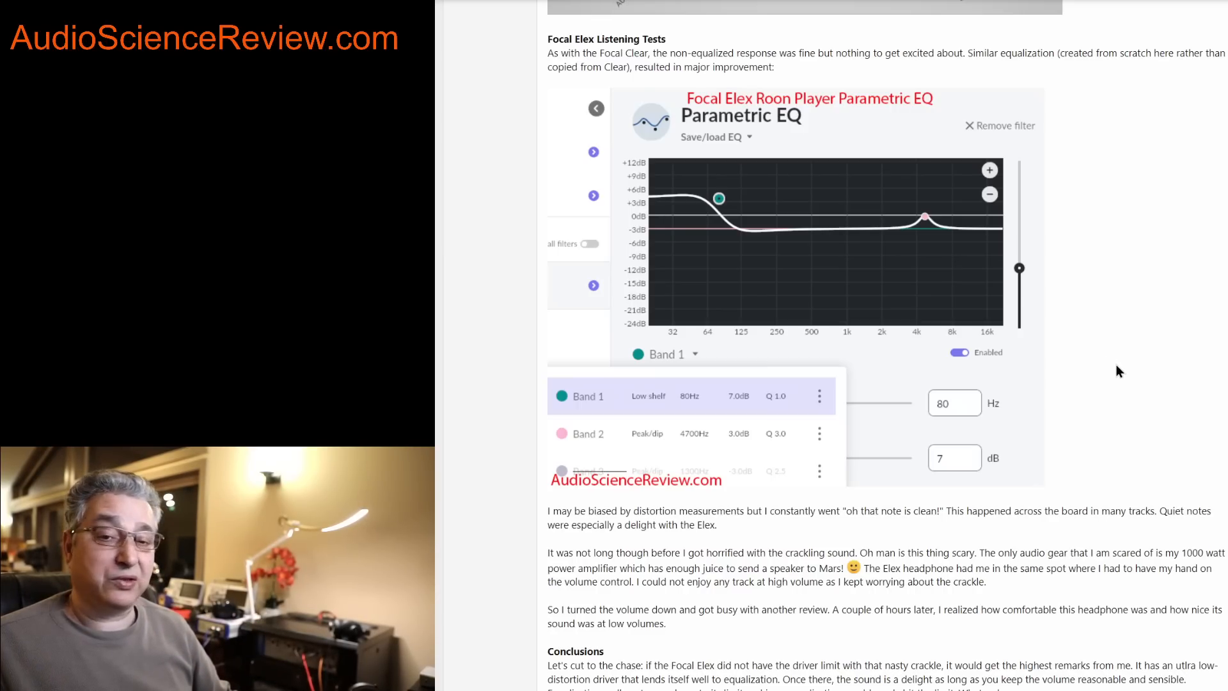
scroll("down", 3)
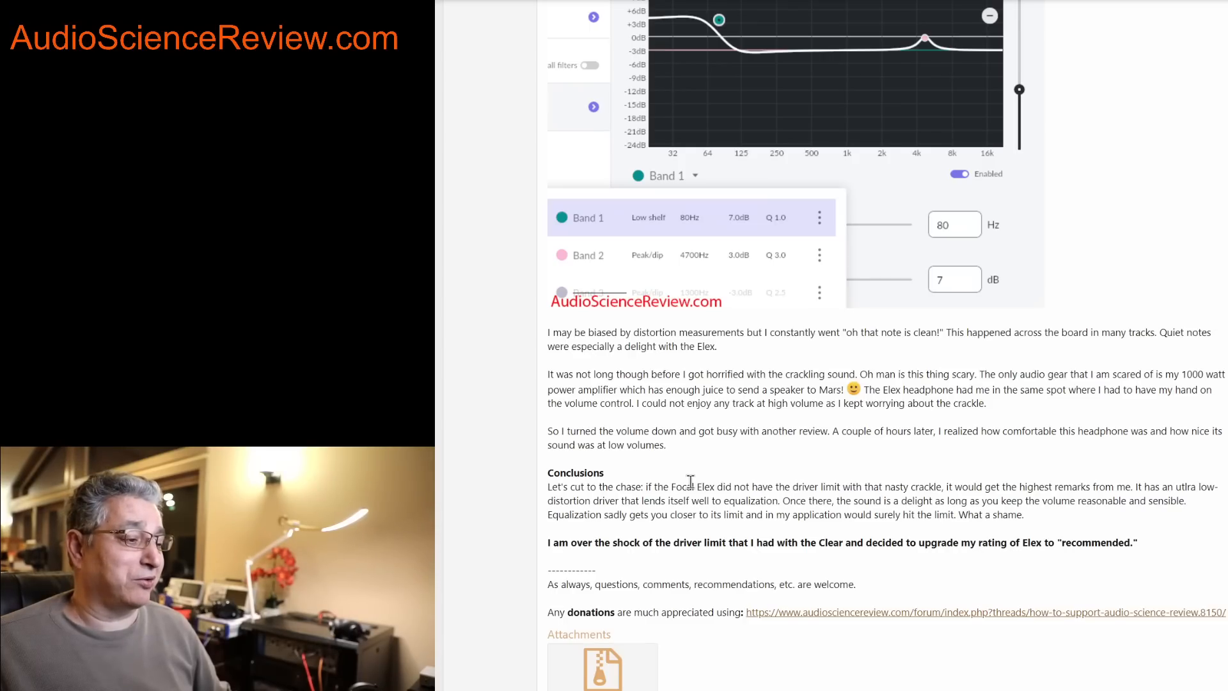
mouse_move(714, 500)
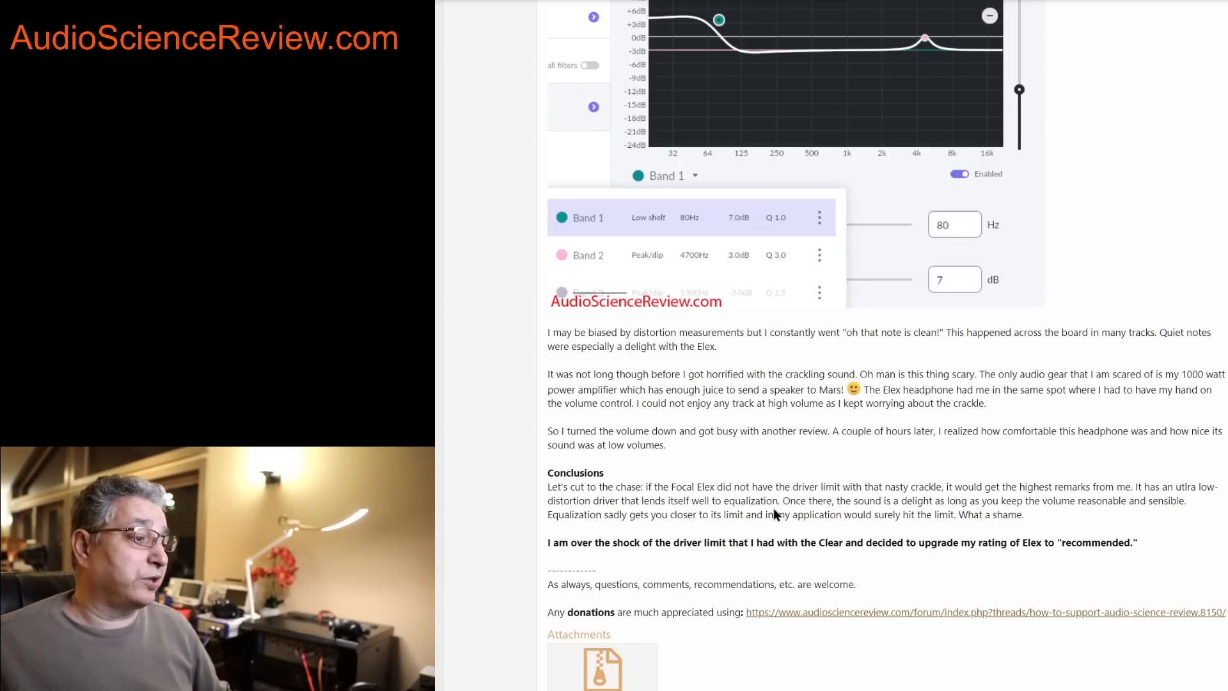
scroll("down", 3)
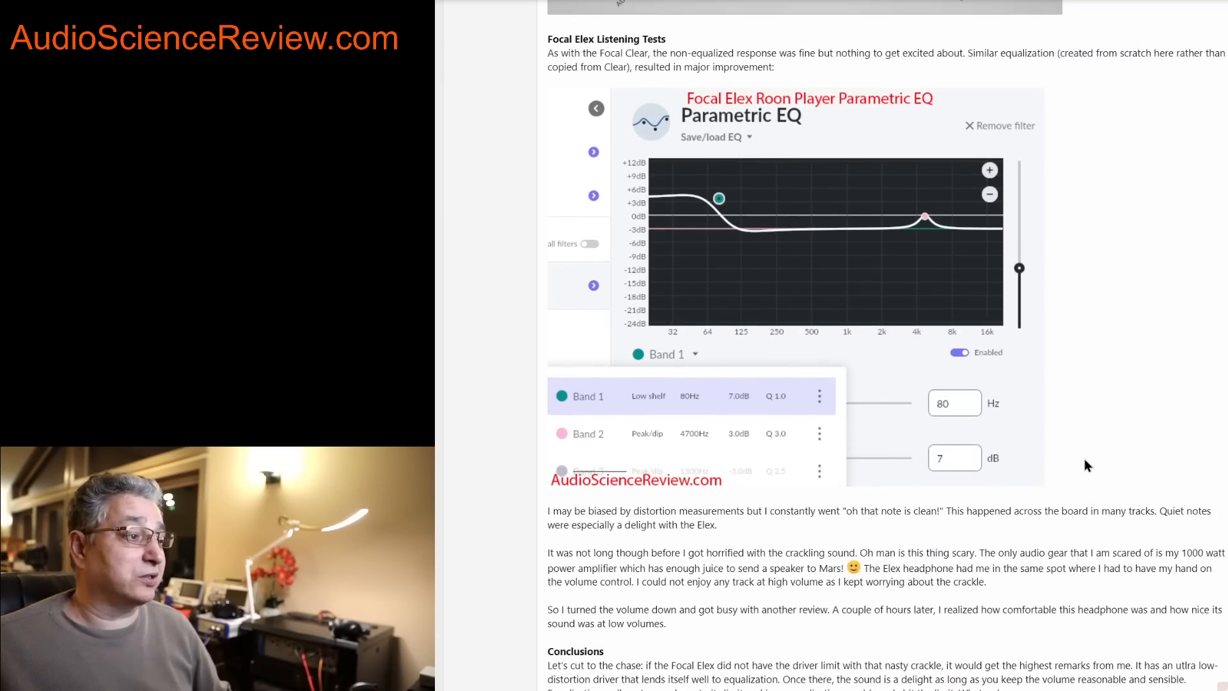
mouse_move(619, 204)
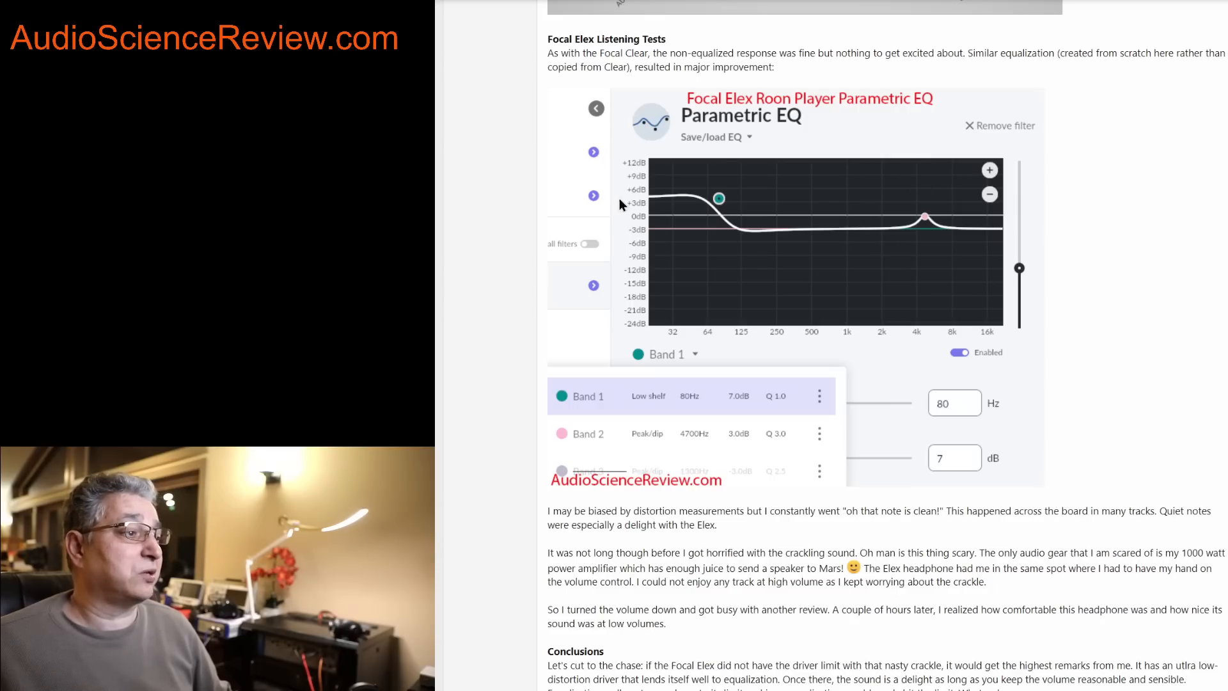
mouse_move(1075, 517)
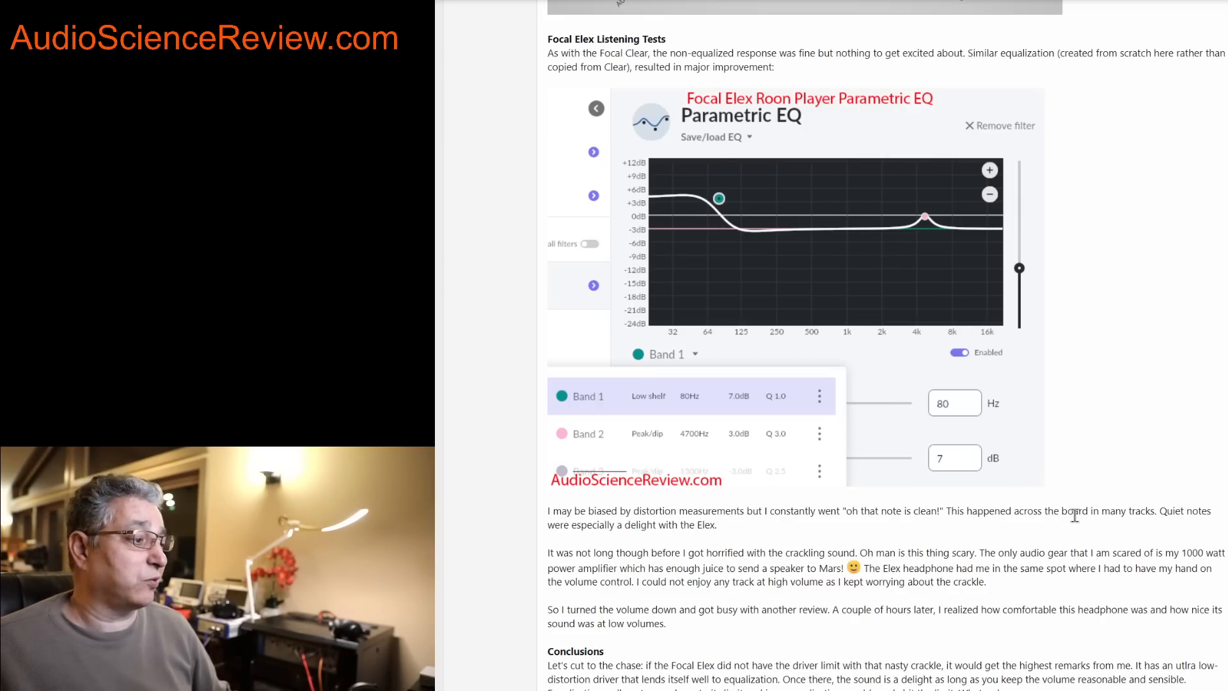
scroll("down", 3)
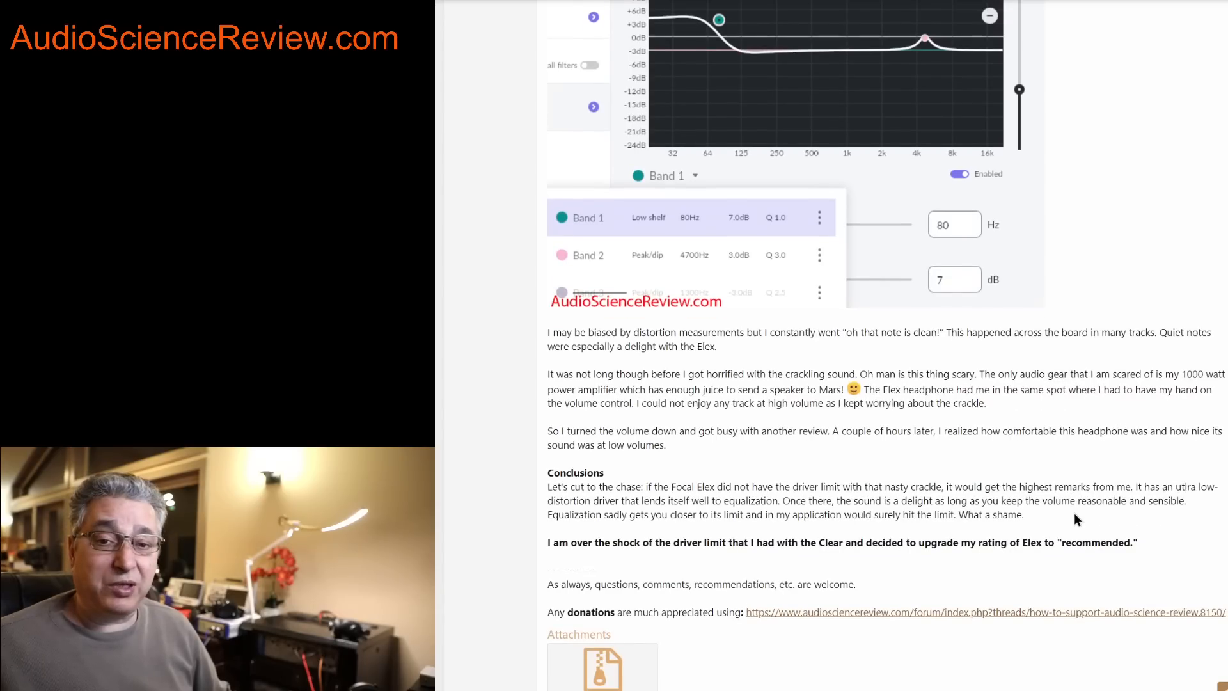